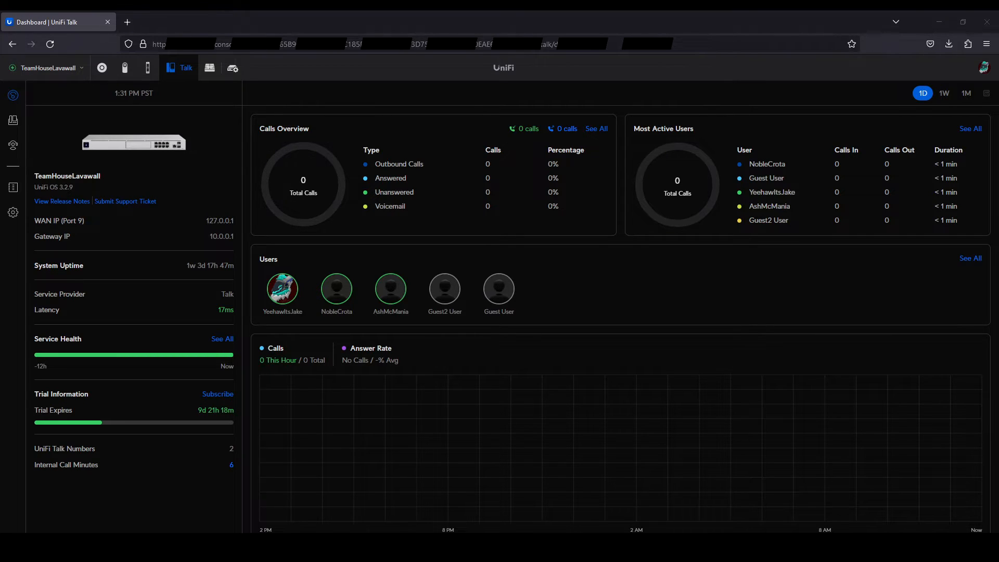
{"action": "mouse_move", "coordinate": [390, 289]}
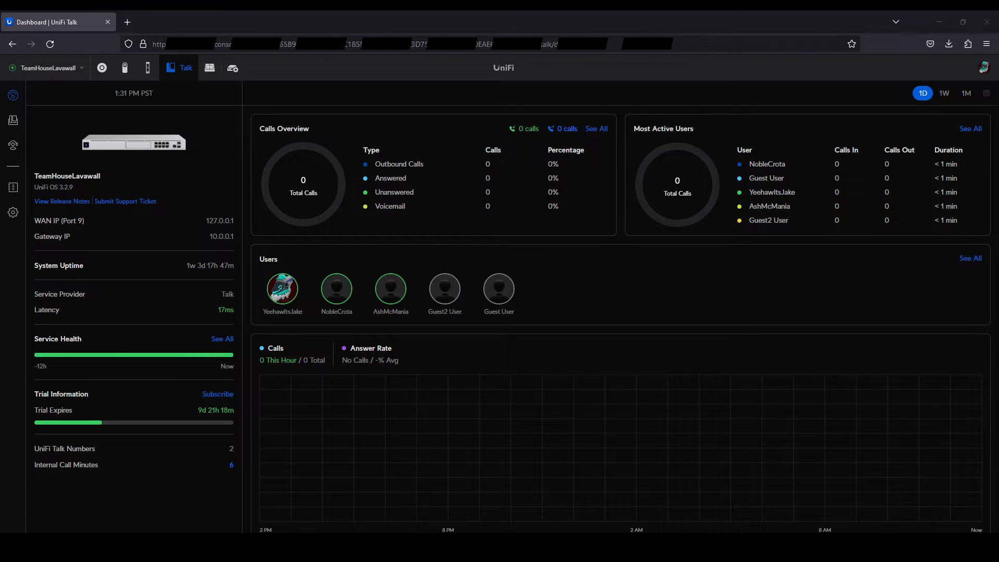
{"action": "mouse_move", "coordinate": [337, 289]}
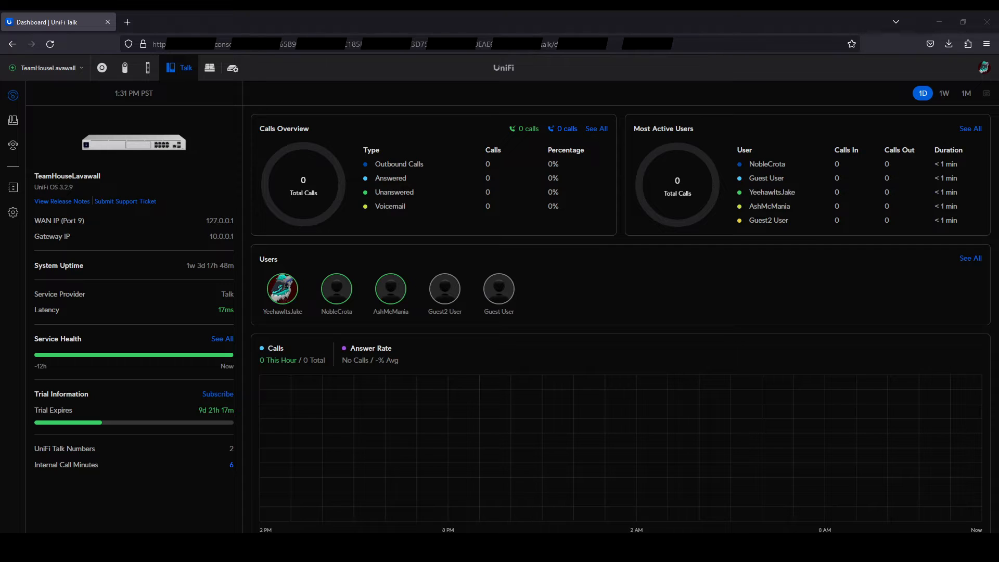
{"action": "mouse_move", "coordinate": [282, 289]}
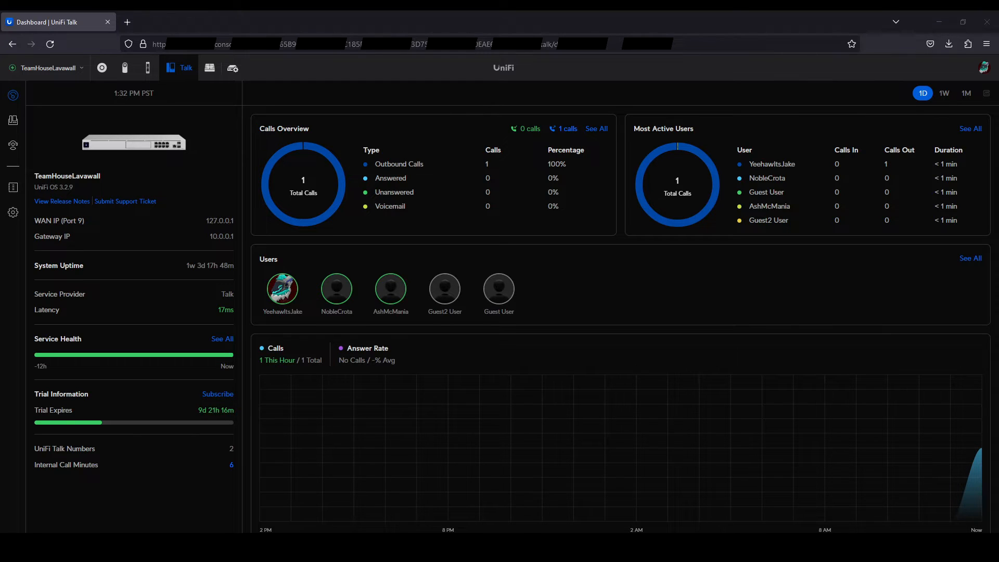
Browse Assignments' Devices, Users and Groups lists, expand HomePhone Group's members and begin adding a group
{"action": "left_click", "coordinate": [12, 120]}
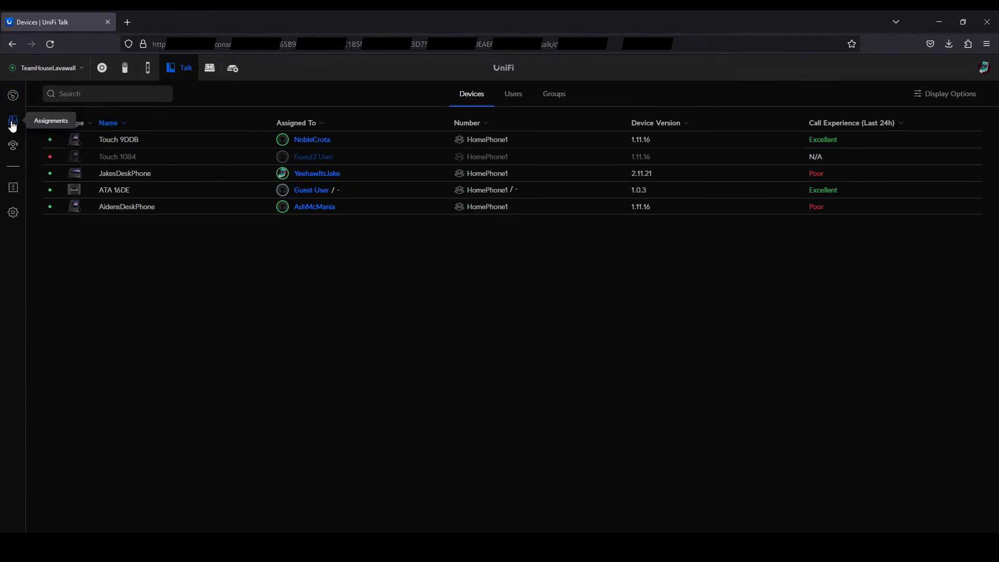
{"action": "mouse_move", "coordinate": [159, 165]}
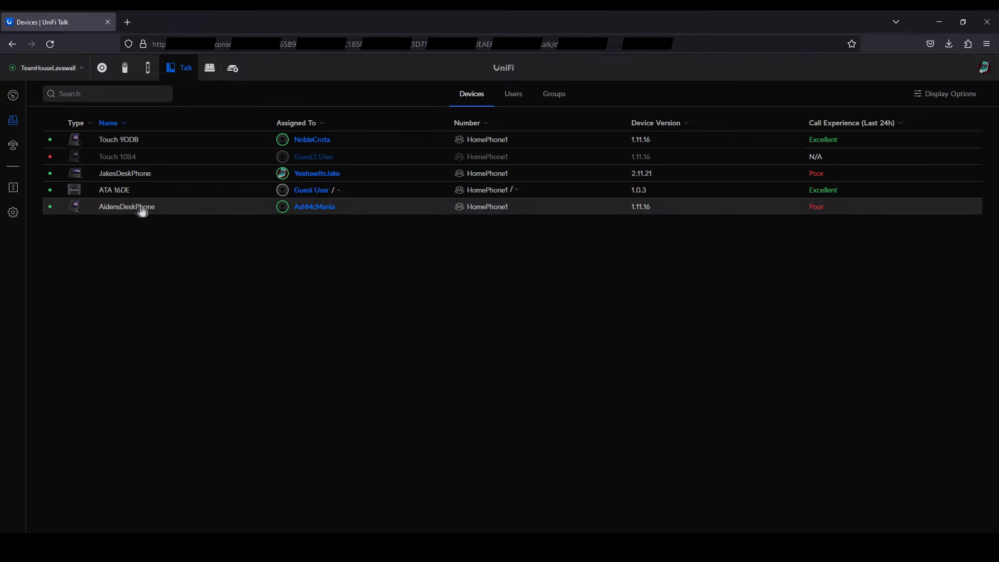
{"action": "mouse_move", "coordinate": [194, 212]}
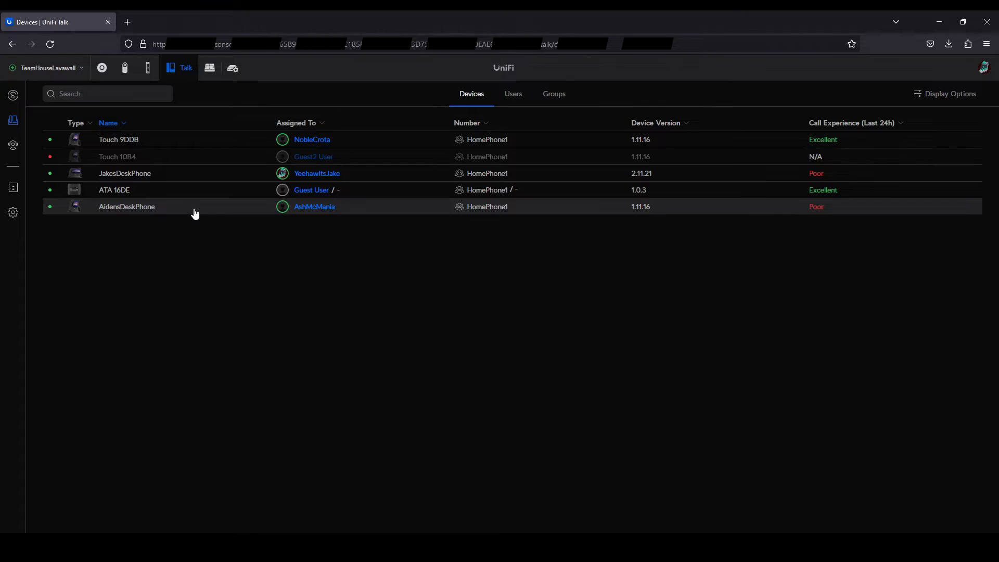
{"action": "mouse_move", "coordinate": [193, 205]}
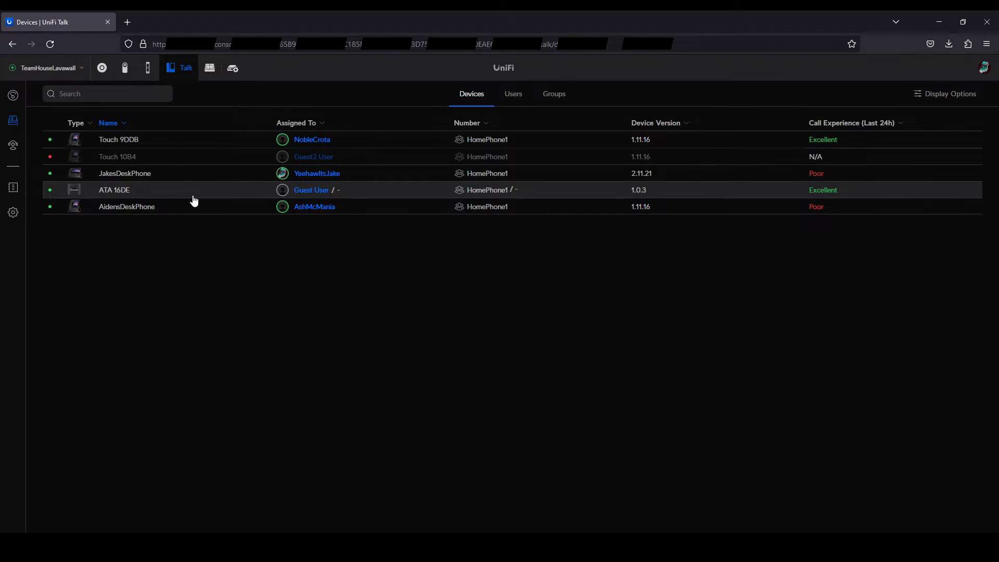
{"action": "mouse_move", "coordinate": [195, 186]}
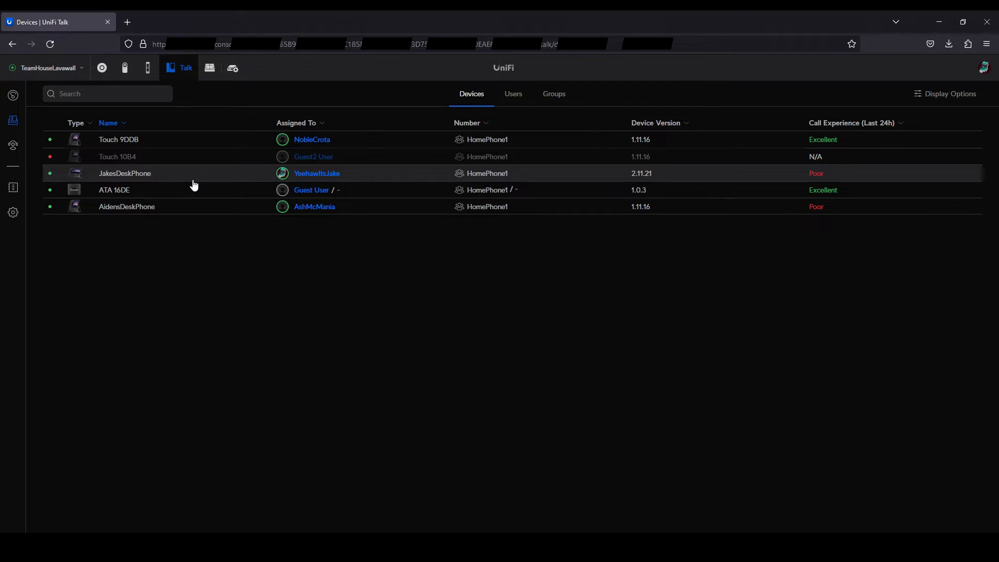
{"action": "mouse_move", "coordinate": [196, 139]}
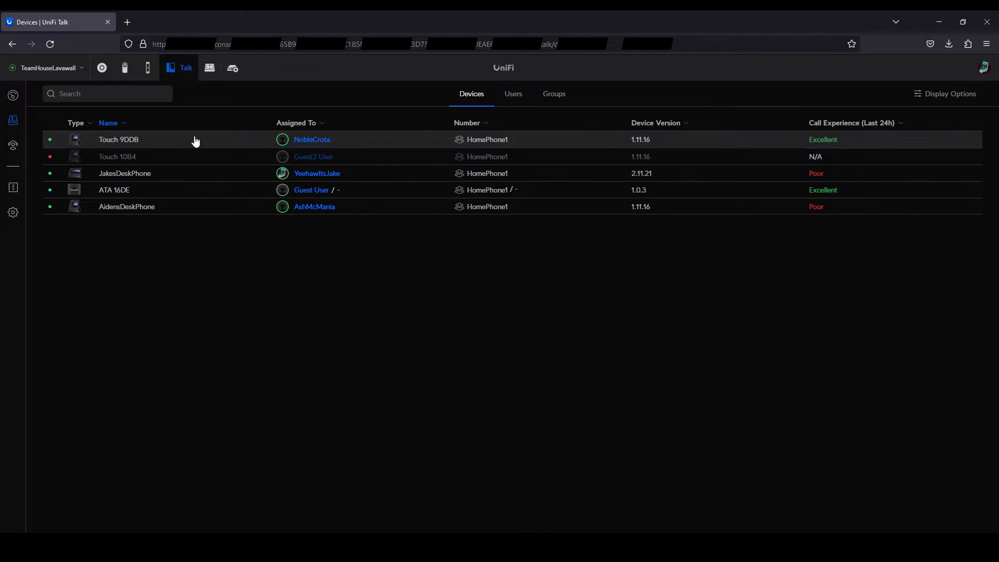
{"action": "mouse_move", "coordinate": [630, 141]}
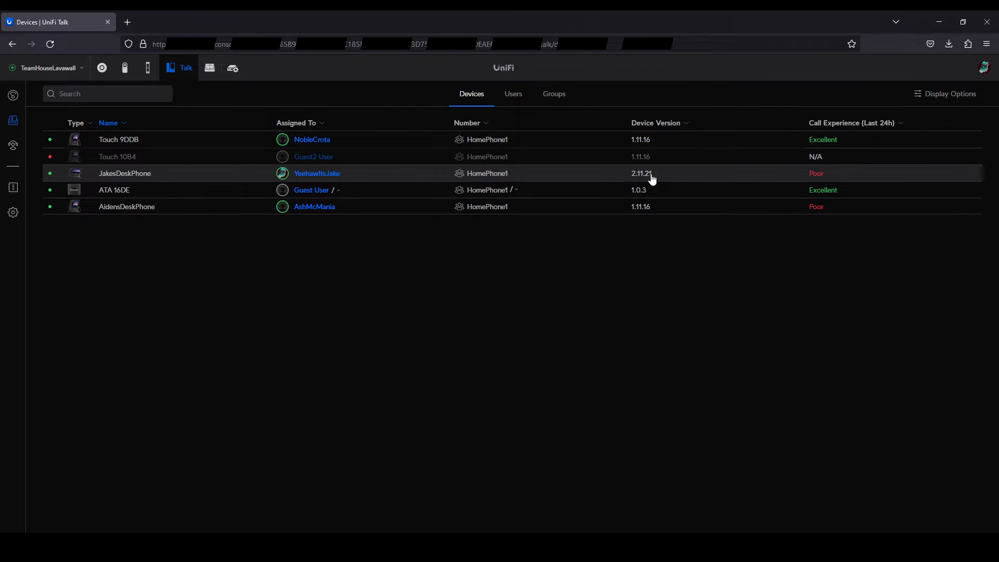
{"action": "mouse_move", "coordinate": [687, 179]}
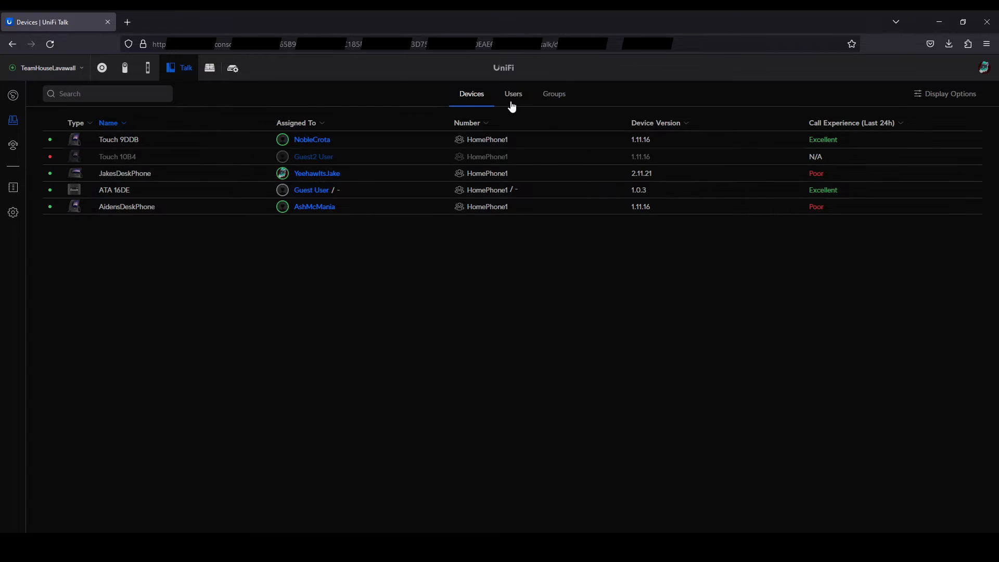
{"action": "left_click", "coordinate": [514, 94]}
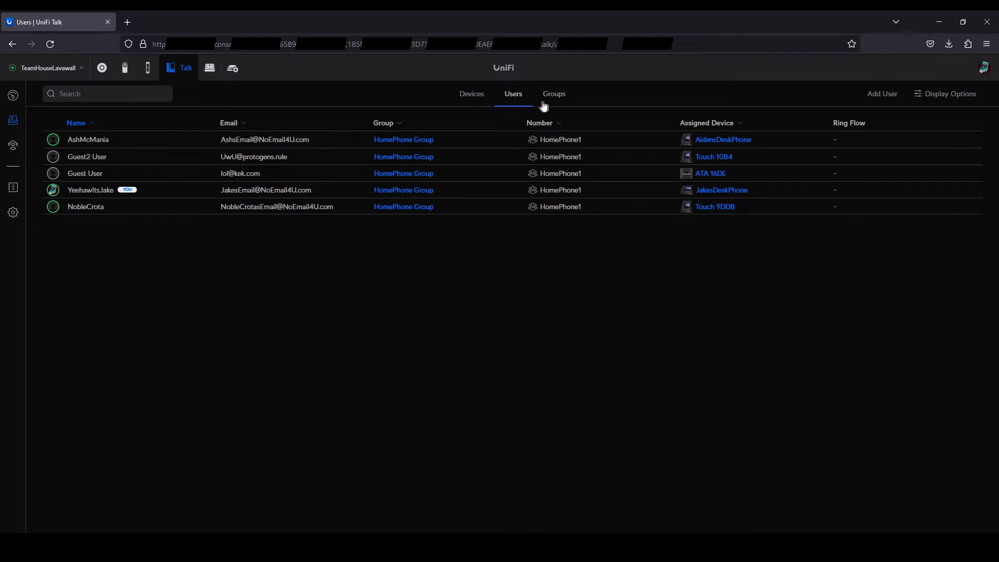
{"action": "left_click", "coordinate": [553, 94]}
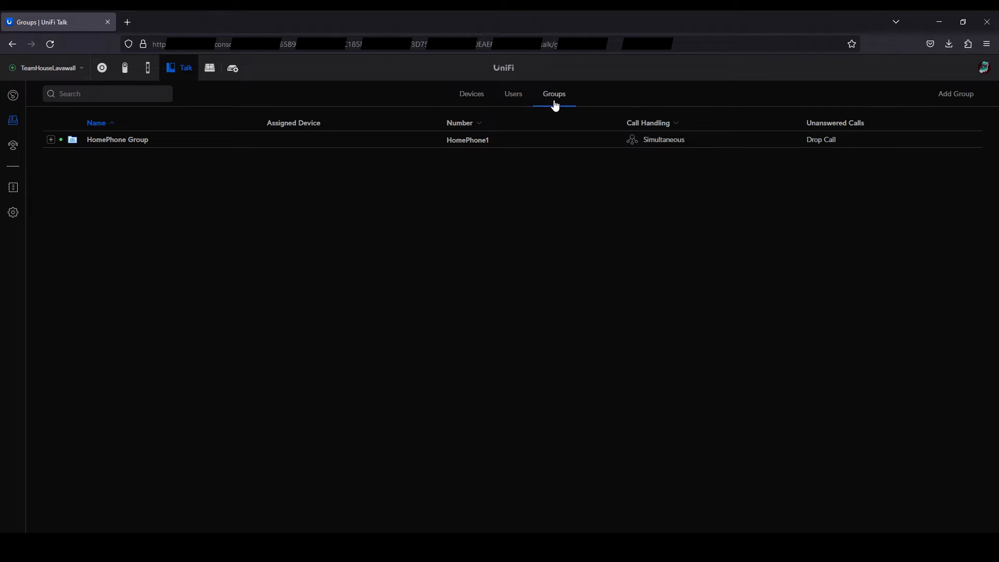
{"action": "left_click", "coordinate": [51, 140]}
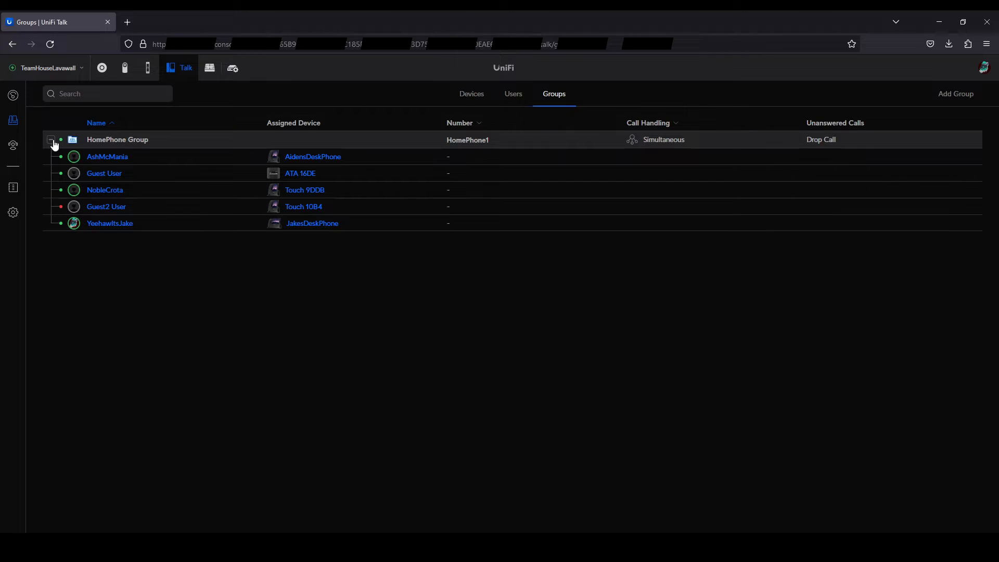
{"action": "left_click", "coordinate": [955, 94]}
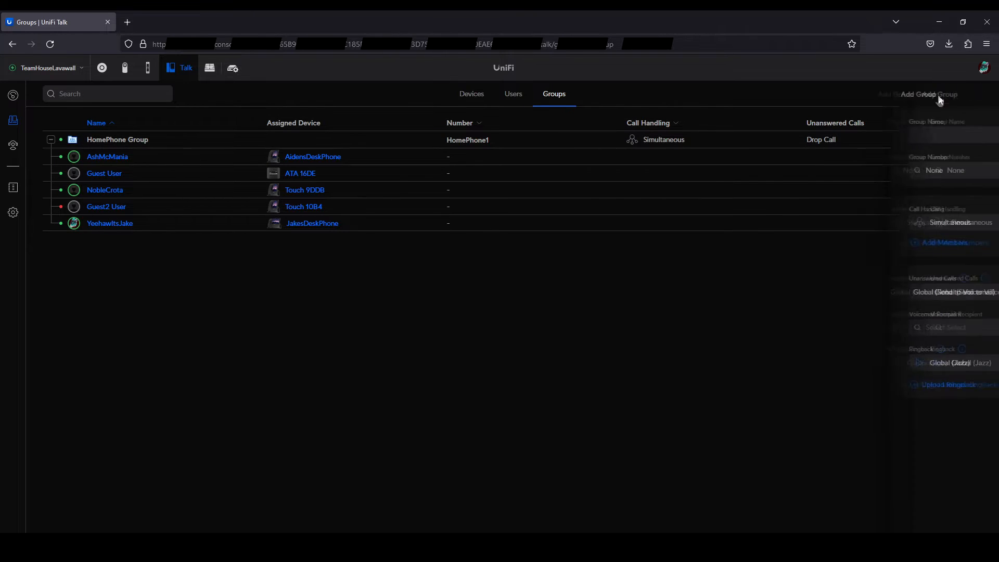
Name the group 'New Group 1' and view the Simultaneous and Sequential call handling choices
{"action": "left_click", "coordinate": [929, 93]}
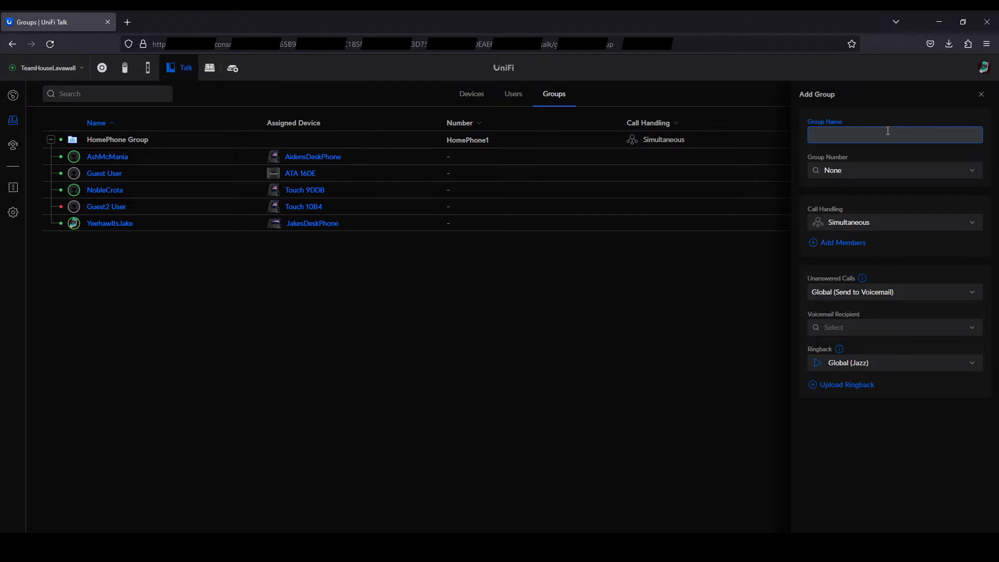
{"action": "type", "text": "New Group 1"}
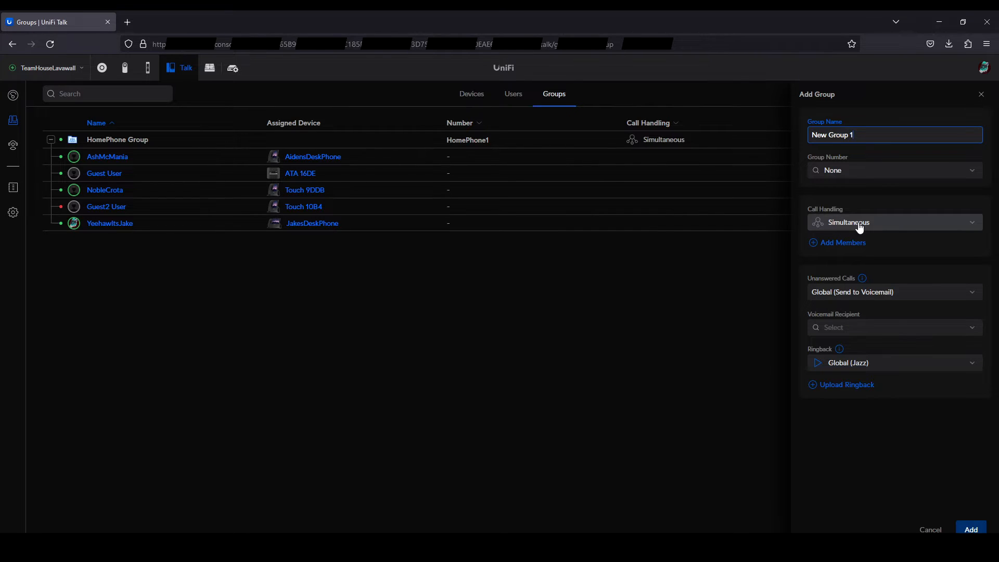
{"action": "left_click", "coordinate": [892, 221]}
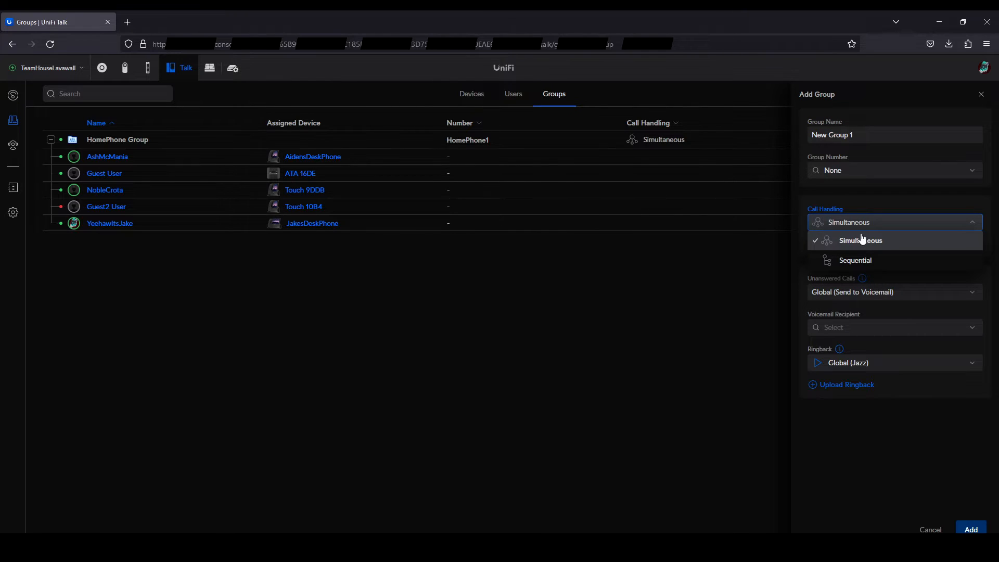
{"action": "mouse_move", "coordinate": [867, 259]}
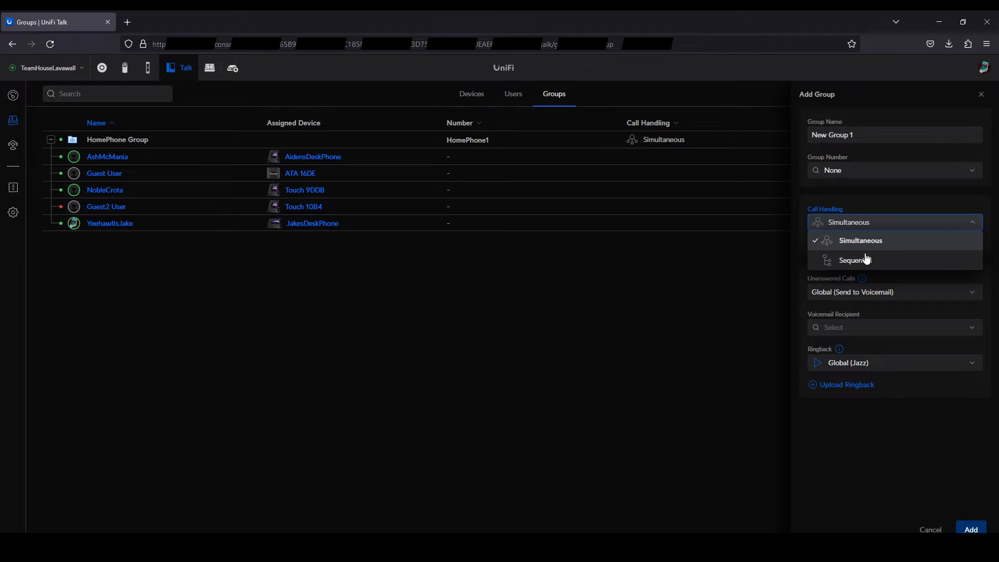
{"action": "mouse_move", "coordinate": [487, 149]}
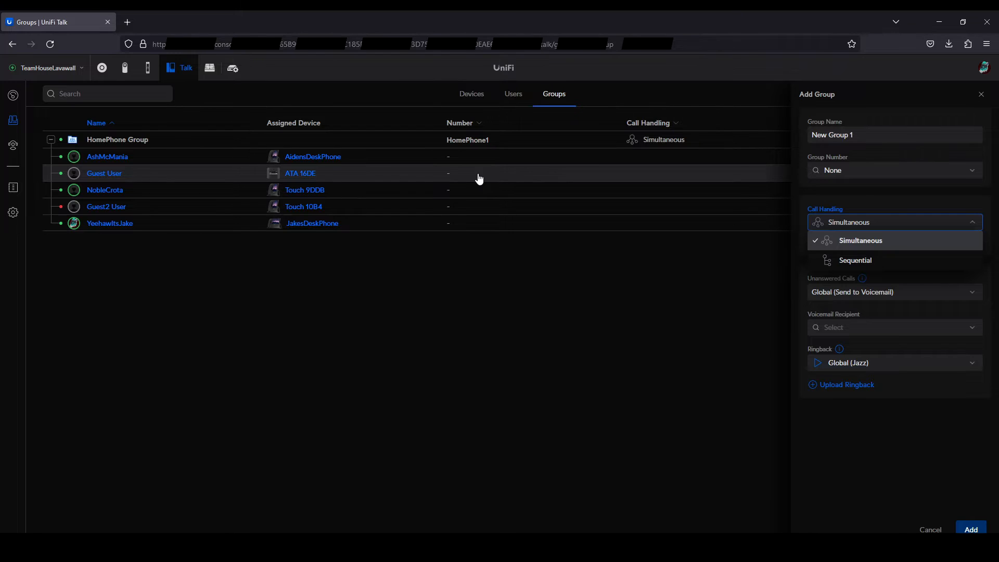
{"action": "mouse_move", "coordinate": [479, 193]}
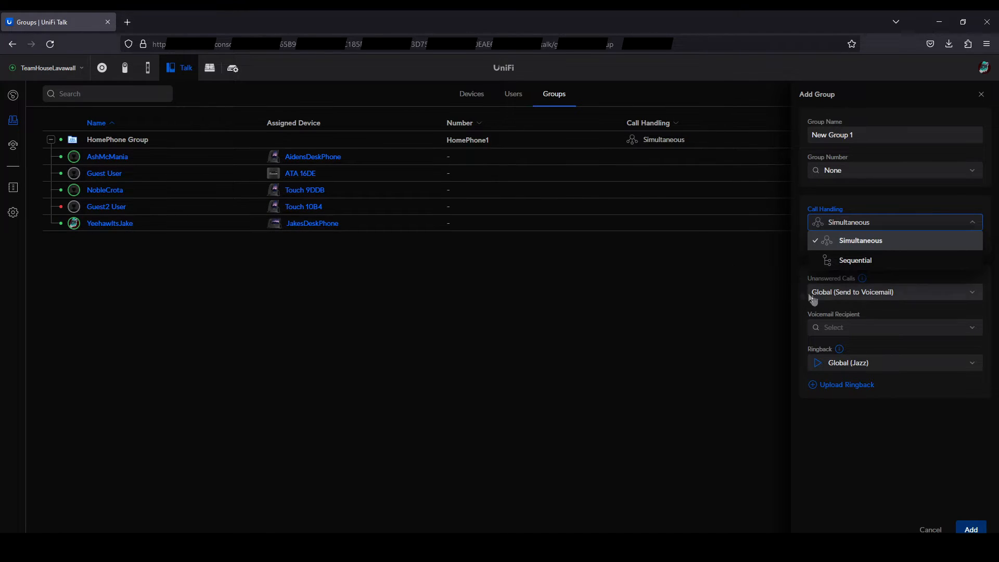
Keep the global unanswered-call setting and browse voicemail recipients and ringback tones for New Group 1
{"action": "left_click", "coordinate": [861, 241]}
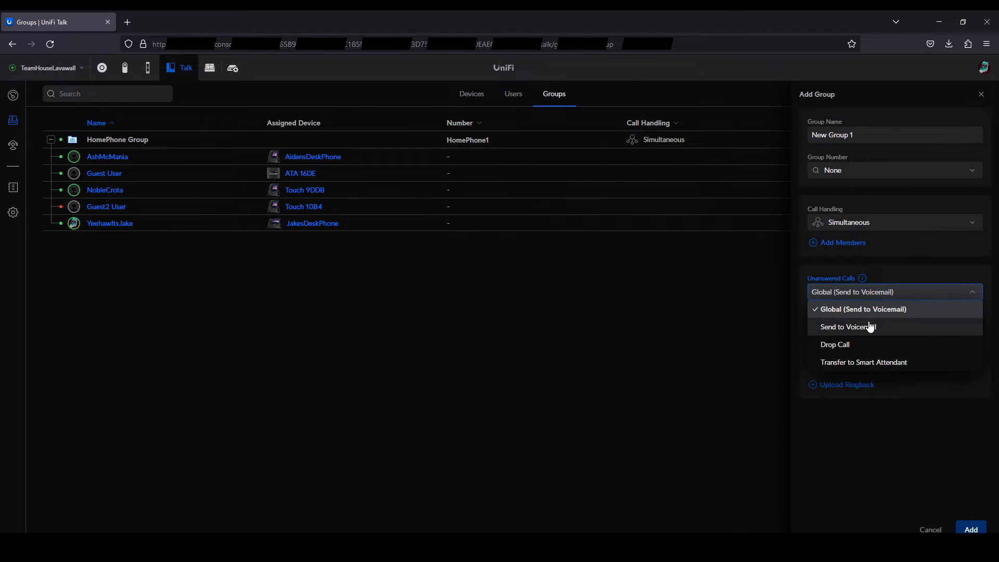
{"action": "mouse_move", "coordinate": [864, 362]}
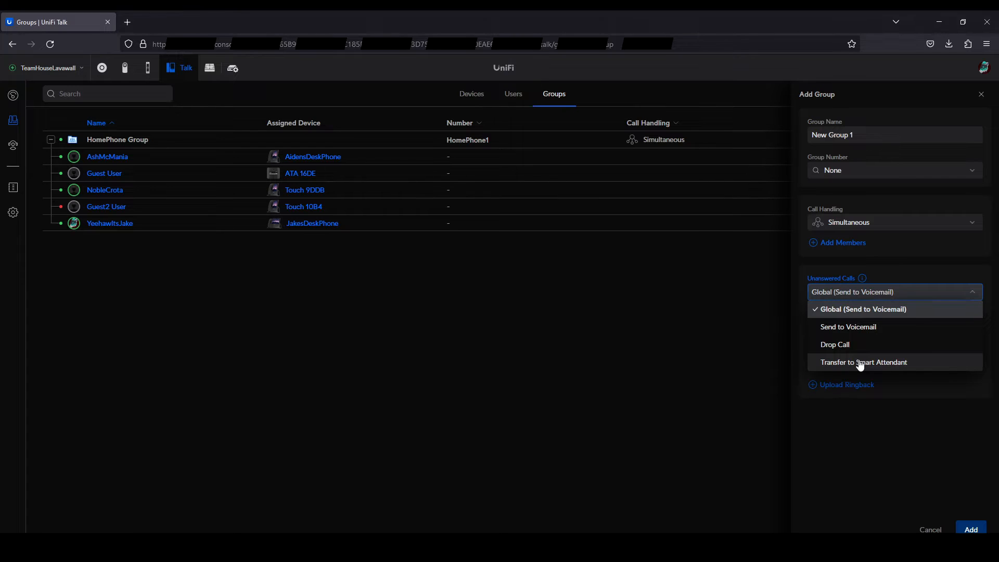
{"action": "mouse_move", "coordinate": [859, 344]}
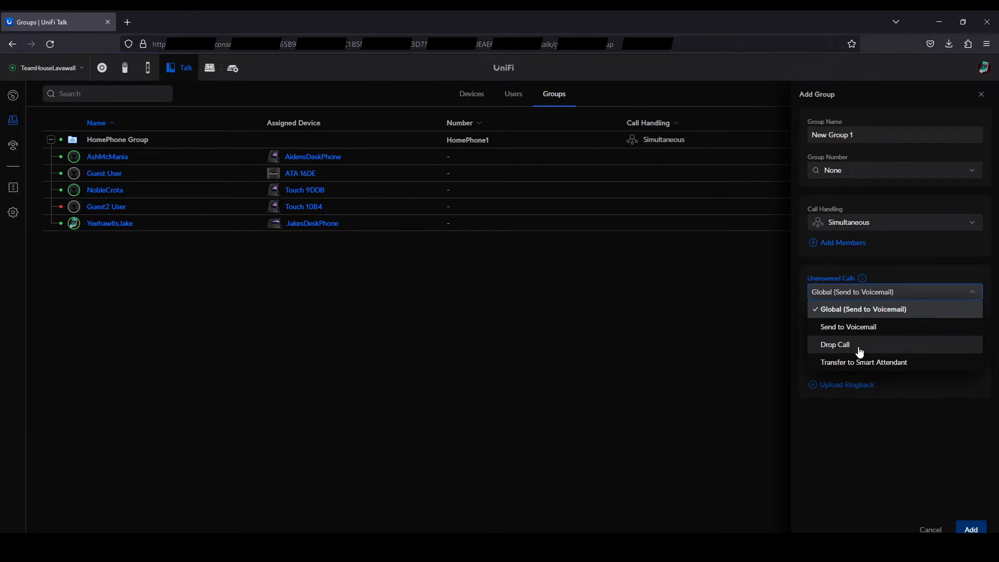
{"action": "mouse_move", "coordinate": [867, 332]}
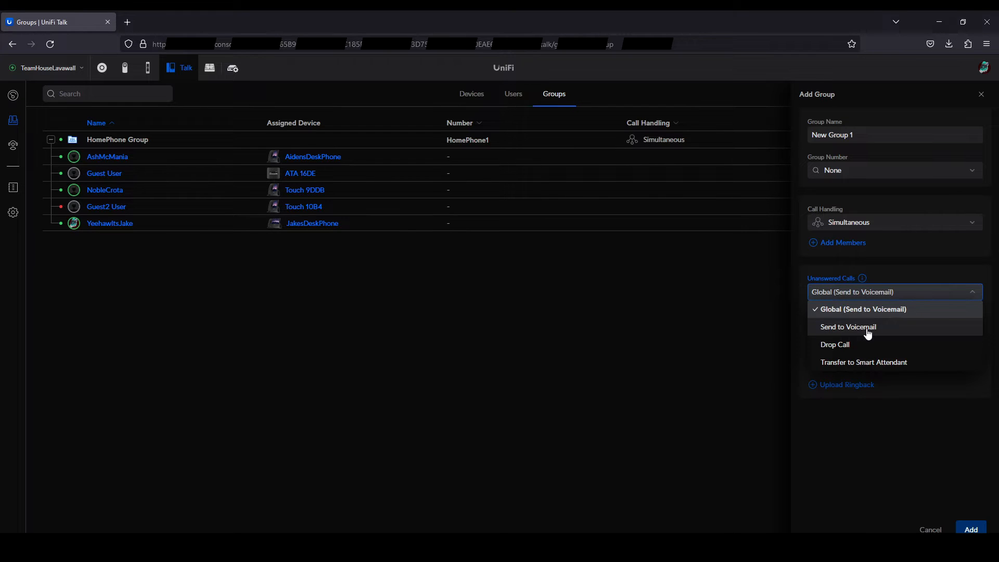
{"action": "left_click", "coordinate": [862, 309]}
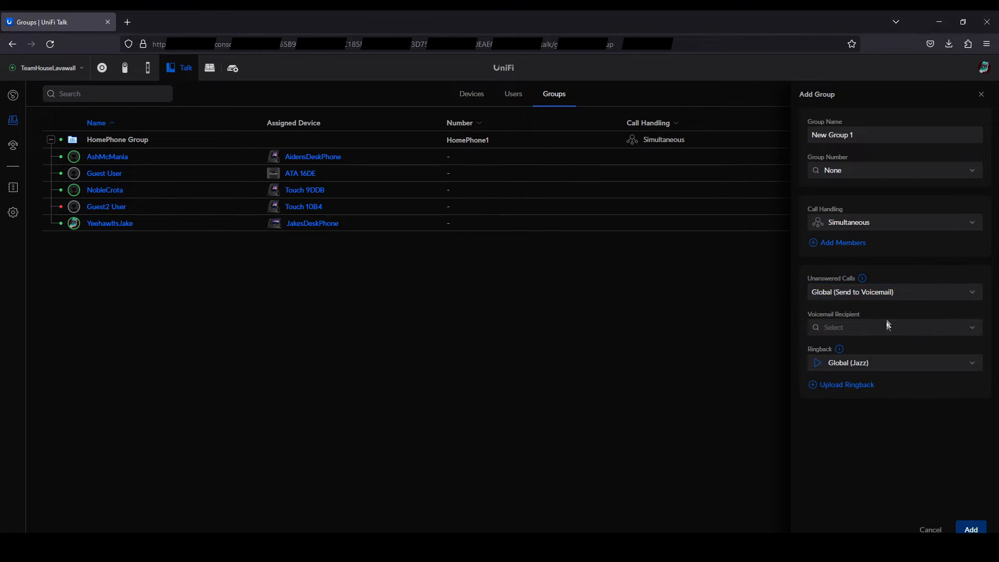
{"action": "left_click", "coordinate": [892, 327]}
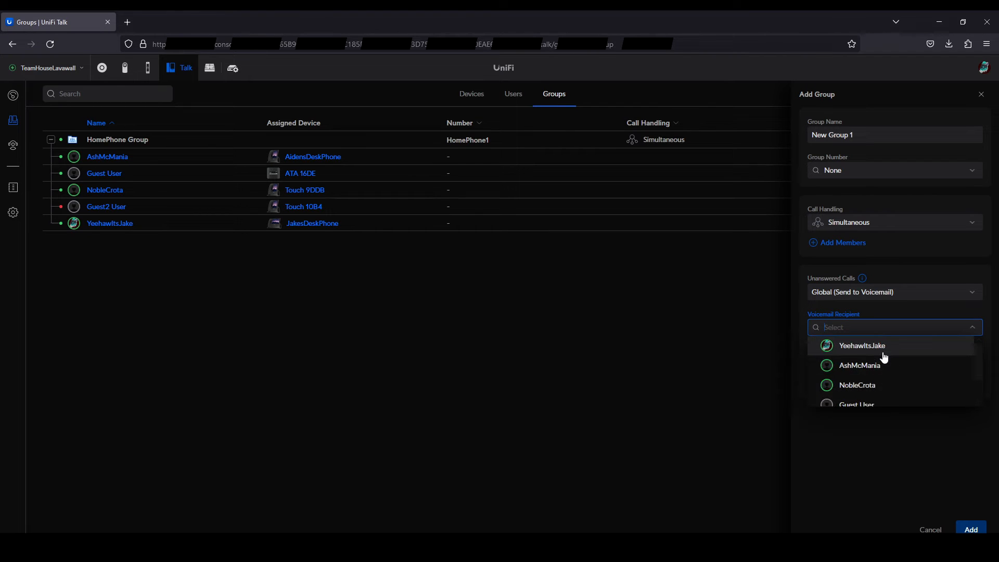
{"action": "scroll", "scroll_direction": "down", "scroll_amount": 3}
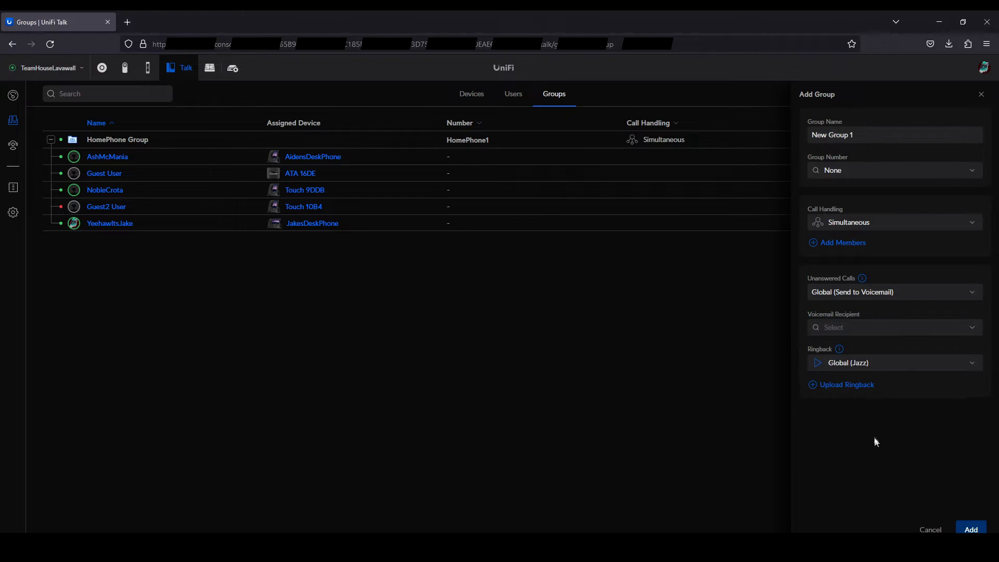
{"action": "left_click", "coordinate": [892, 362]}
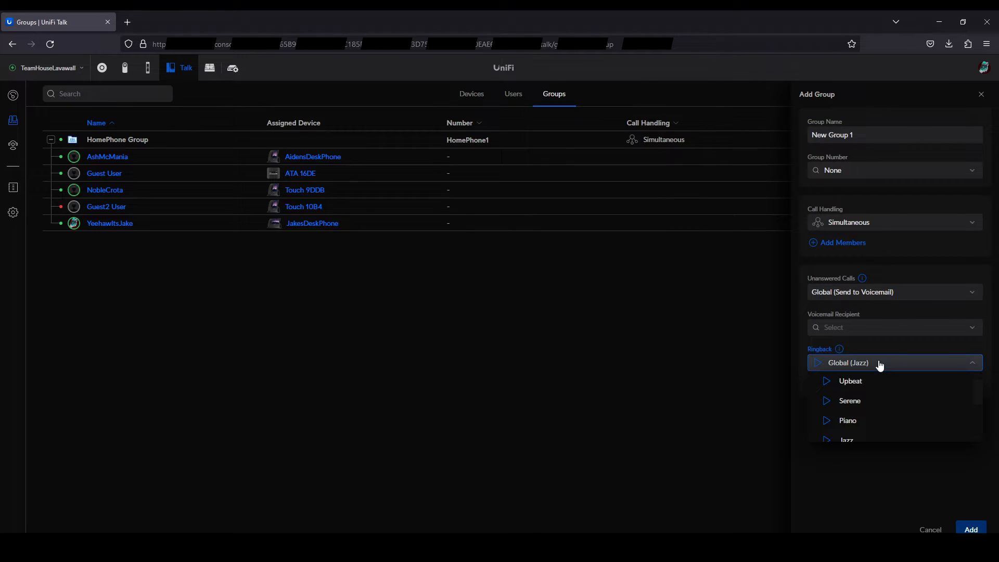
{"action": "mouse_move", "coordinate": [818, 368]}
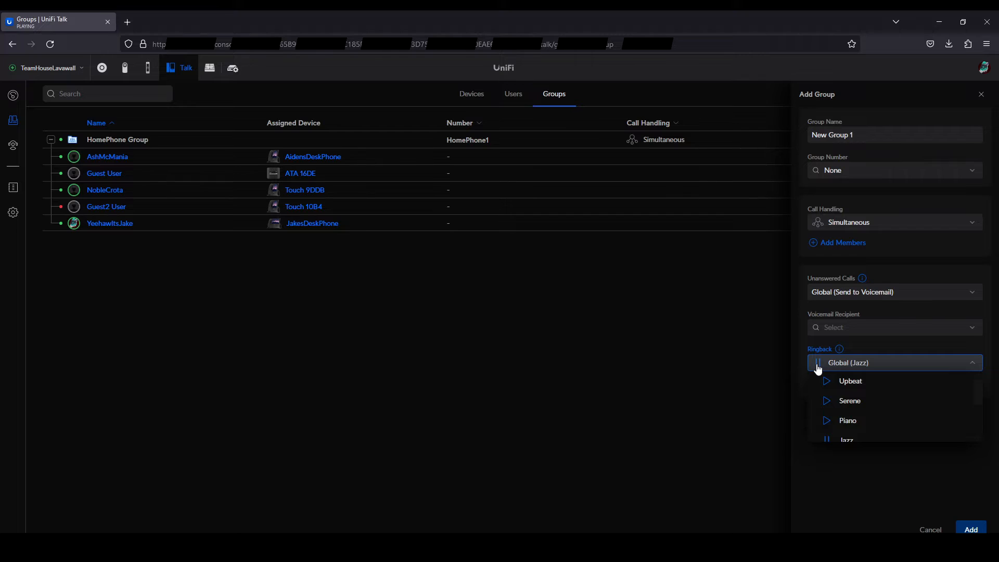
{"action": "scroll", "scroll_direction": "down", "scroll_amount": 3}
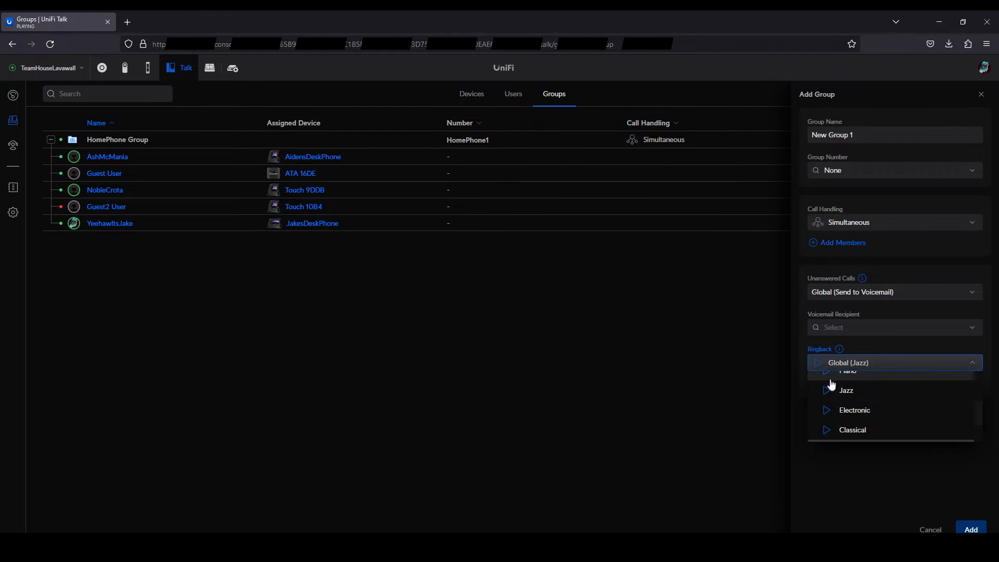
{"action": "mouse_move", "coordinate": [829, 413]}
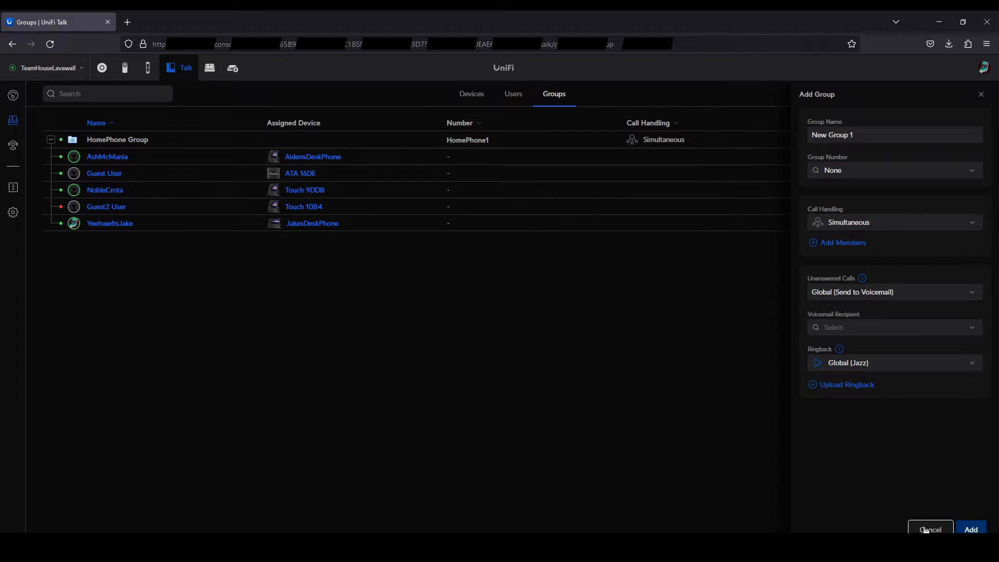
{"action": "left_click", "coordinate": [930, 530]}
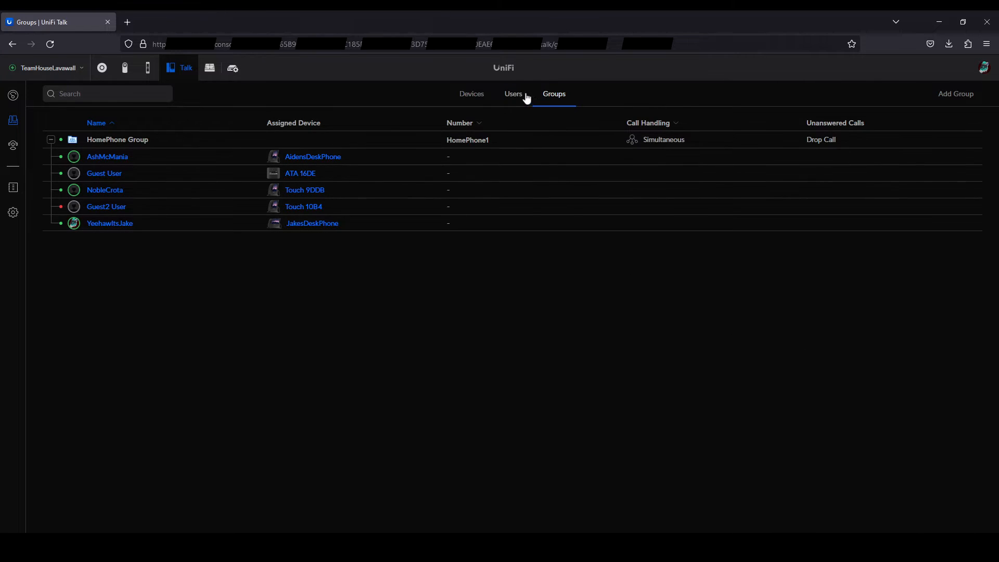
{"action": "left_click", "coordinate": [513, 94]}
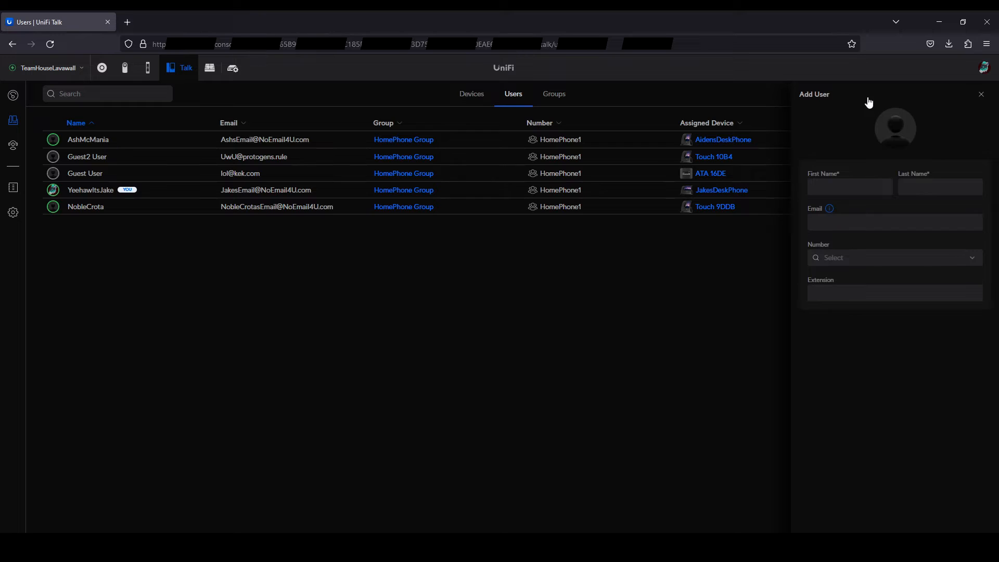
{"action": "mouse_move", "coordinate": [854, 288]}
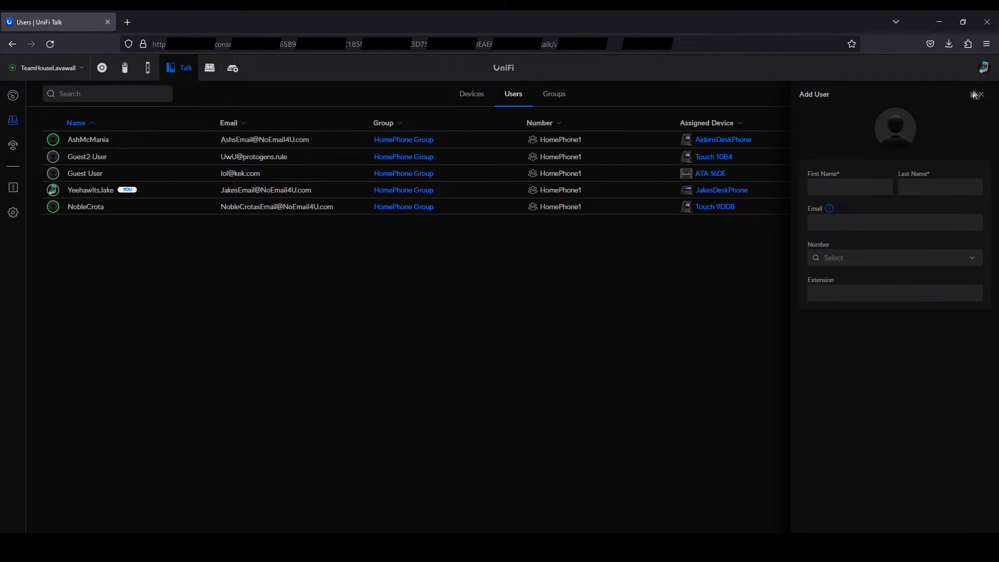
{"action": "left_click", "coordinate": [980, 94]}
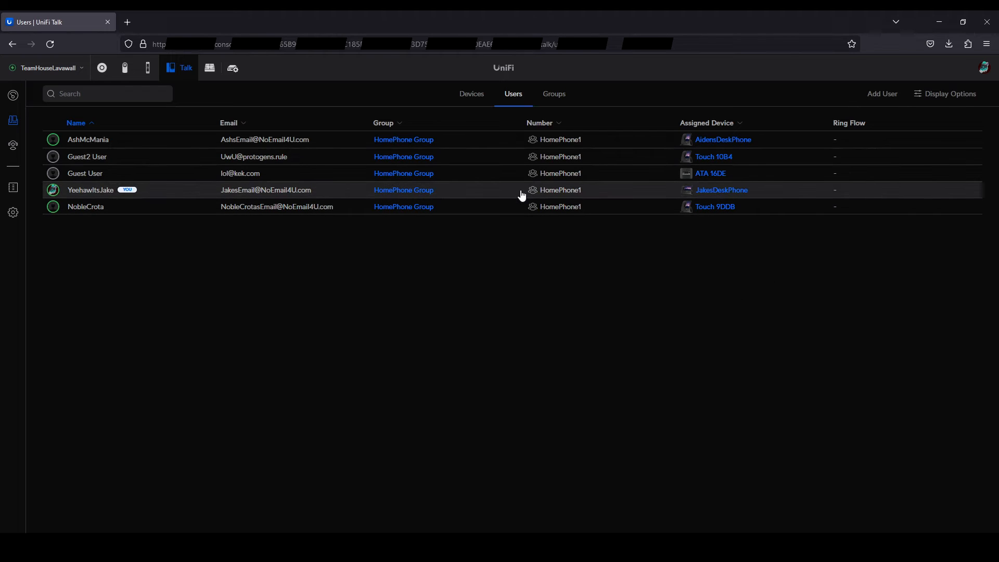
{"action": "left_click", "coordinate": [89, 189]}
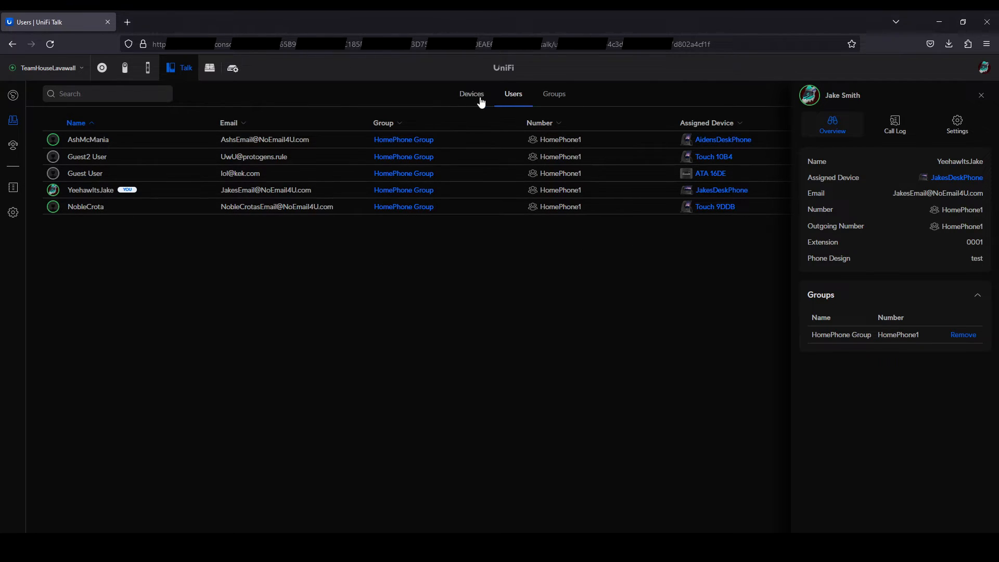
Show the Devices list with the five phones' users, numbers, versions and call quality
{"action": "left_click", "coordinate": [470, 94]}
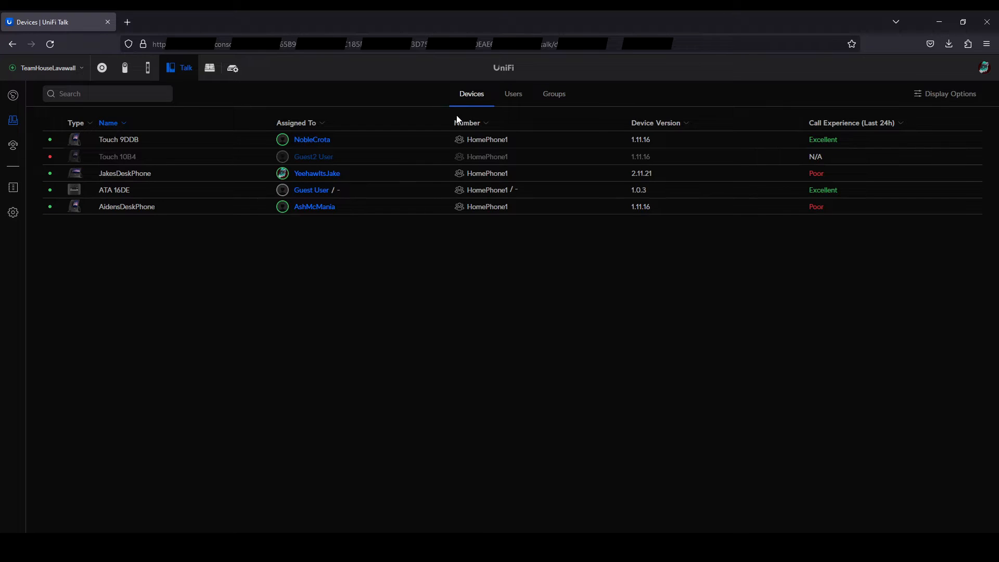
{"action": "mouse_move", "coordinate": [206, 243]}
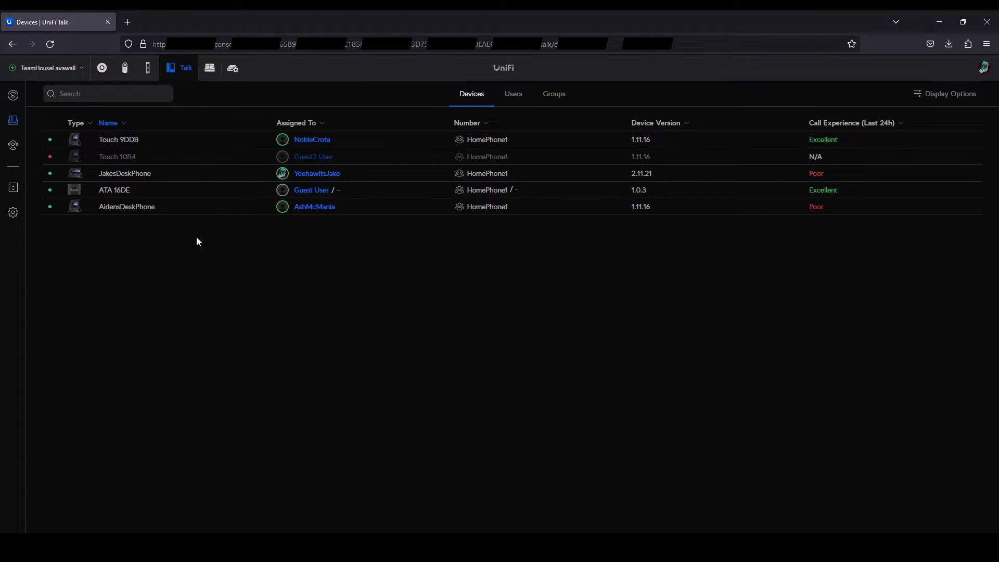
{"action": "mouse_move", "coordinate": [197, 243]}
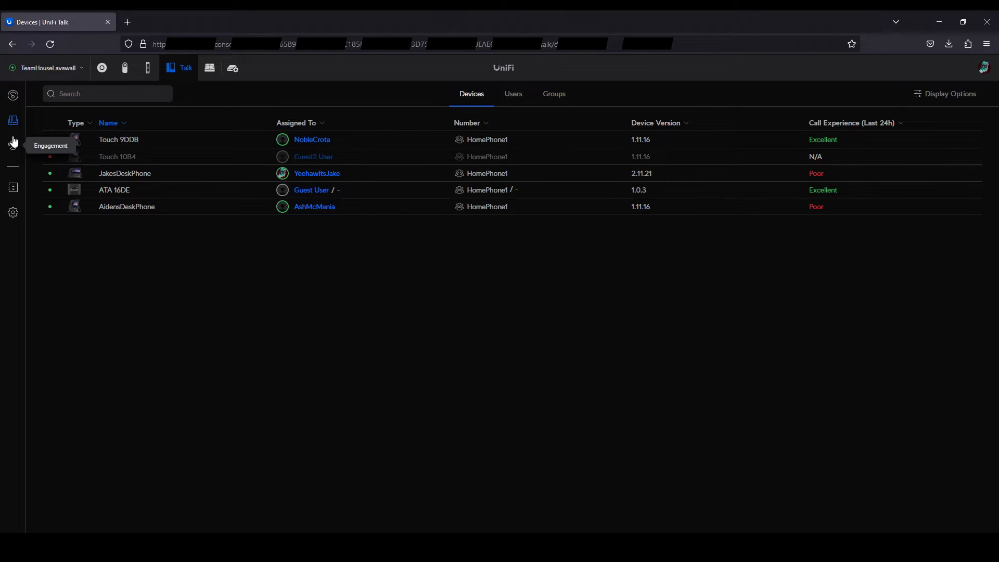
Open Engagement's smart attendant flows and the MainHome attendant's settings panel
{"action": "left_click", "coordinate": [13, 144]}
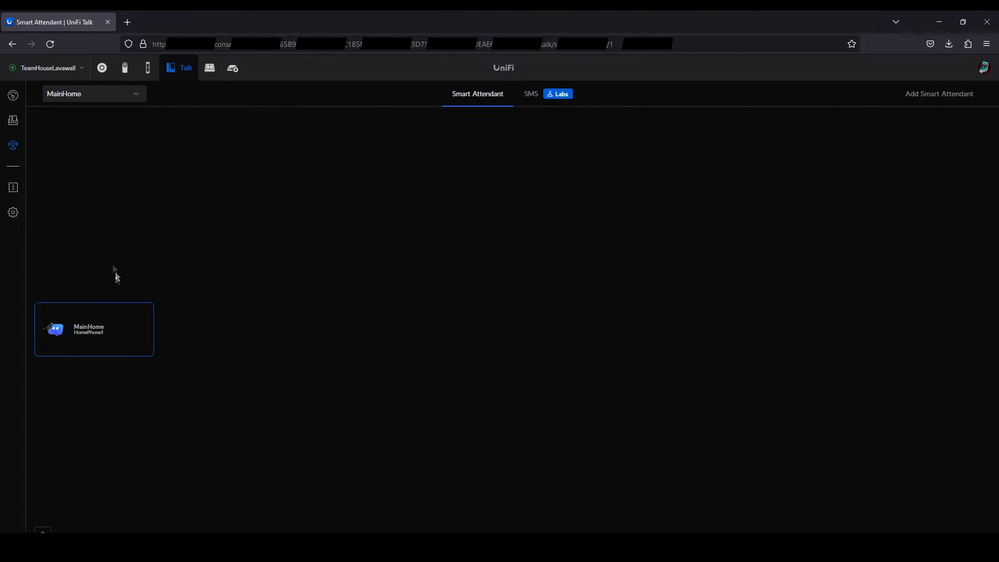
{"action": "left_click", "coordinate": [94, 329]}
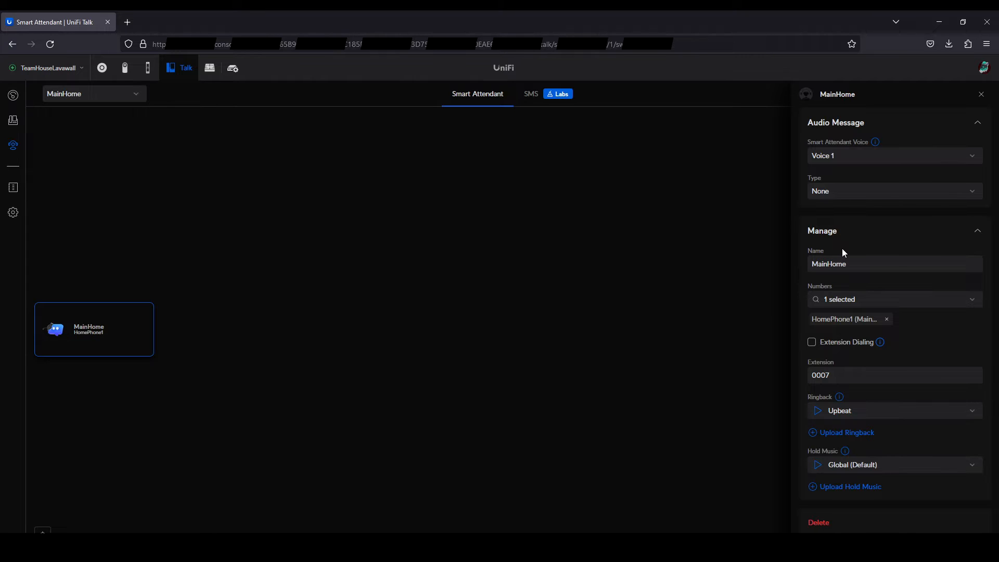
{"action": "mouse_move", "coordinate": [660, 287]}
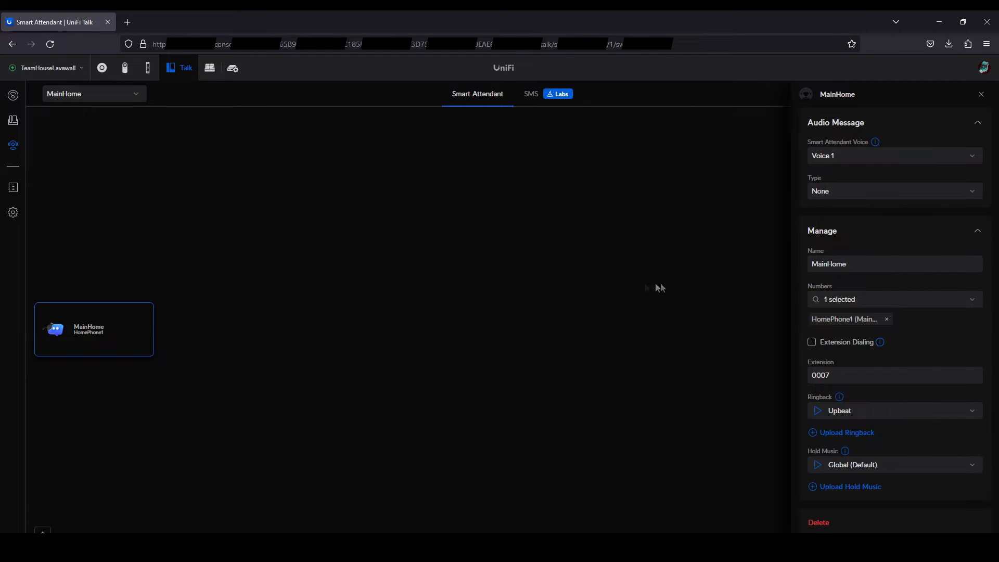
{"action": "mouse_move", "coordinate": [213, 314]}
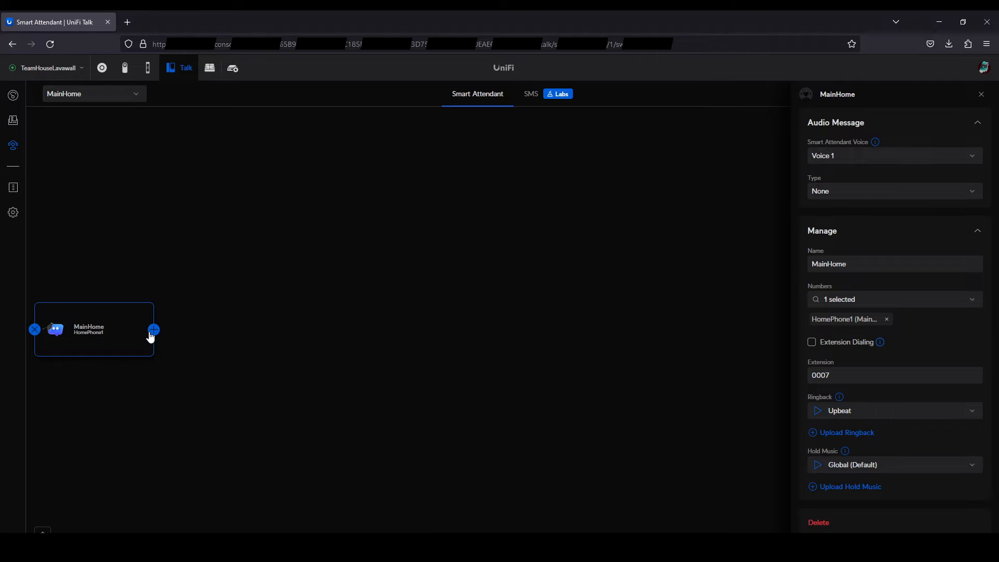
{"action": "left_click", "coordinate": [153, 330]}
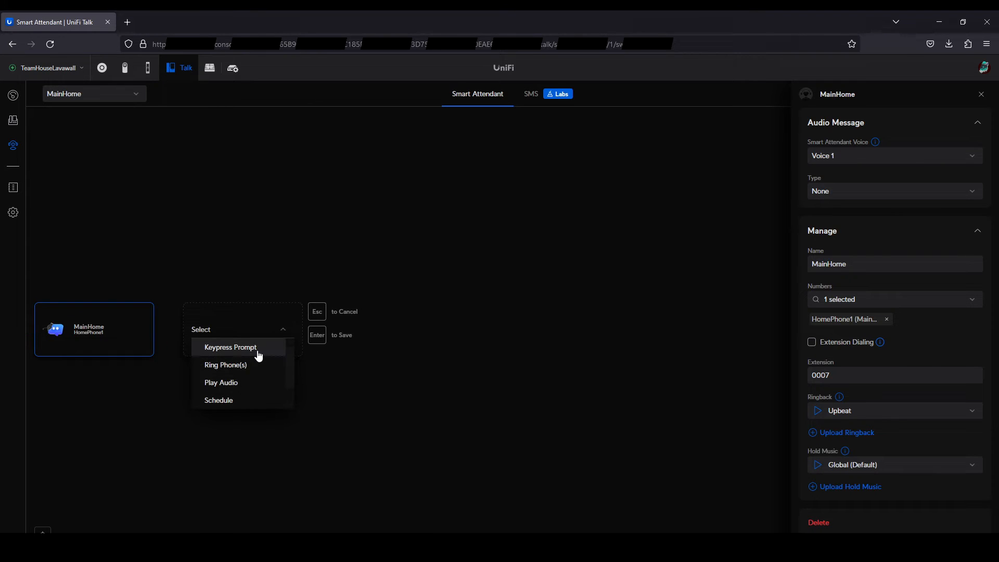
{"action": "left_click", "coordinate": [231, 347]}
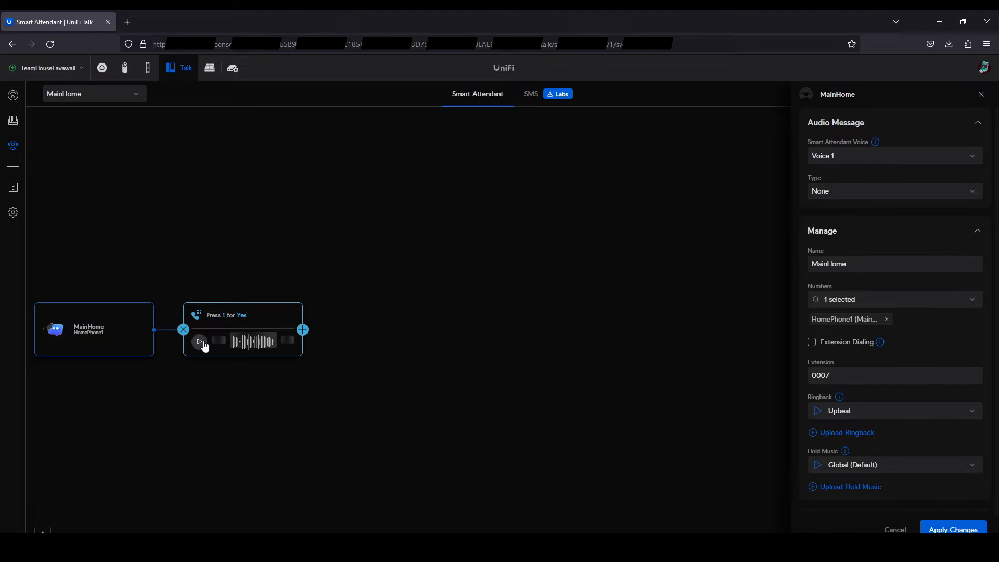
{"action": "left_click", "coordinate": [200, 342]}
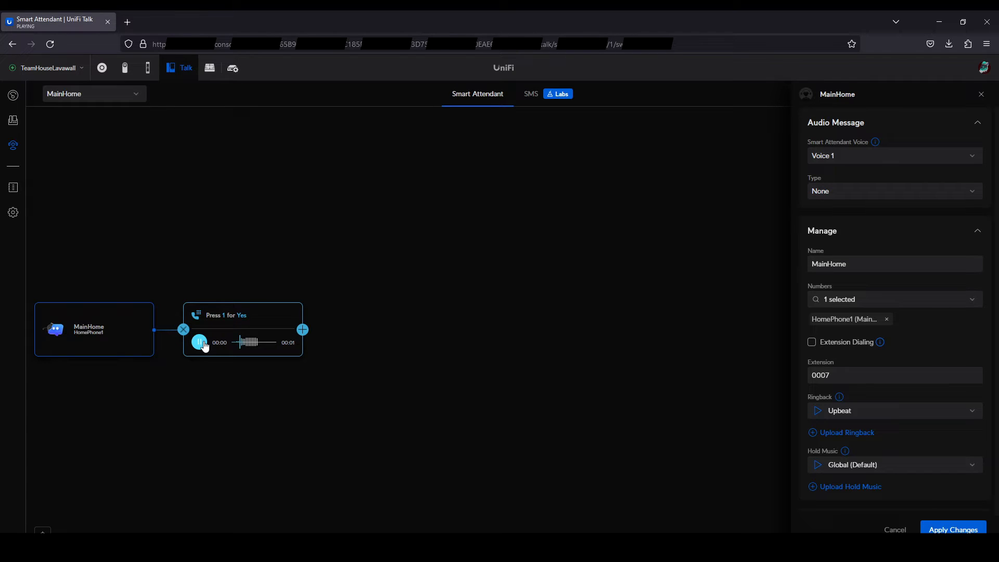
{"action": "left_click", "coordinate": [200, 342]}
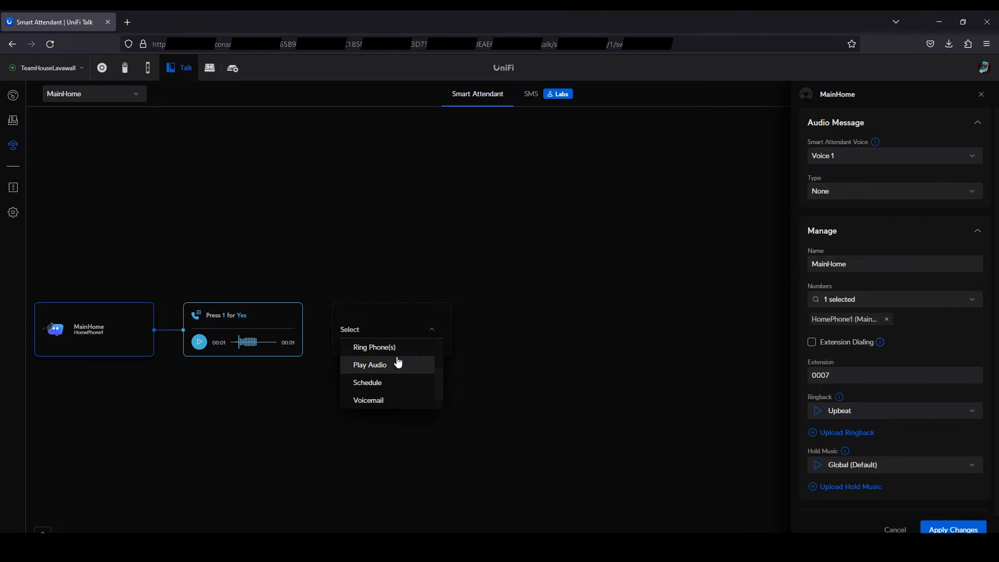
{"action": "left_click", "coordinate": [375, 348]}
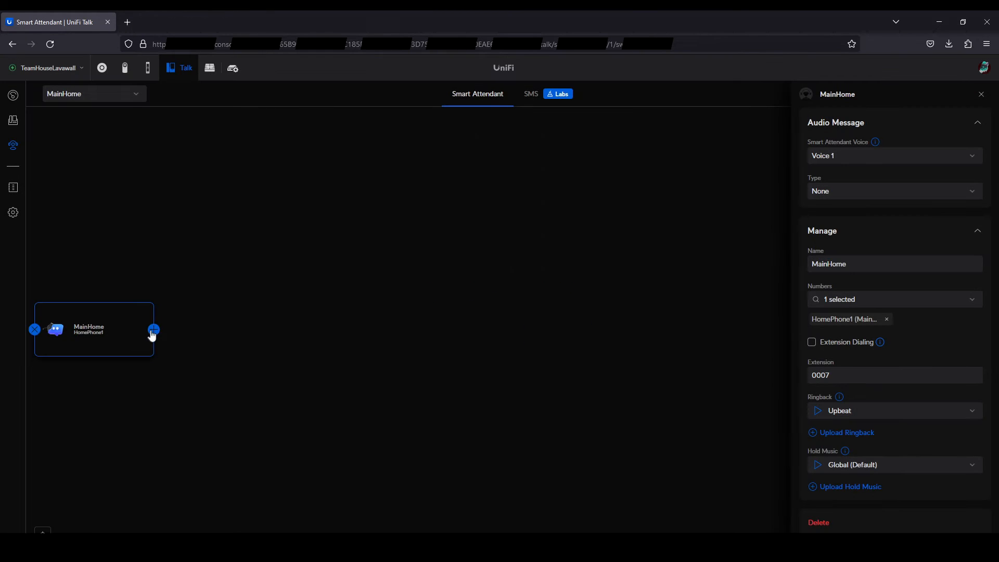
Add a weekday business-hours Schedule after MainHome with a Ring Phone(s) step, then dismiss the unsaved-changes warning
{"action": "left_click", "coordinate": [153, 330]}
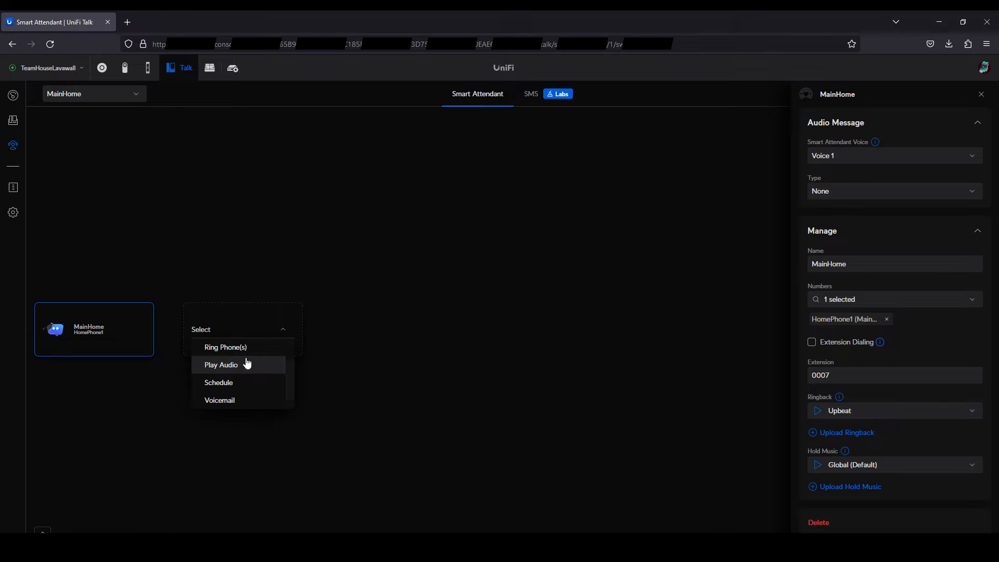
{"action": "left_click", "coordinate": [218, 382]}
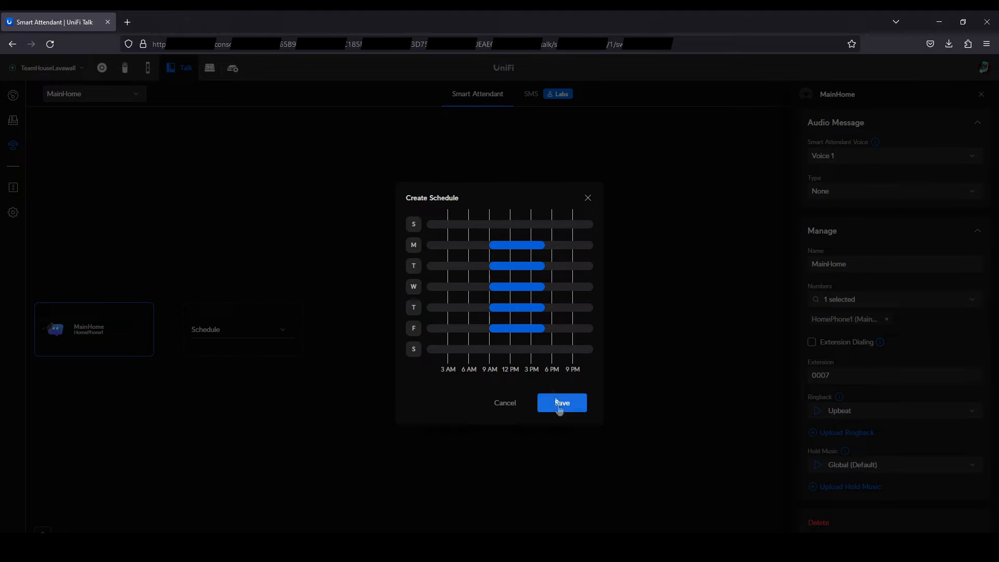
{"action": "left_click", "coordinate": [561, 403]}
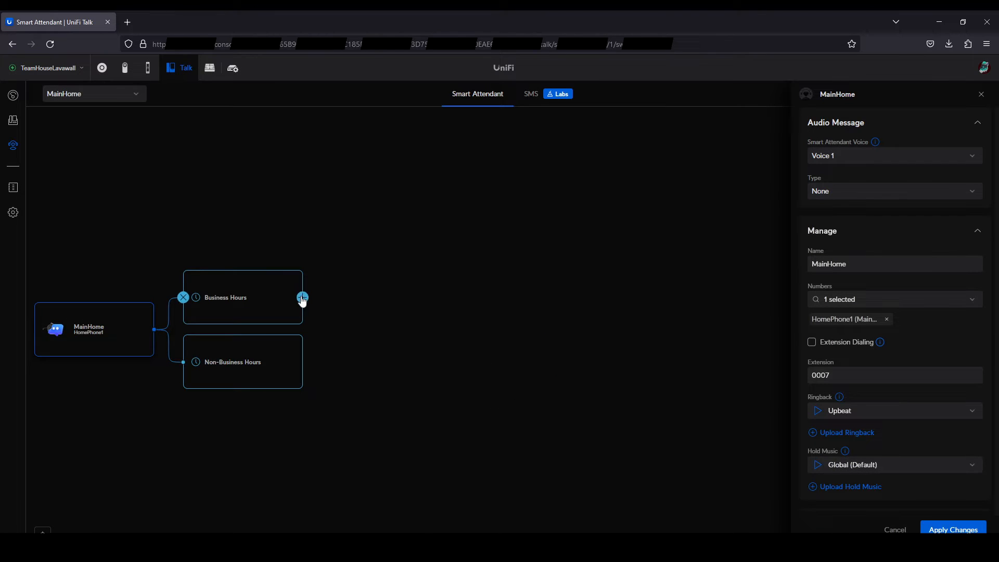
{"action": "left_click", "coordinate": [302, 297]}
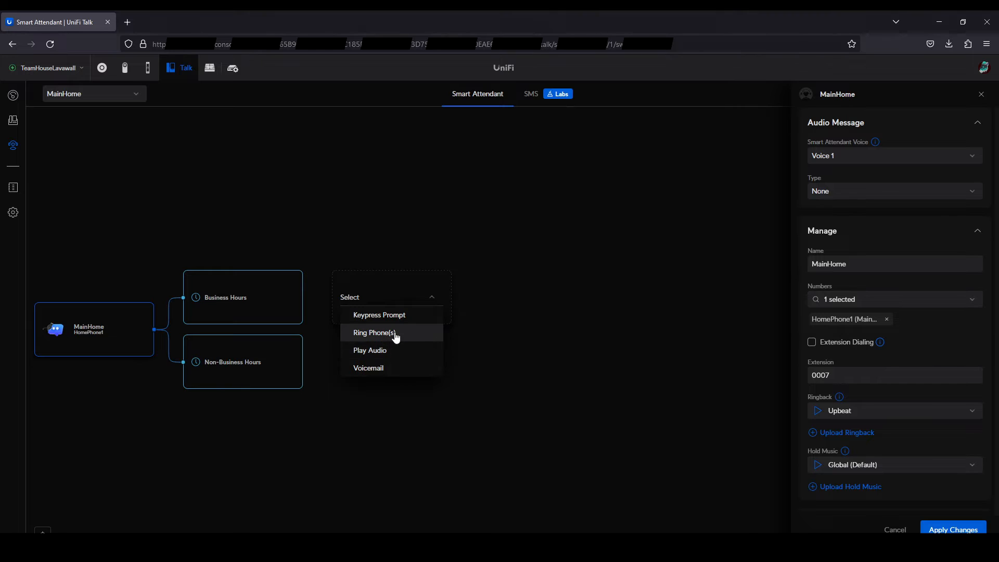
{"action": "left_click", "coordinate": [374, 332]}
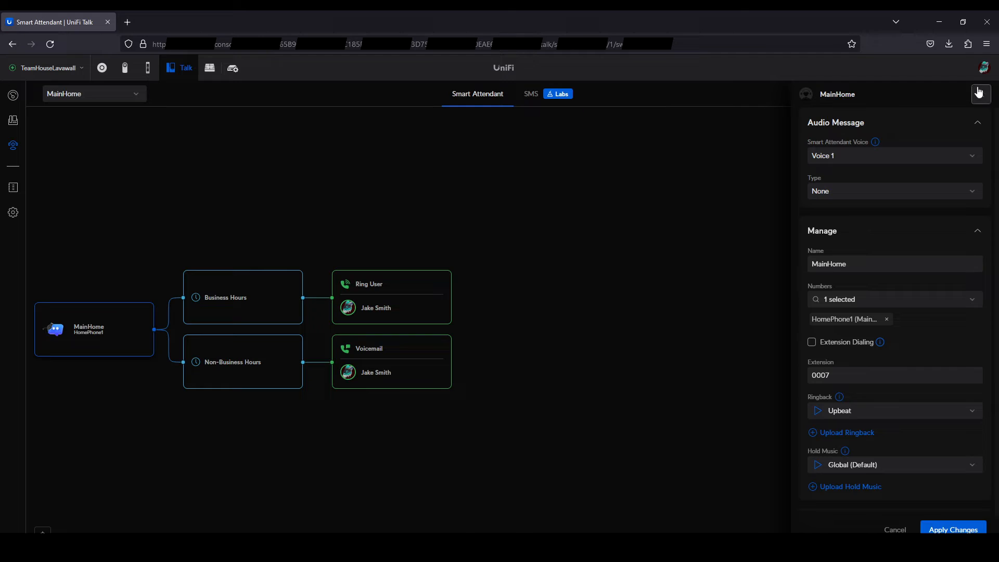
{"action": "left_click", "coordinate": [981, 94]}
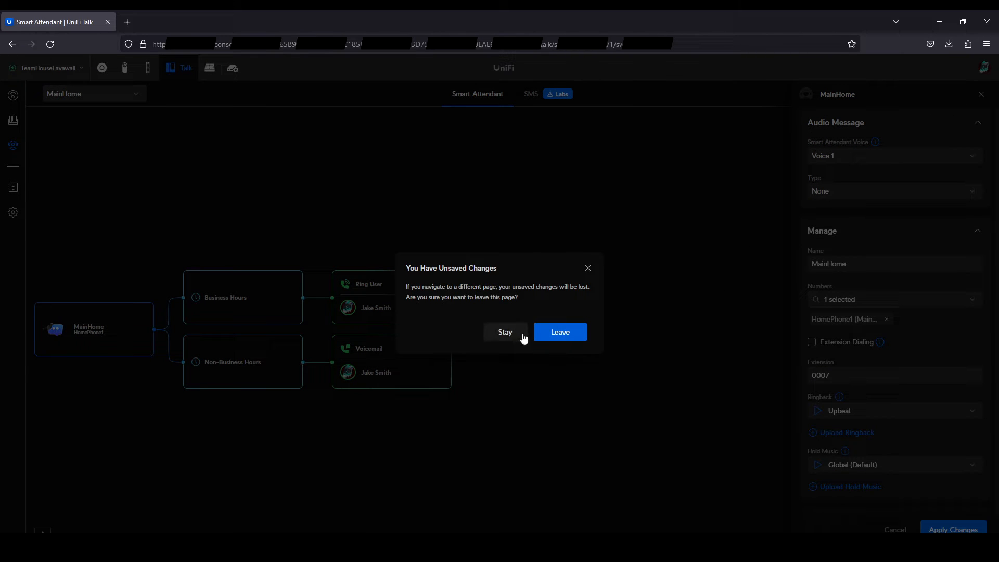
{"action": "left_click", "coordinate": [559, 332]}
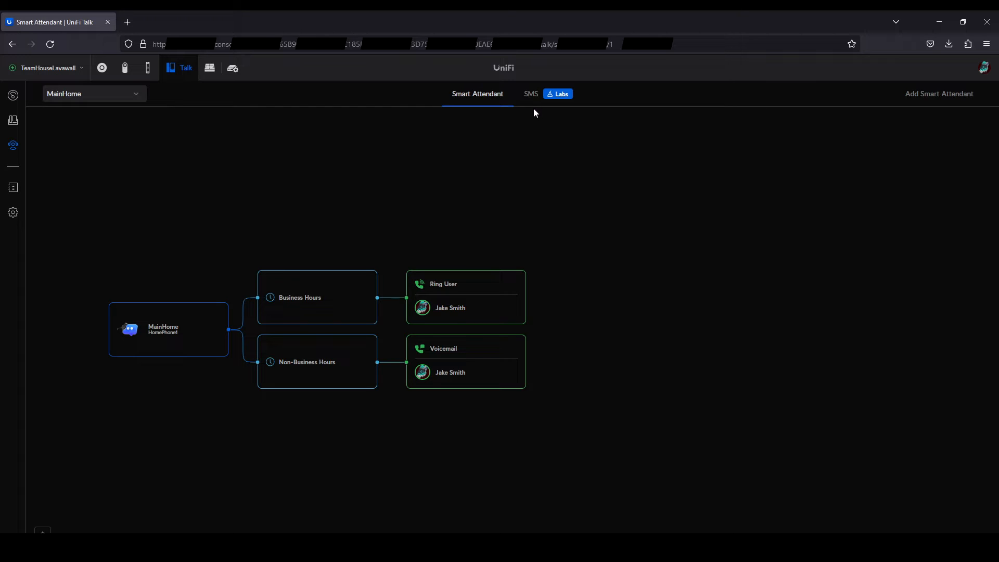
{"action": "mouse_move", "coordinate": [534, 107]}
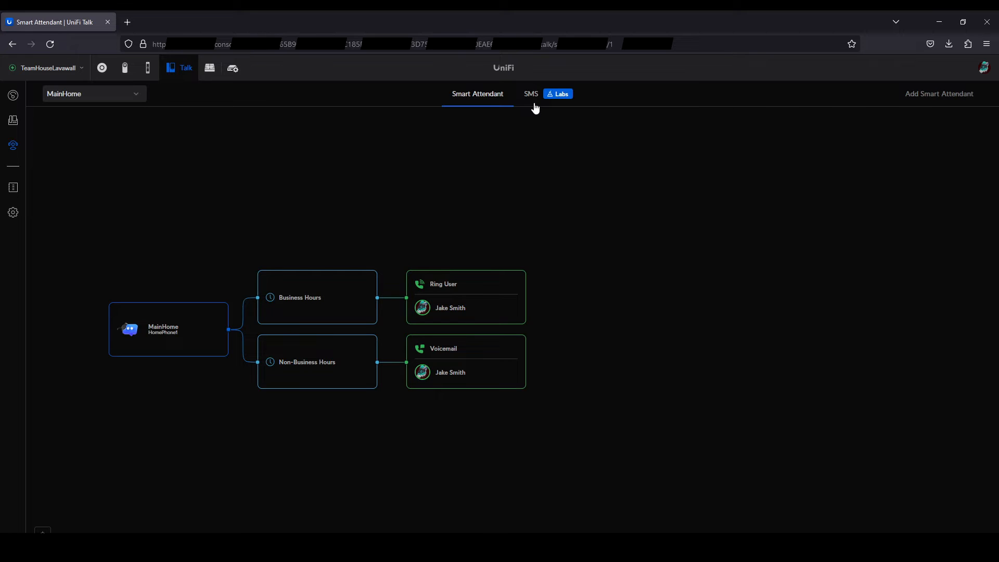
Show the SMS conversations and preview the OTHER USER to HomePhone Group message
{"action": "left_click", "coordinate": [530, 94]}
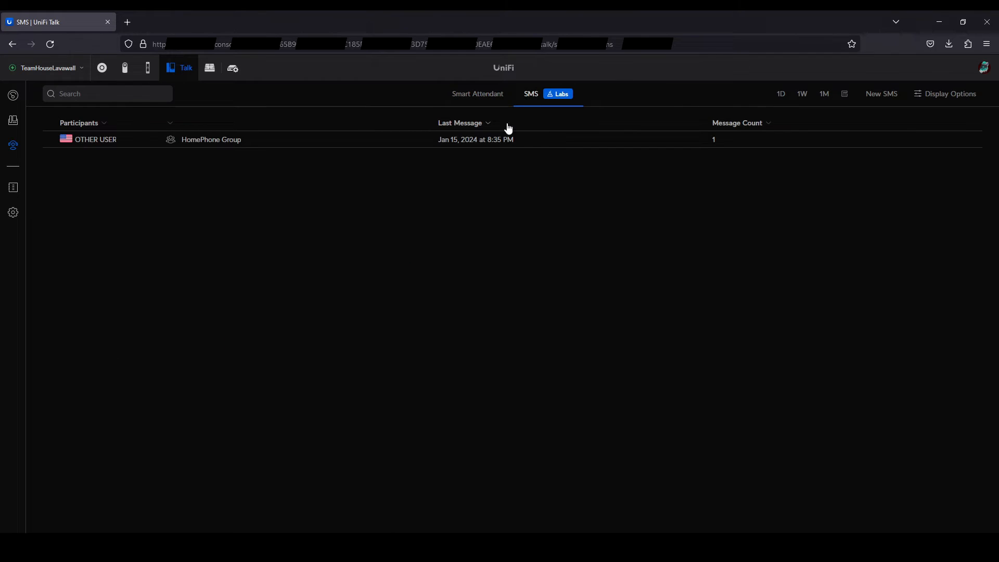
{"action": "left_click", "coordinate": [210, 140]}
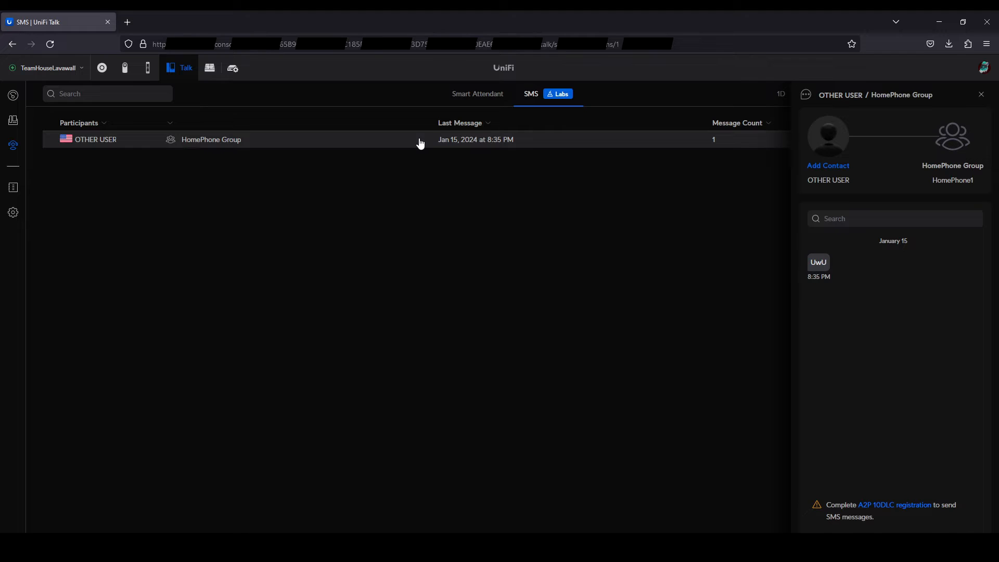
{"action": "mouse_move", "coordinate": [864, 289]}
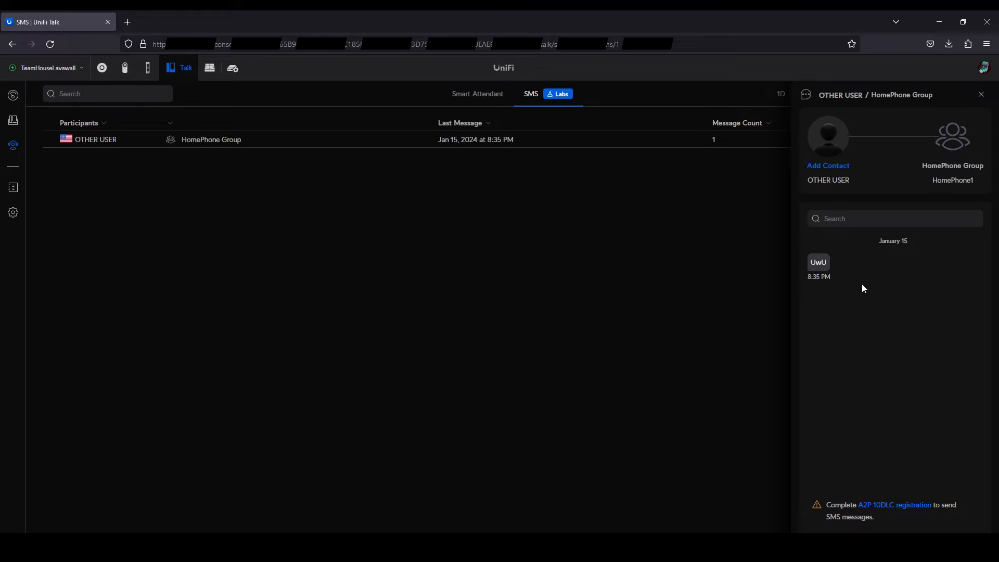
{"action": "mouse_move", "coordinate": [890, 514]}
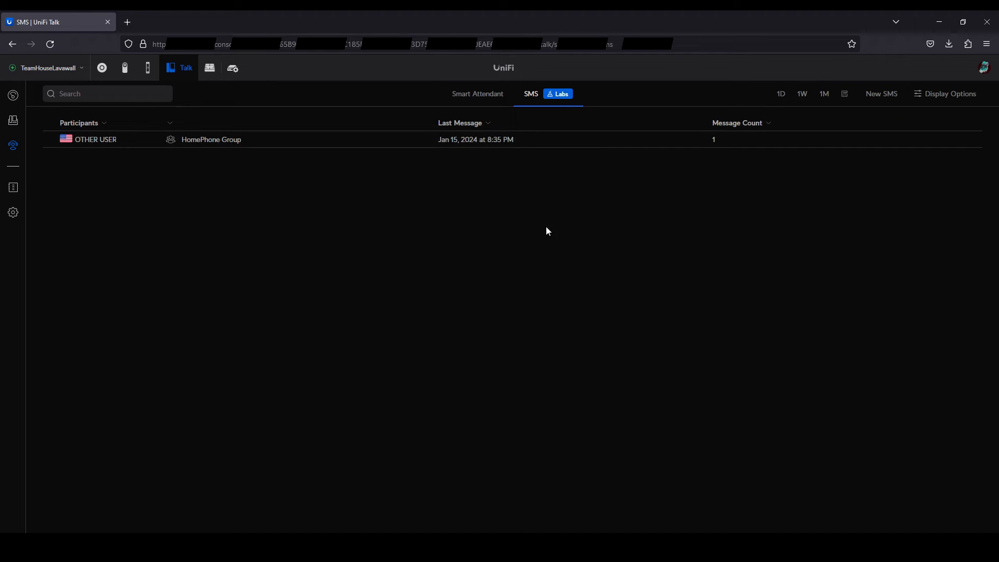
{"action": "mouse_move", "coordinate": [12, 187]}
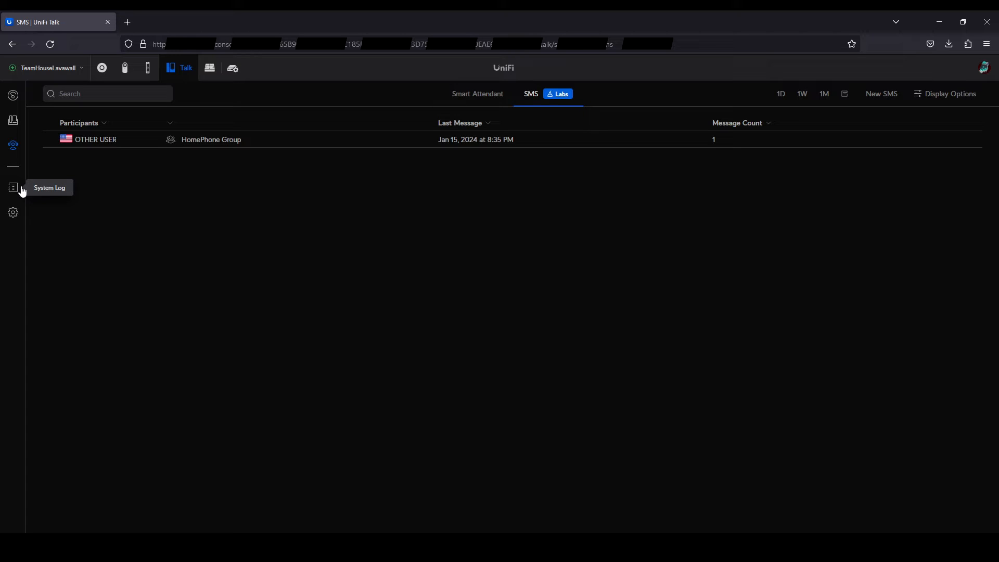
Review the latest call's recording and transcription in the call log, then show the SMS log
{"action": "left_click", "coordinate": [13, 188]}
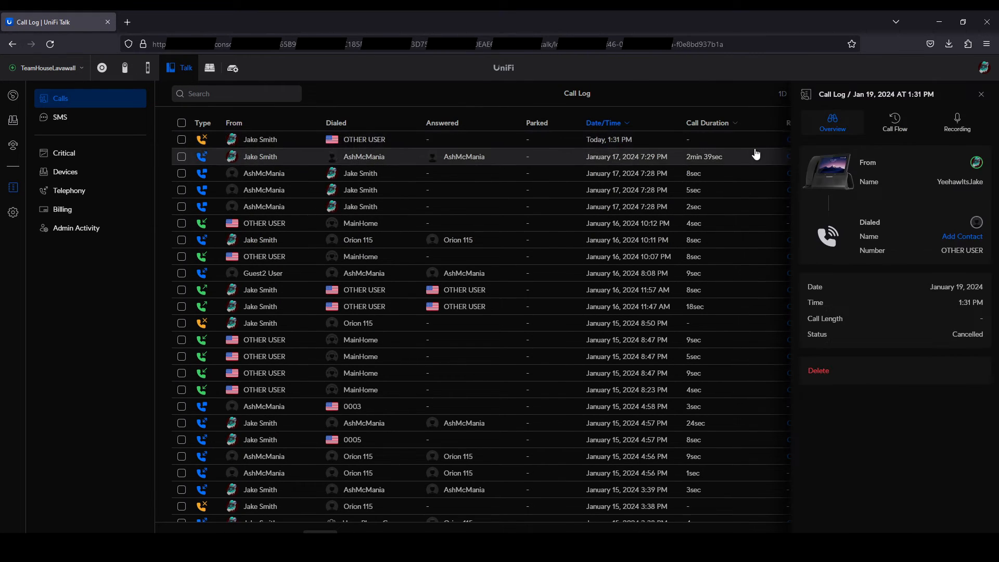
{"action": "left_click", "coordinate": [894, 121]}
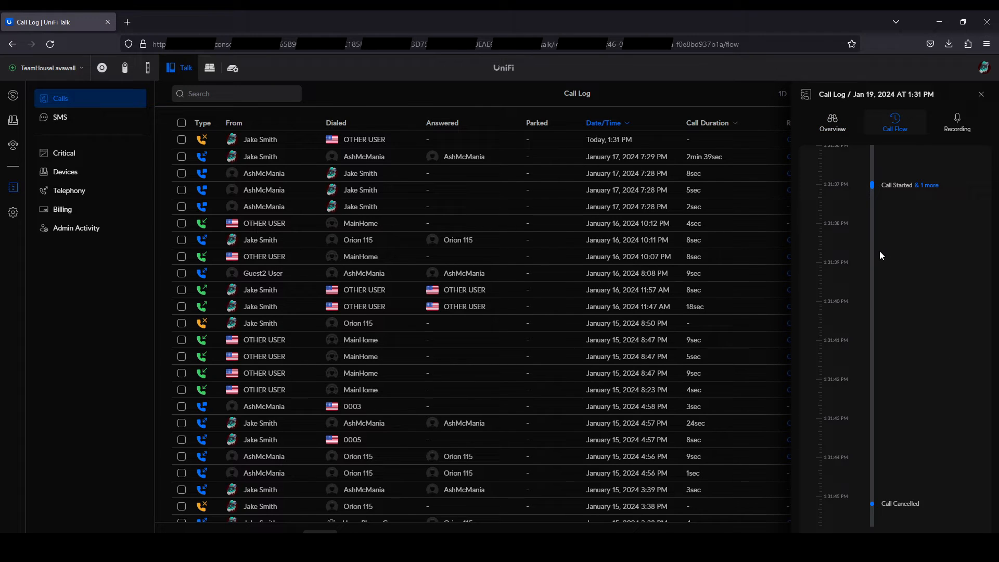
{"action": "mouse_move", "coordinate": [966, 125]}
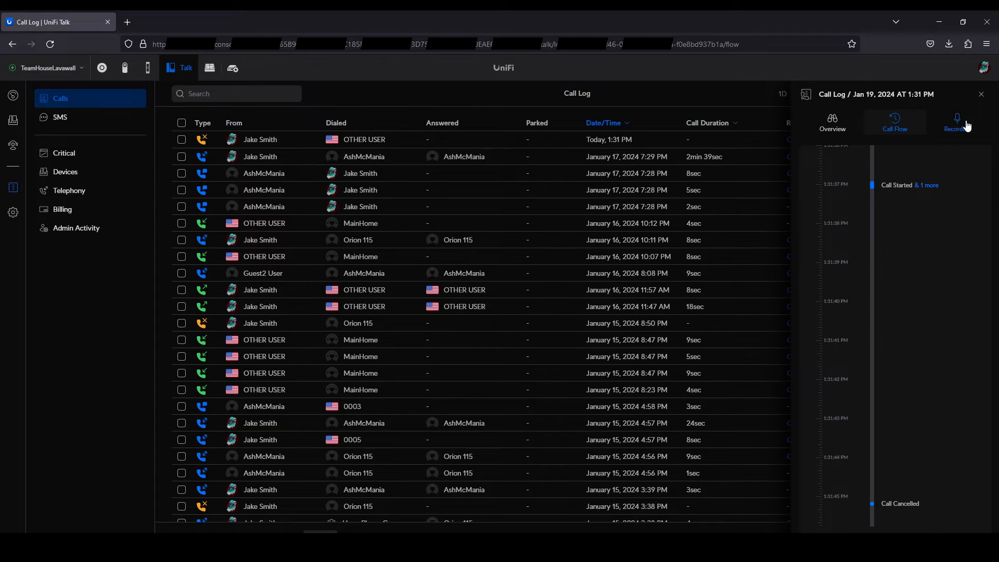
{"action": "left_click", "coordinate": [955, 121]}
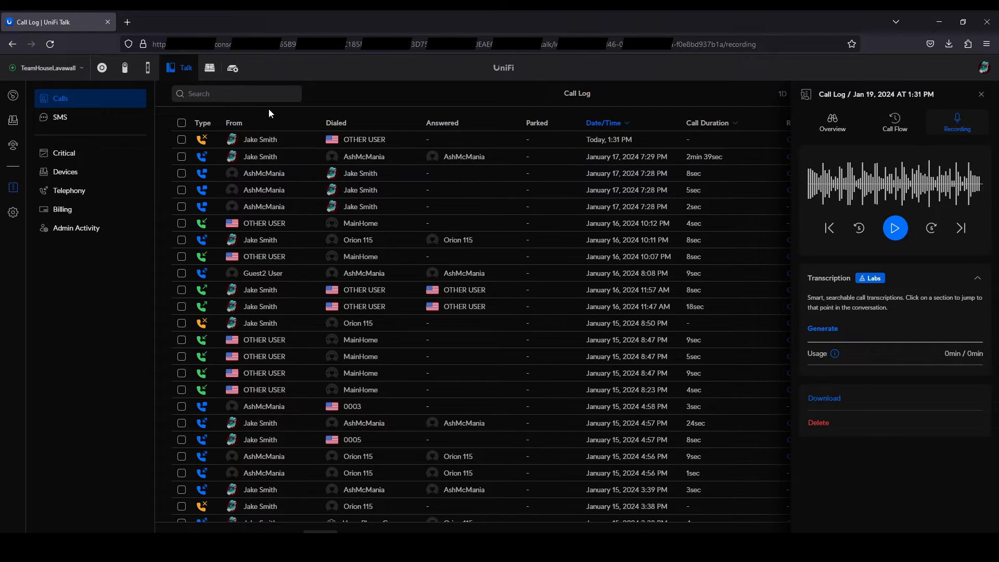
{"action": "left_click", "coordinate": [60, 116]}
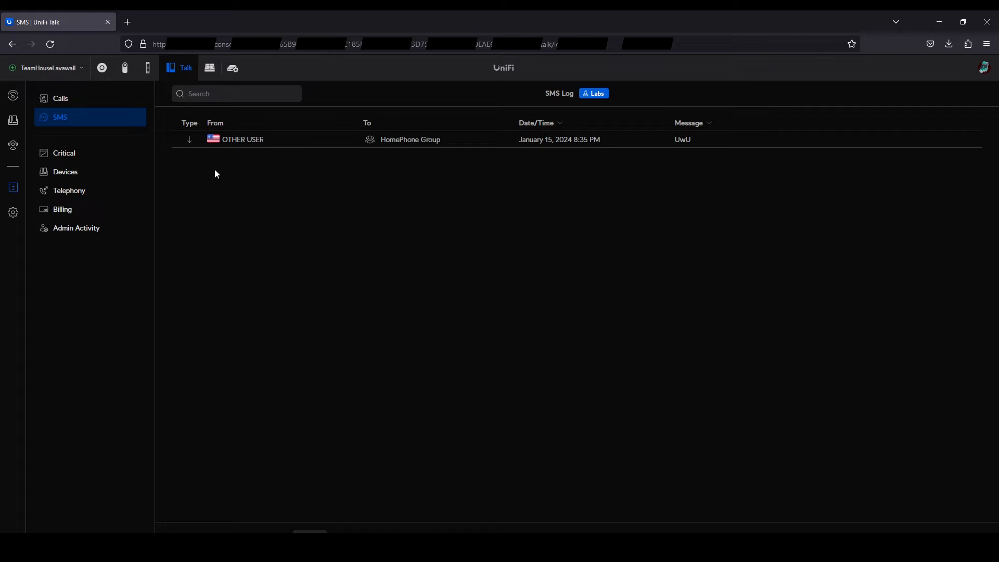
Browse the Critical and Devices system events, ending on the empty Telephony log
{"action": "left_click", "coordinate": [63, 153]}
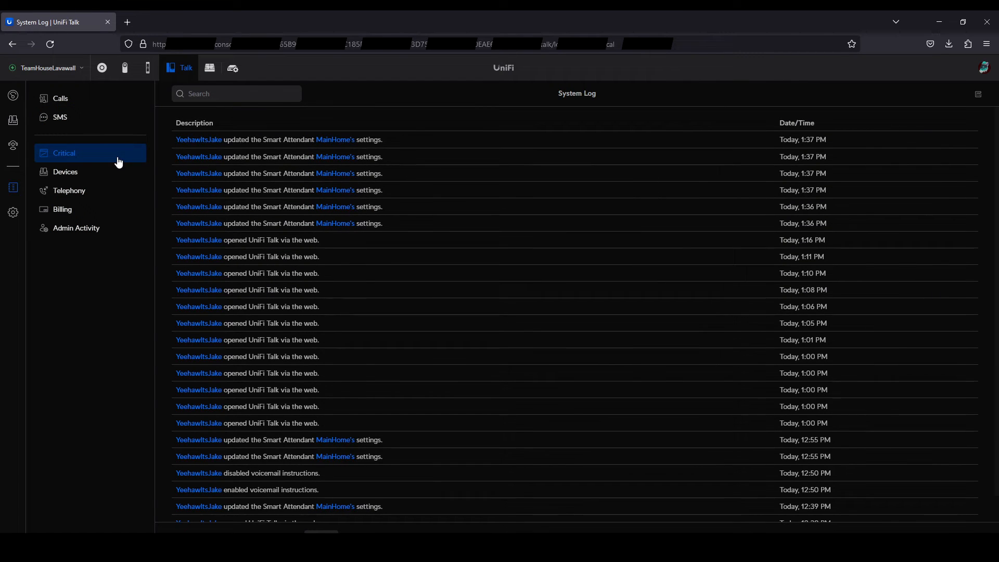
{"action": "mouse_move", "coordinate": [447, 139]}
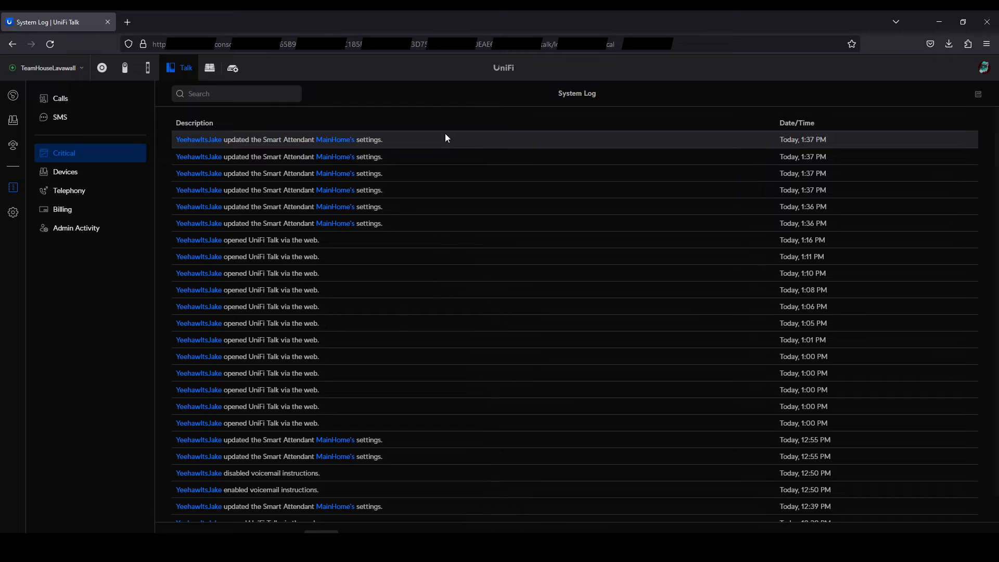
{"action": "mouse_move", "coordinate": [387, 223]}
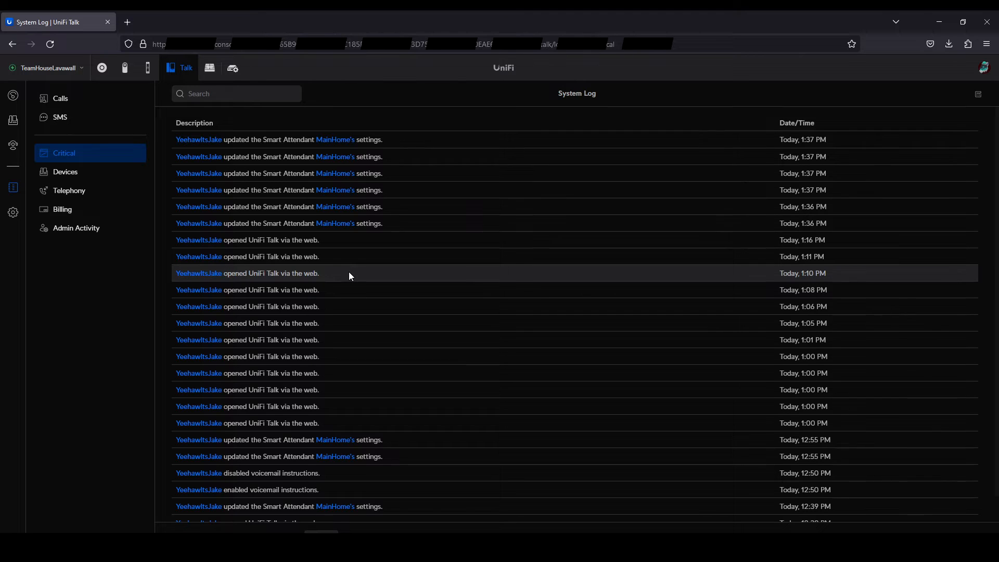
{"action": "mouse_move", "coordinate": [111, 175]}
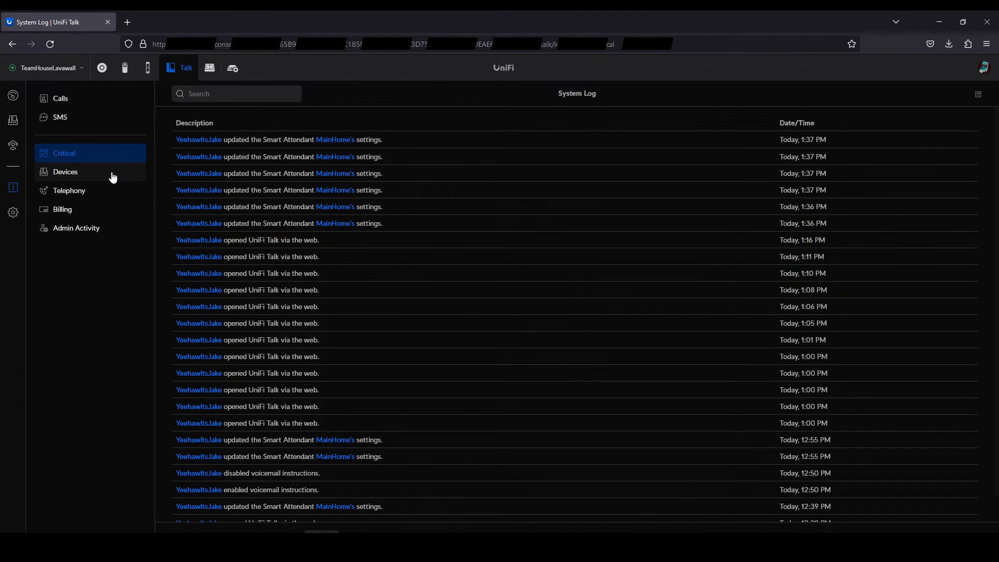
{"action": "left_click", "coordinate": [64, 171]}
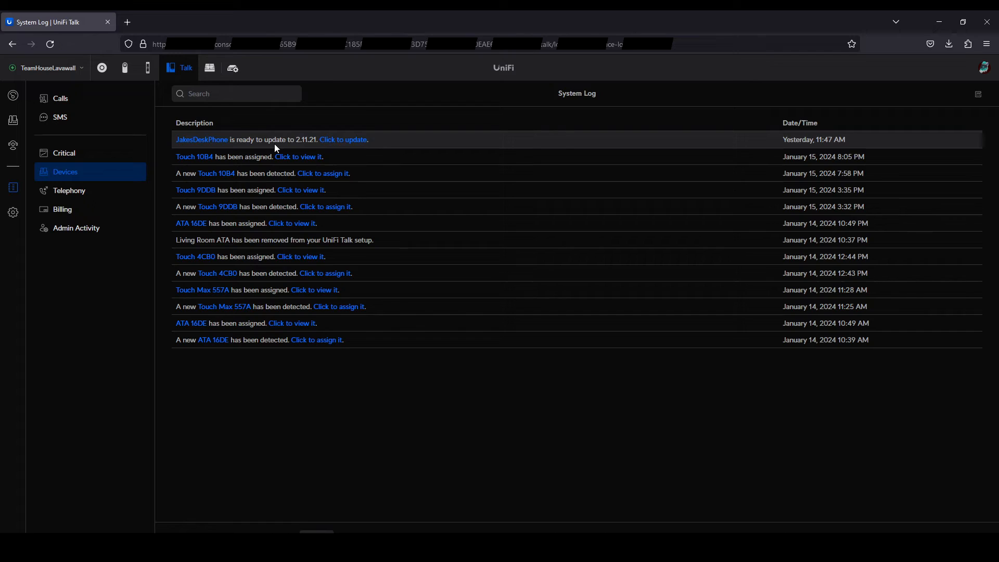
{"action": "mouse_move", "coordinate": [259, 157]}
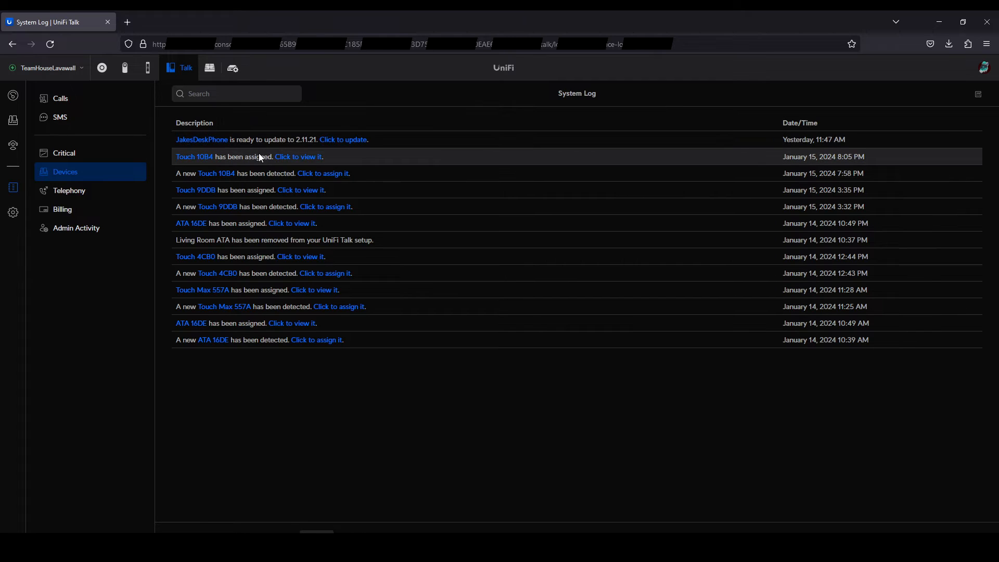
{"action": "mouse_move", "coordinate": [258, 173]}
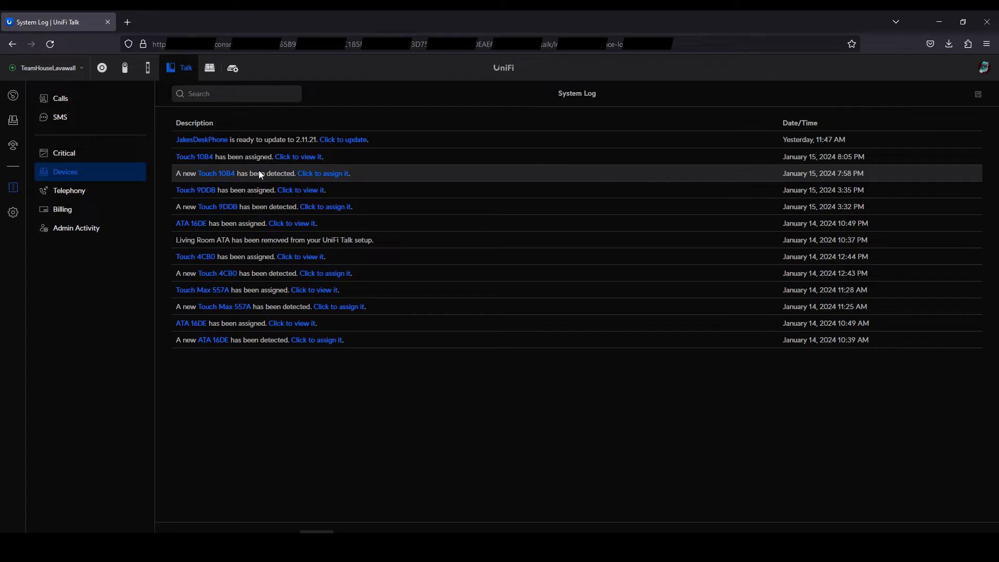
{"action": "left_click", "coordinate": [69, 189]}
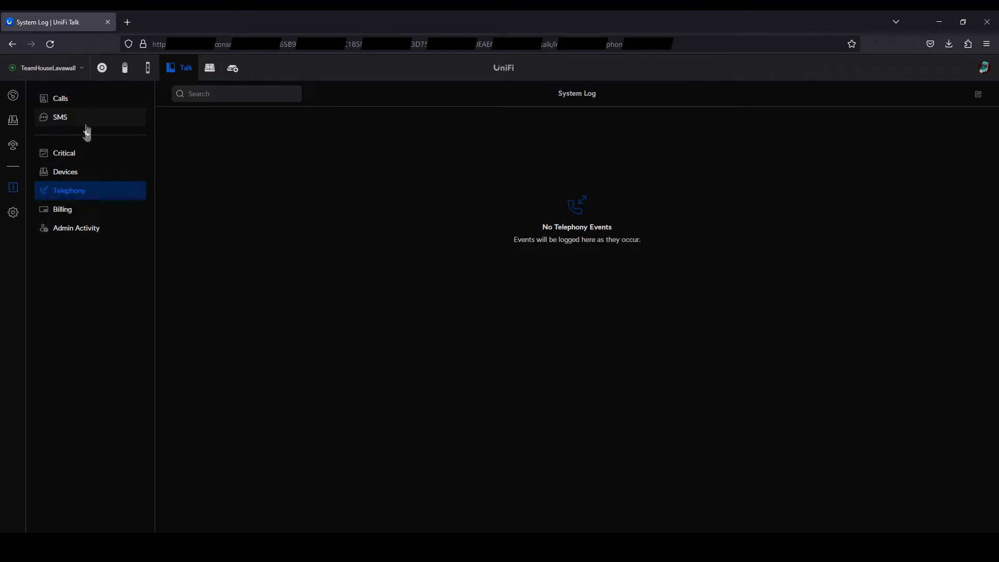
View the Billing events and Admin Activity history, then bring up Talk's Numbers & Subscription settings
{"action": "left_click", "coordinate": [62, 209]}
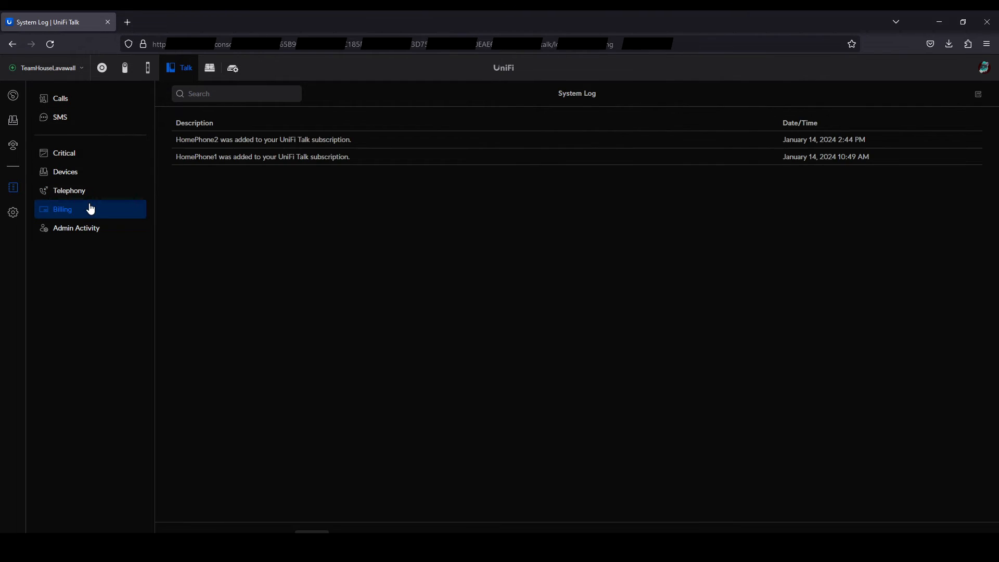
{"action": "mouse_move", "coordinate": [201, 138]}
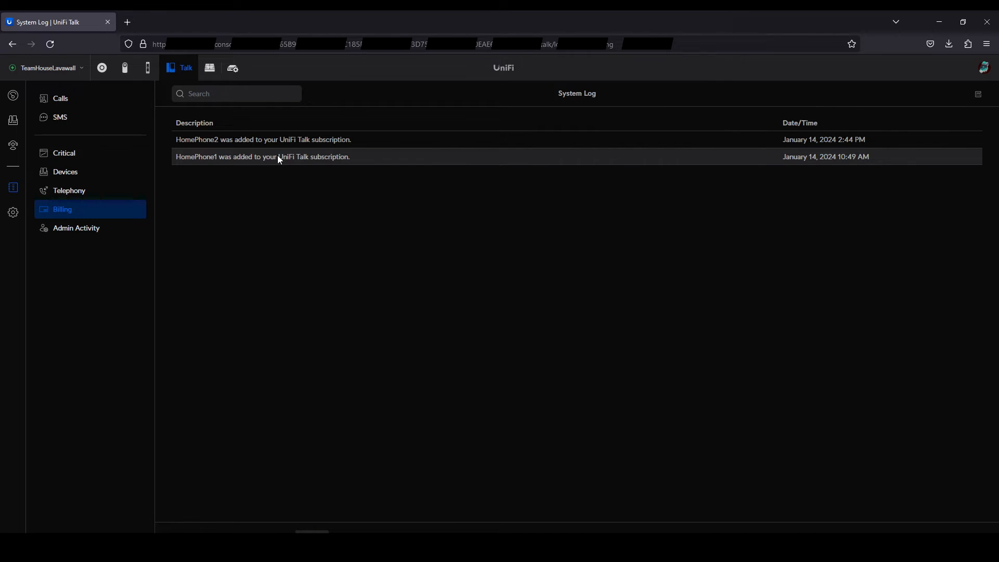
{"action": "mouse_move", "coordinate": [258, 177]}
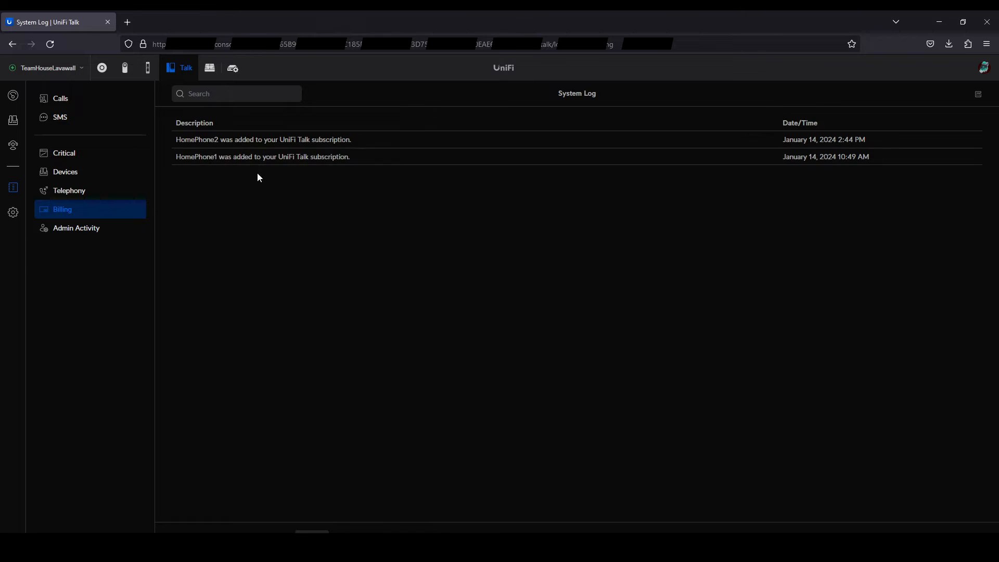
{"action": "left_click", "coordinate": [76, 228]}
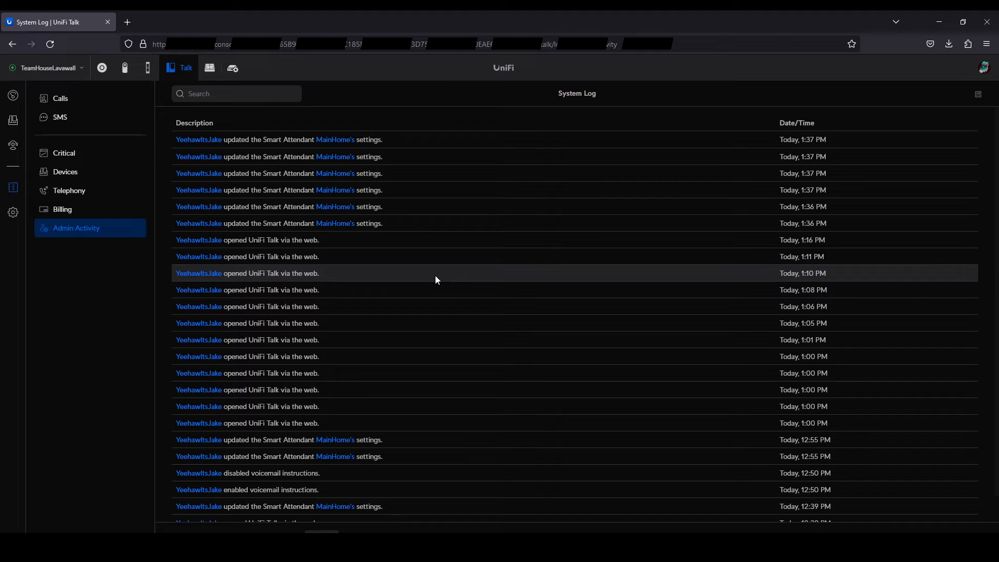
{"action": "mouse_move", "coordinate": [364, 268]}
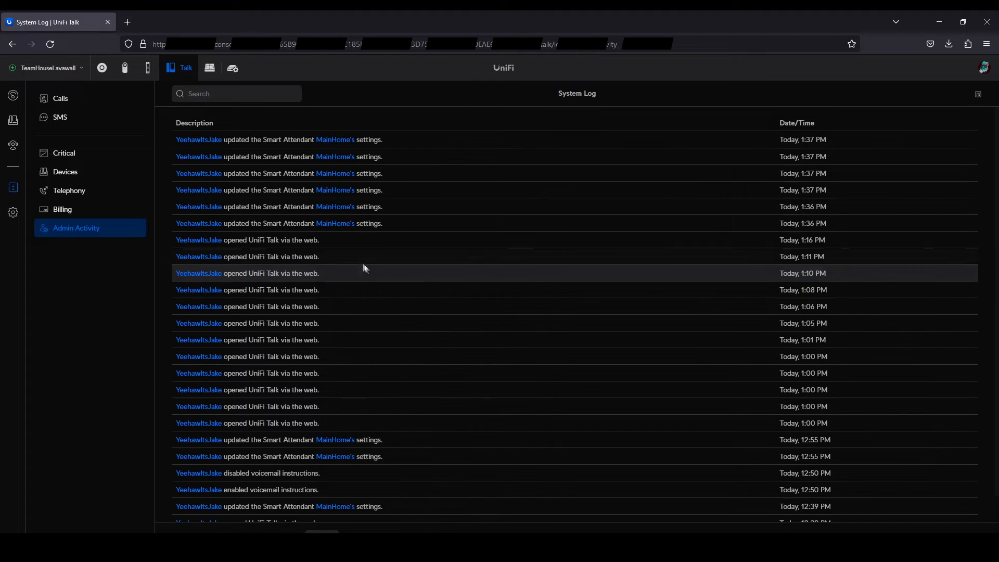
{"action": "mouse_move", "coordinate": [363, 264]}
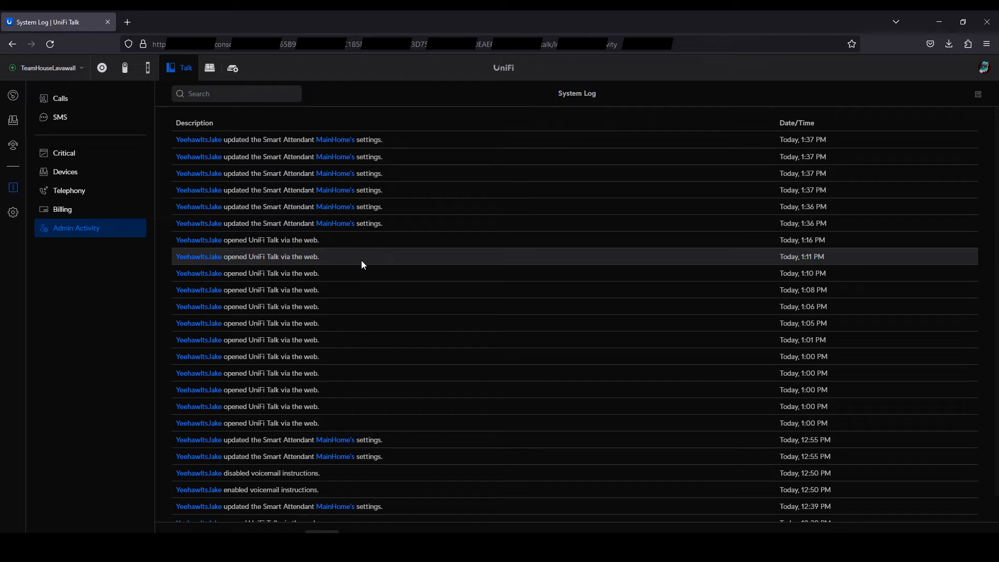
{"action": "mouse_move", "coordinate": [410, 228]}
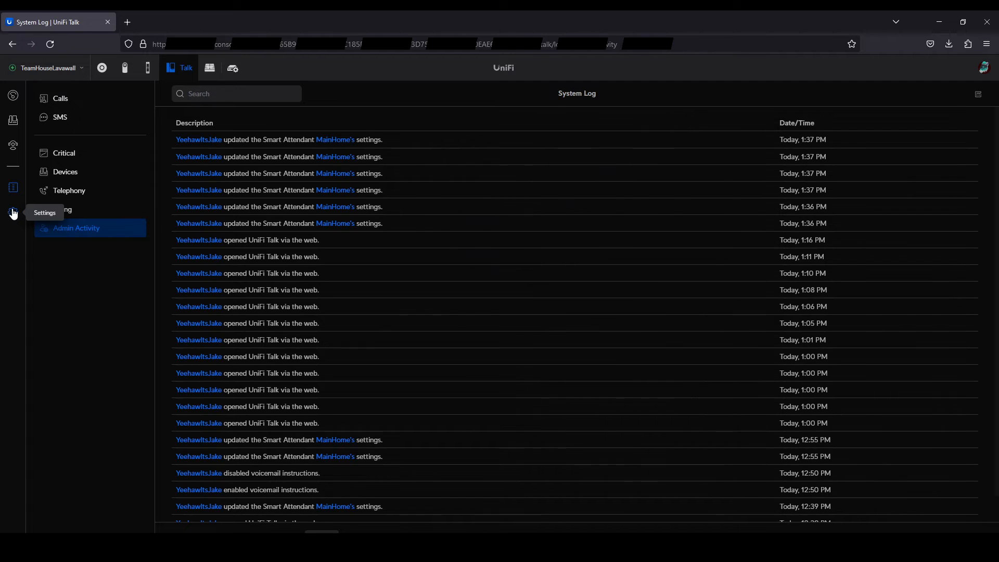
{"action": "left_click", "coordinate": [13, 212]}
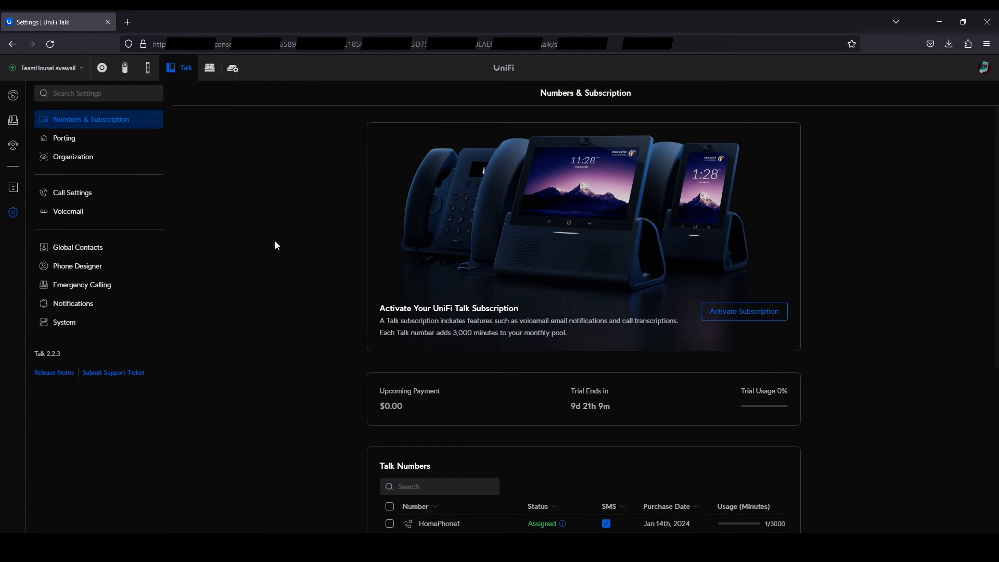
Review the trial status and HomePhone1 numbers, then show the Porting options (Twilio or another carrier)
{"action": "scroll", "scroll_direction": "down", "scroll_amount": 3}
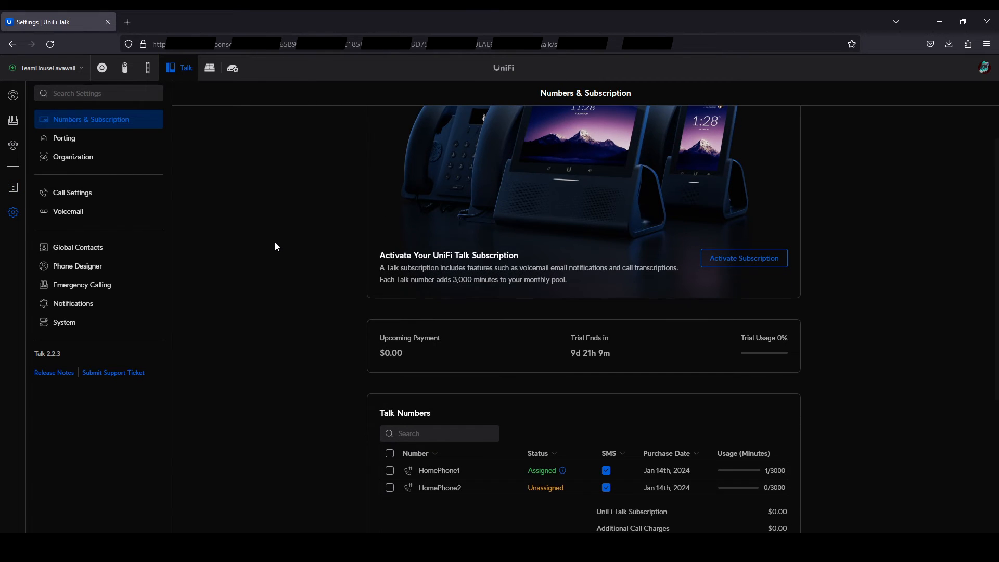
{"action": "scroll", "scroll_direction": "down", "scroll_amount": 3}
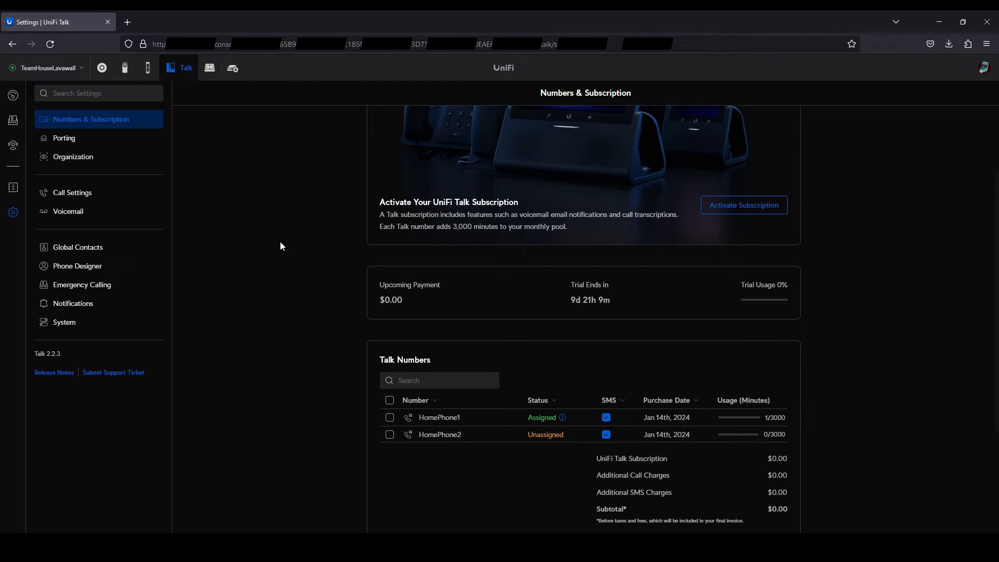
{"action": "scroll", "scroll_direction": "down", "scroll_amount": 3}
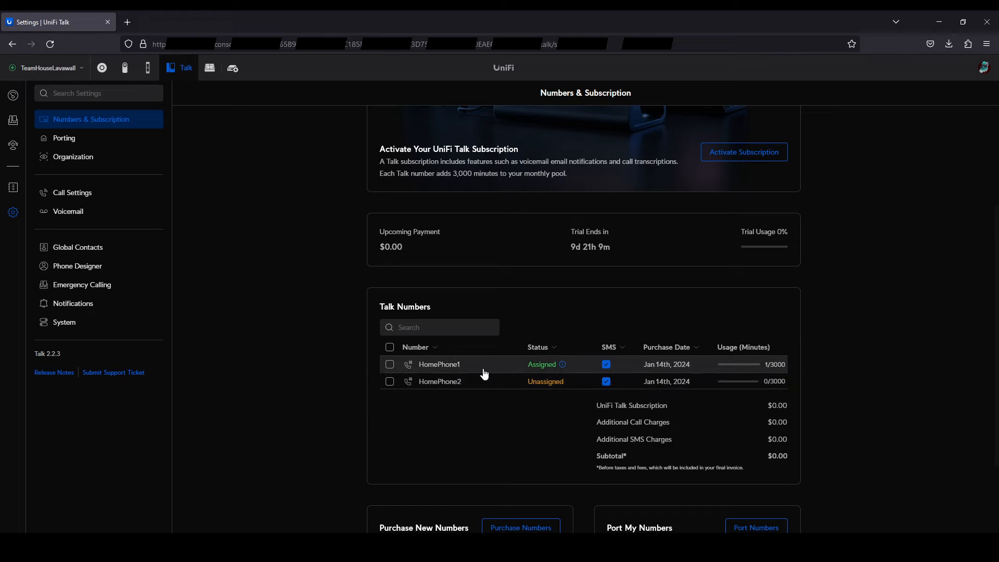
{"action": "mouse_move", "coordinate": [563, 365]}
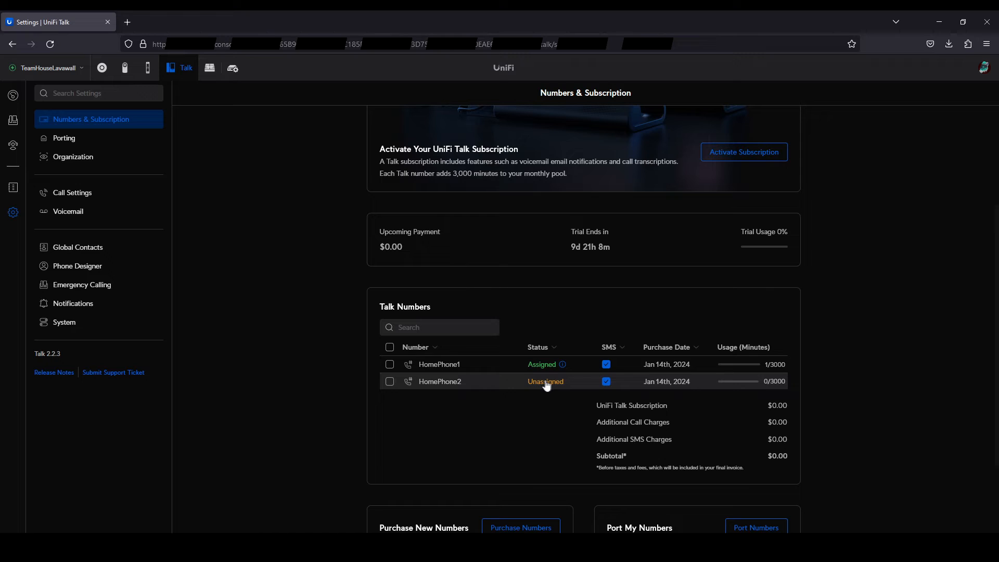
{"action": "mouse_move", "coordinate": [753, 370]}
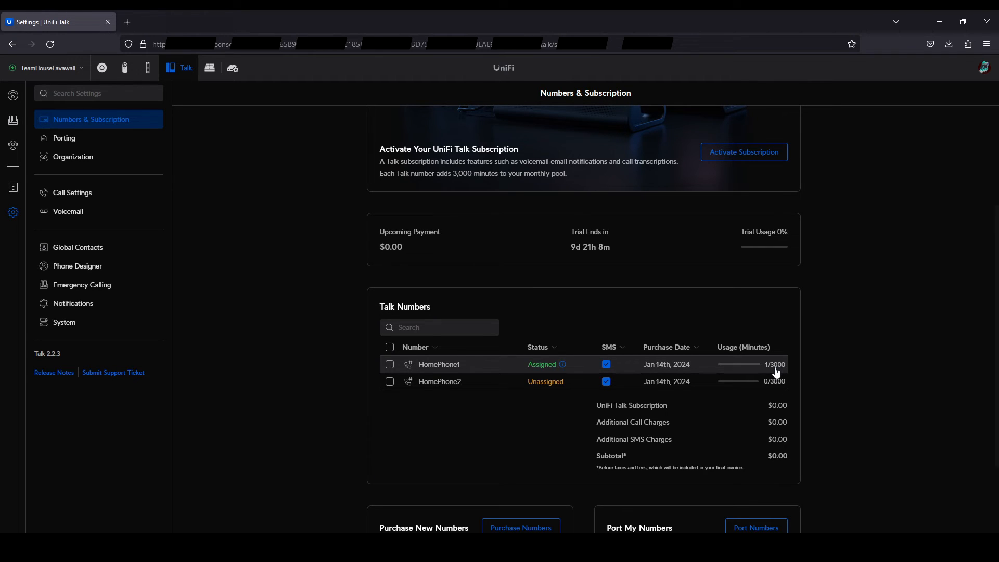
{"action": "scroll", "scroll_direction": "down", "scroll_amount": 3}
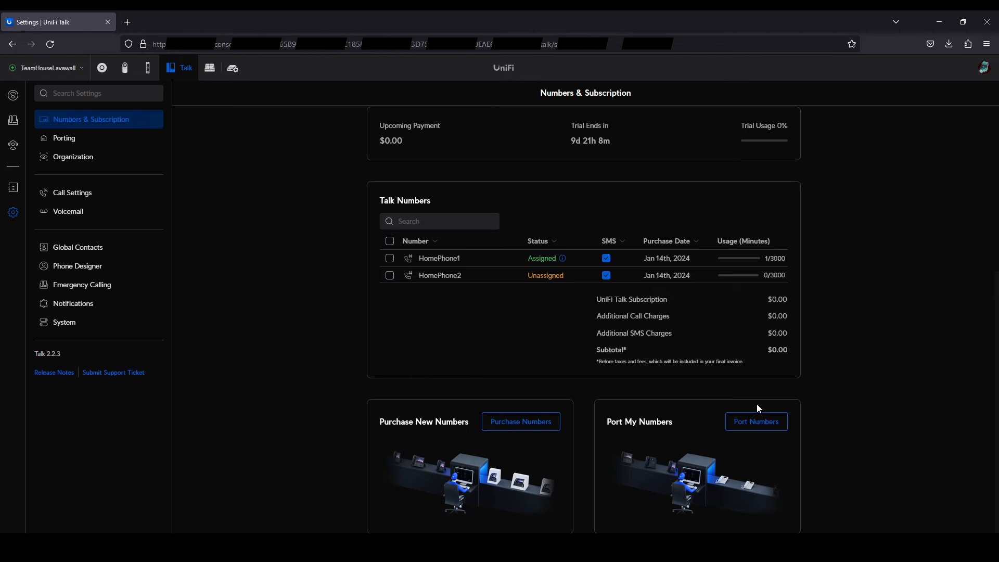
{"action": "mouse_move", "coordinate": [520, 421]}
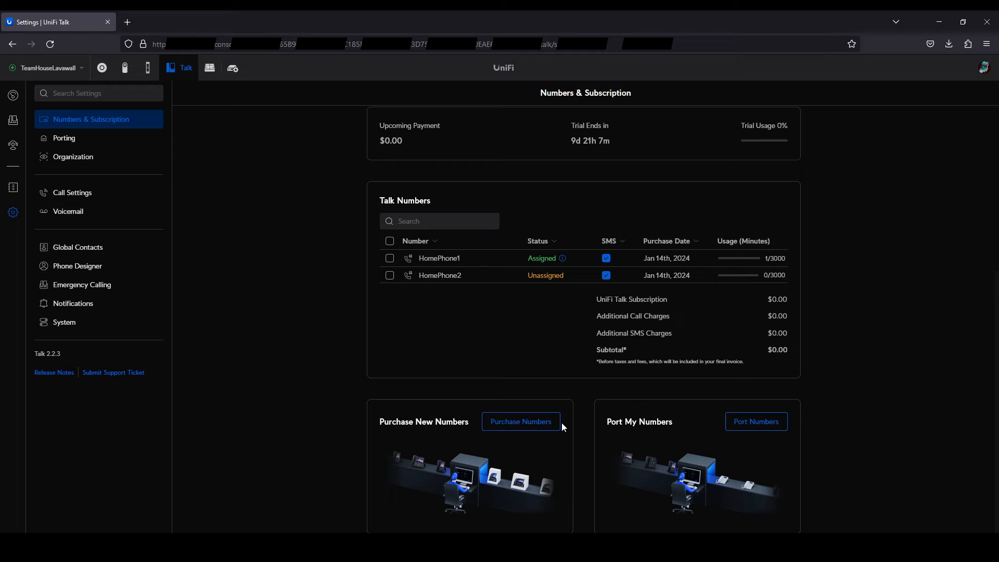
{"action": "mouse_move", "coordinate": [258, 239]}
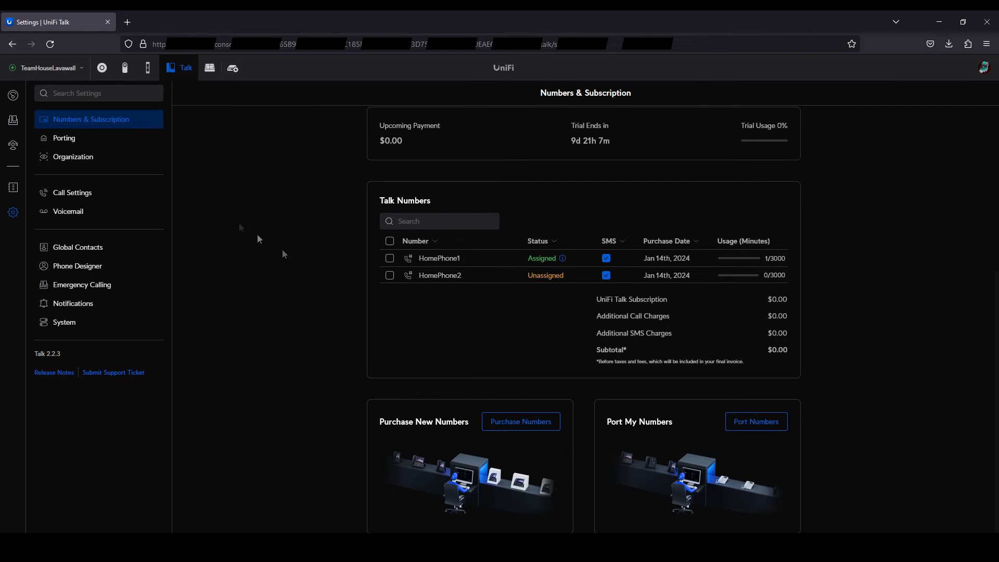
{"action": "left_click", "coordinate": [63, 137]}
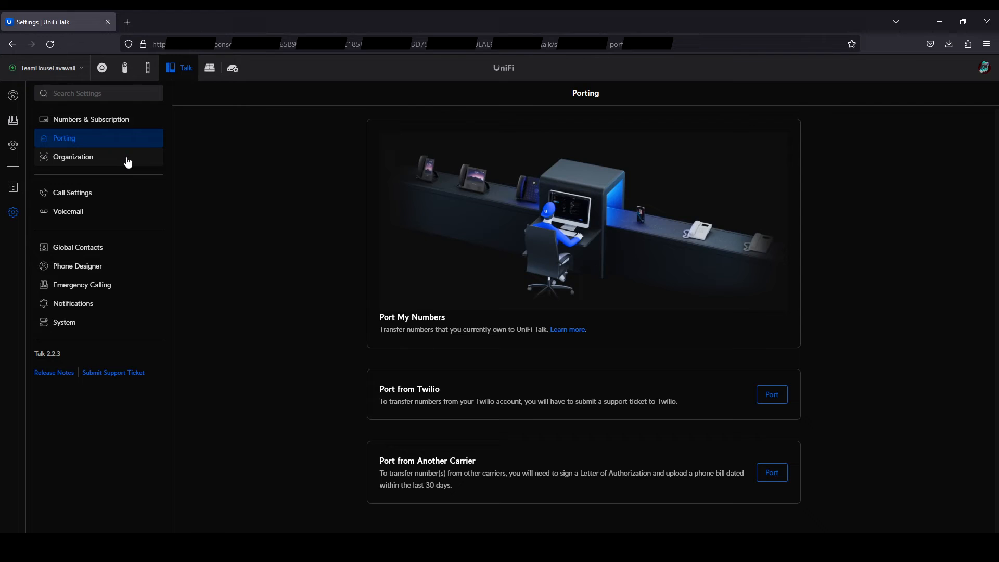
{"action": "left_click", "coordinate": [73, 157]}
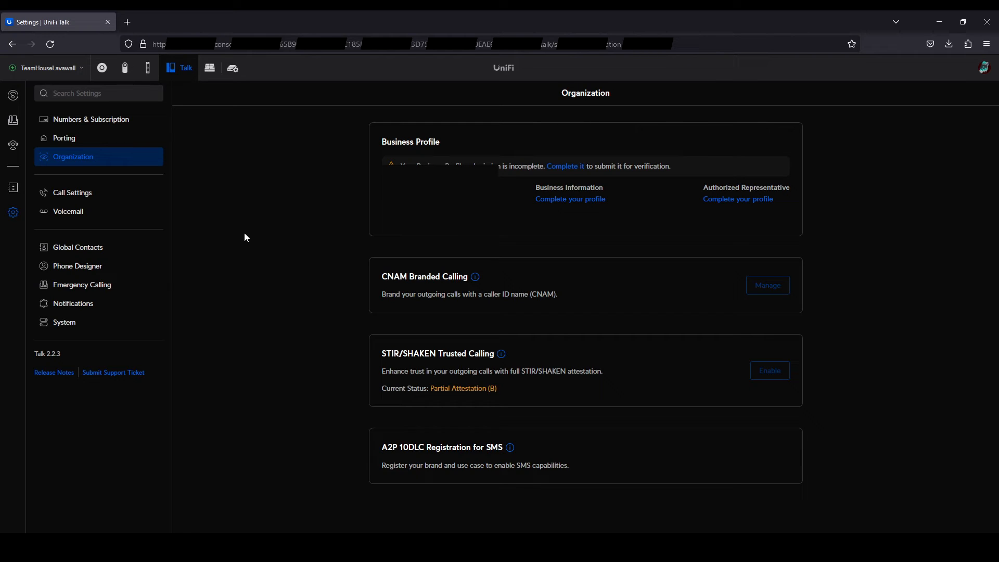
{"action": "mouse_move", "coordinate": [322, 275]}
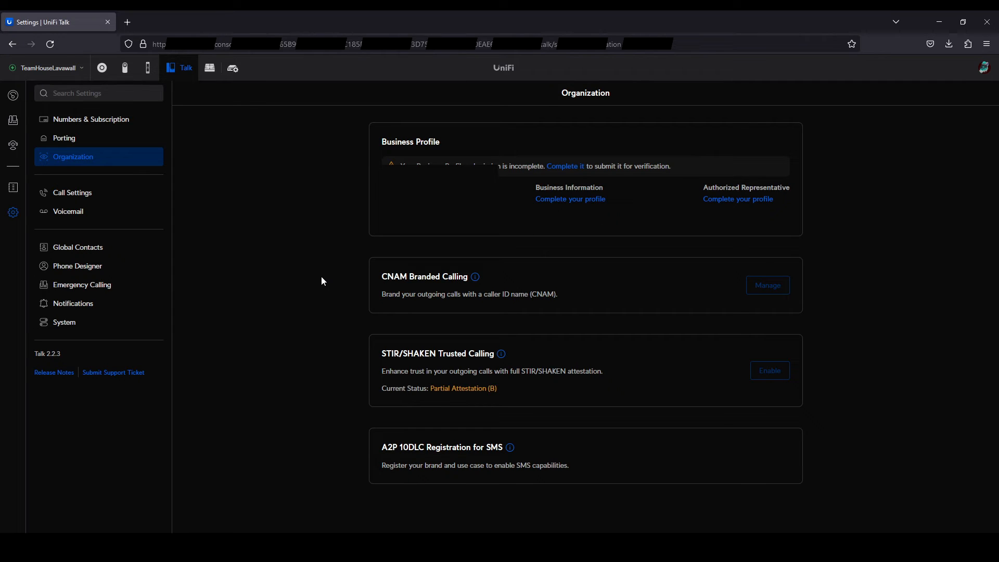
{"action": "mouse_move", "coordinate": [332, 320]}
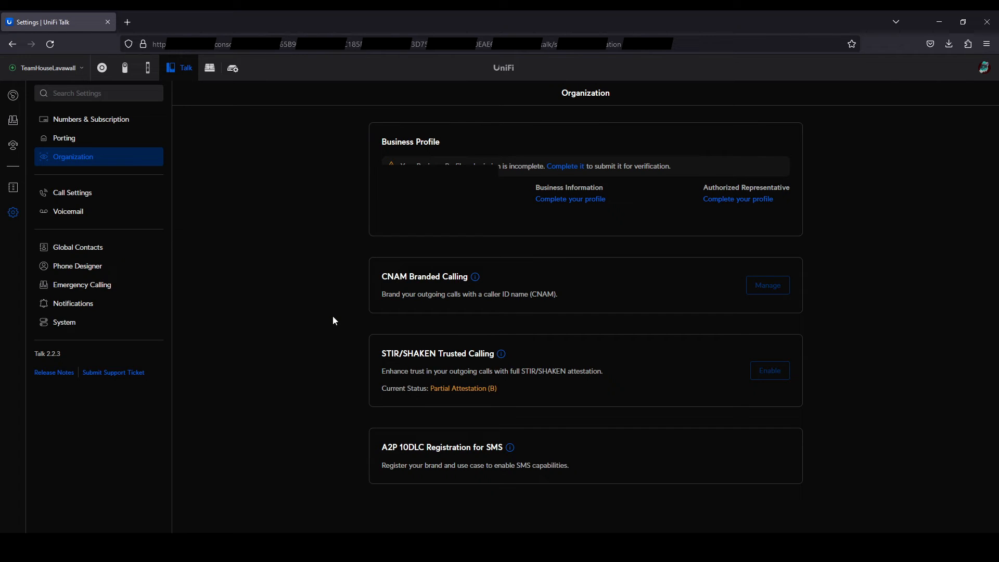
{"action": "mouse_move", "coordinate": [330, 332]}
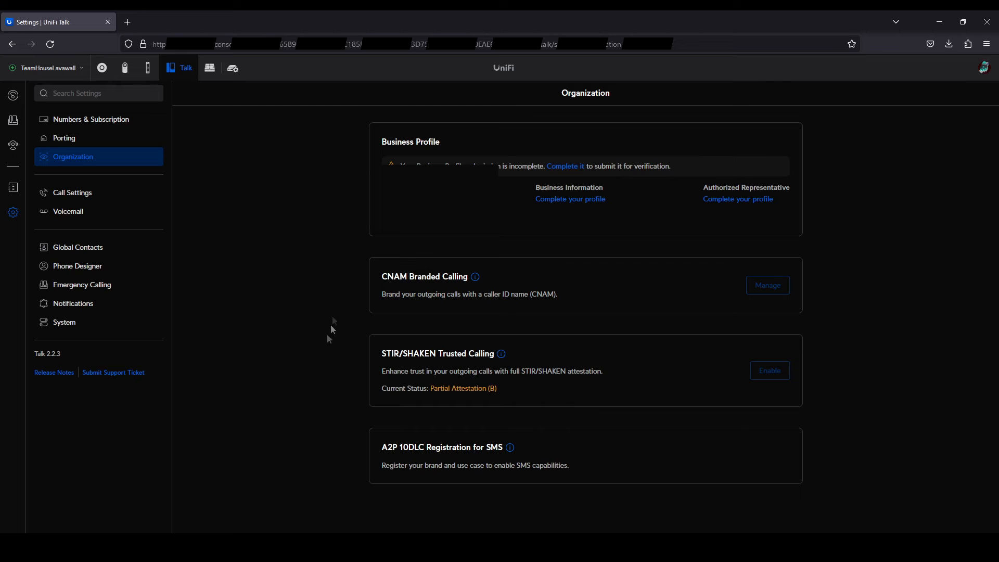
{"action": "mouse_move", "coordinate": [330, 429]}
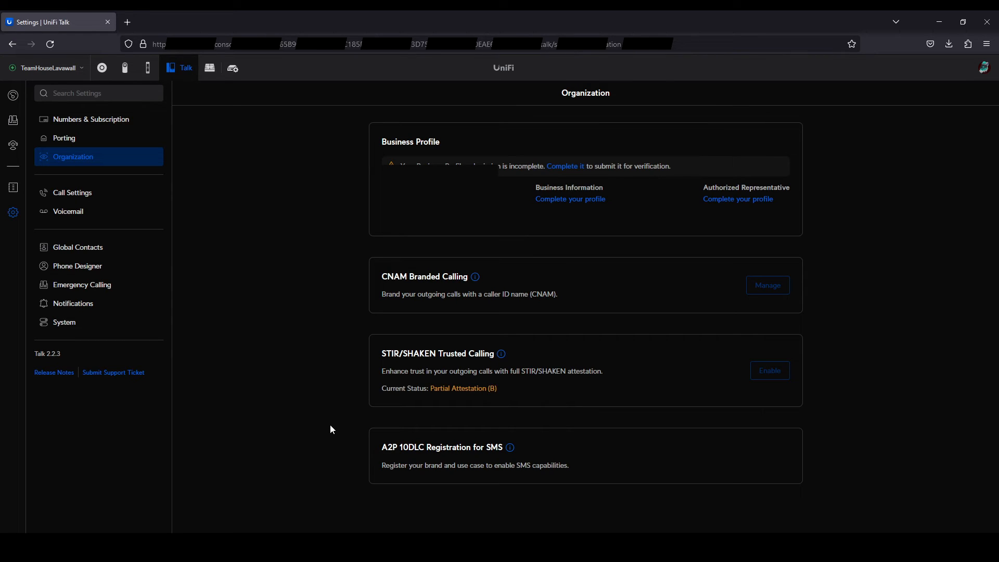
Review Call Settings: Jazz ringback, call recording enabled, mainpark parking lot and no call blocking rules
{"action": "left_click", "coordinate": [73, 193]}
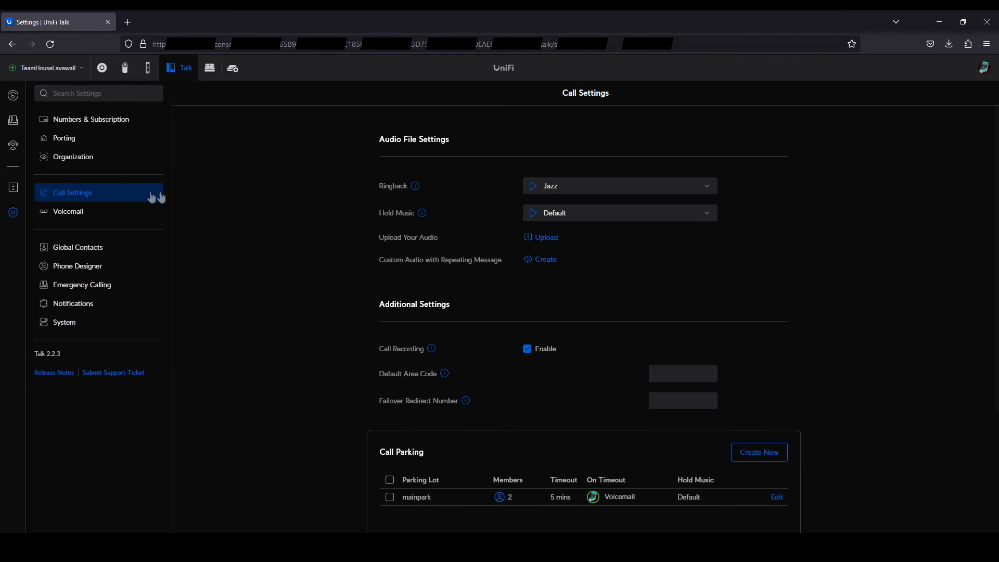
{"action": "mouse_move", "coordinate": [400, 224]}
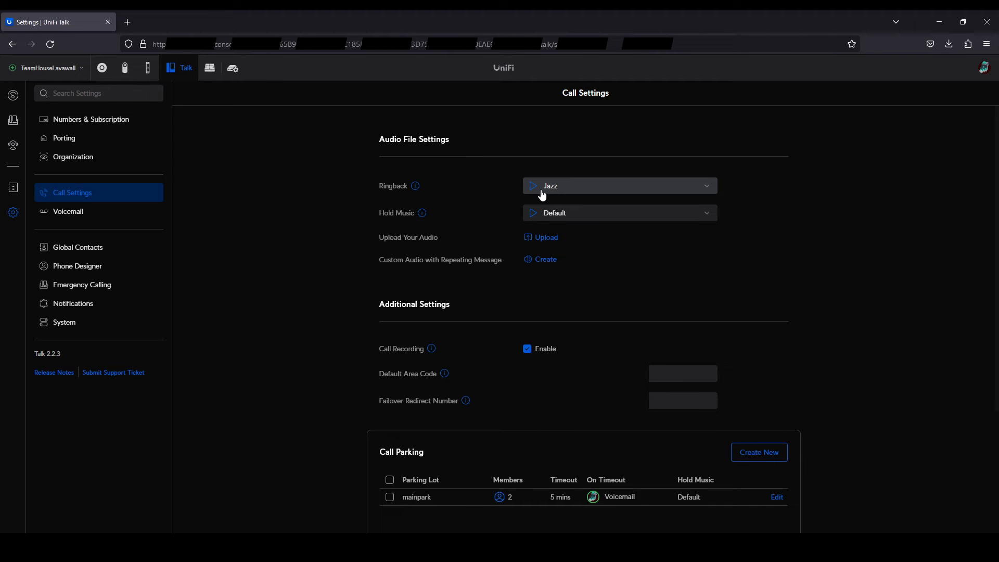
{"action": "left_click", "coordinate": [617, 212]}
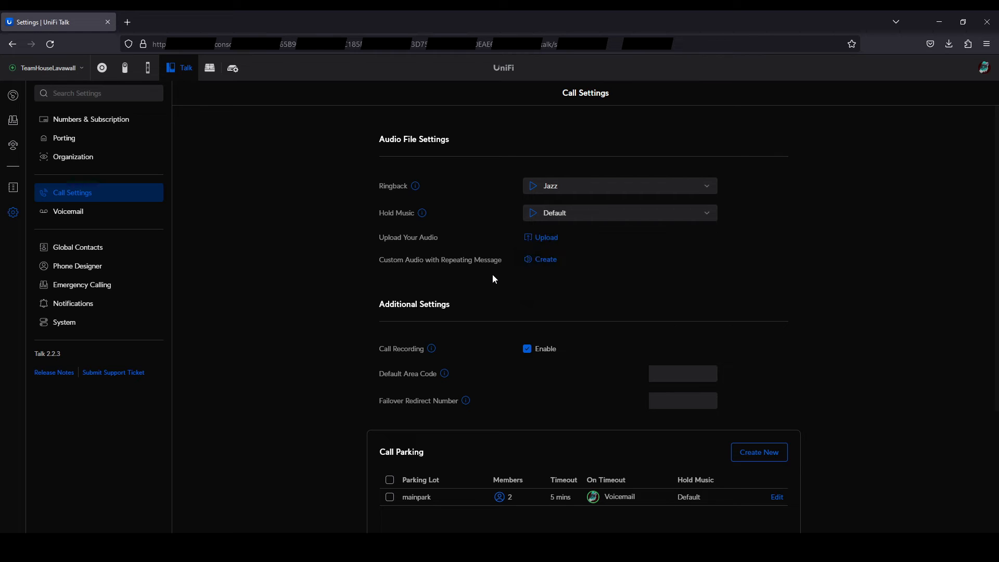
{"action": "mouse_move", "coordinate": [542, 240]}
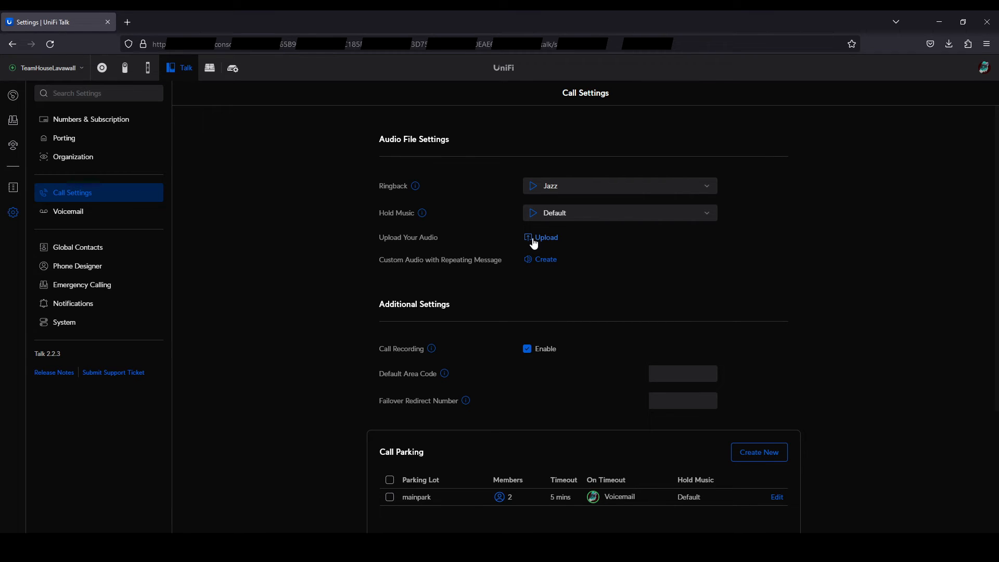
{"action": "mouse_move", "coordinate": [499, 268]}
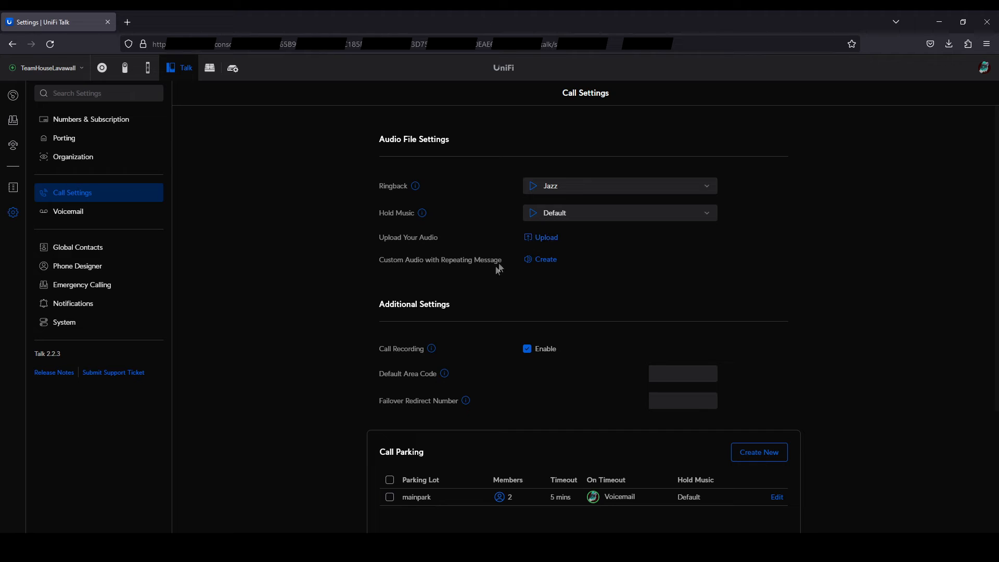
{"action": "mouse_move", "coordinate": [545, 262]}
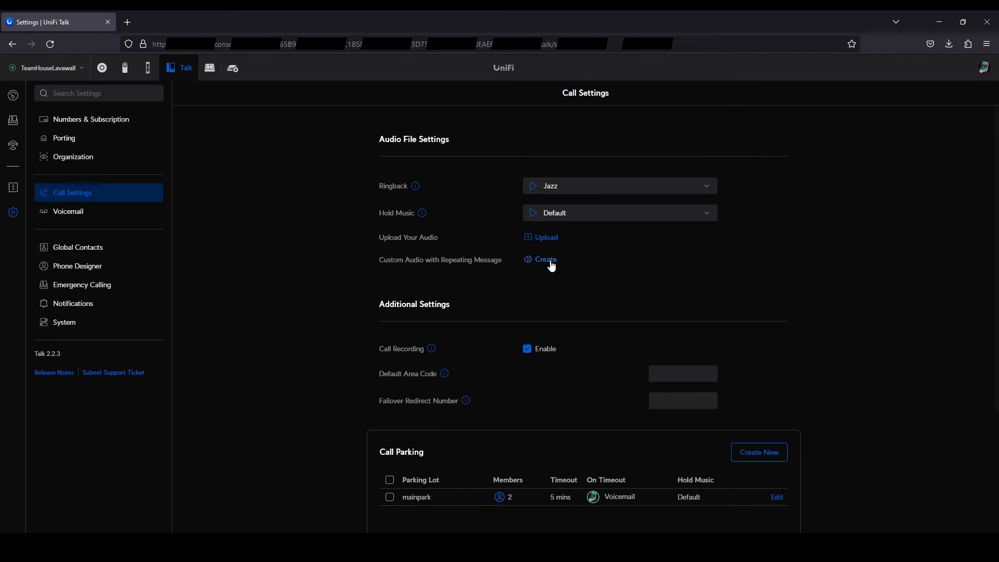
{"action": "scroll", "scroll_direction": "down", "scroll_amount": 3}
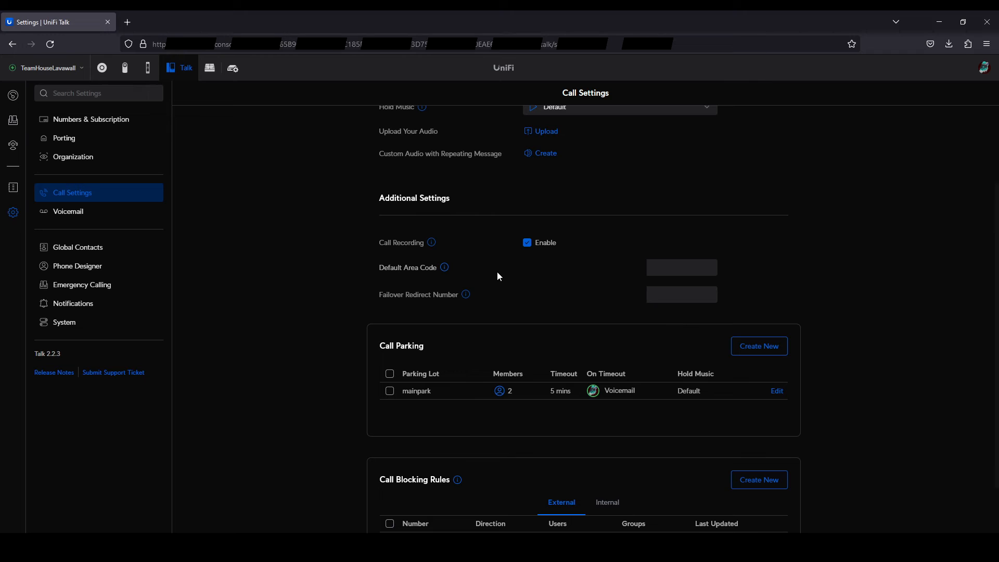
{"action": "mouse_move", "coordinate": [489, 276]}
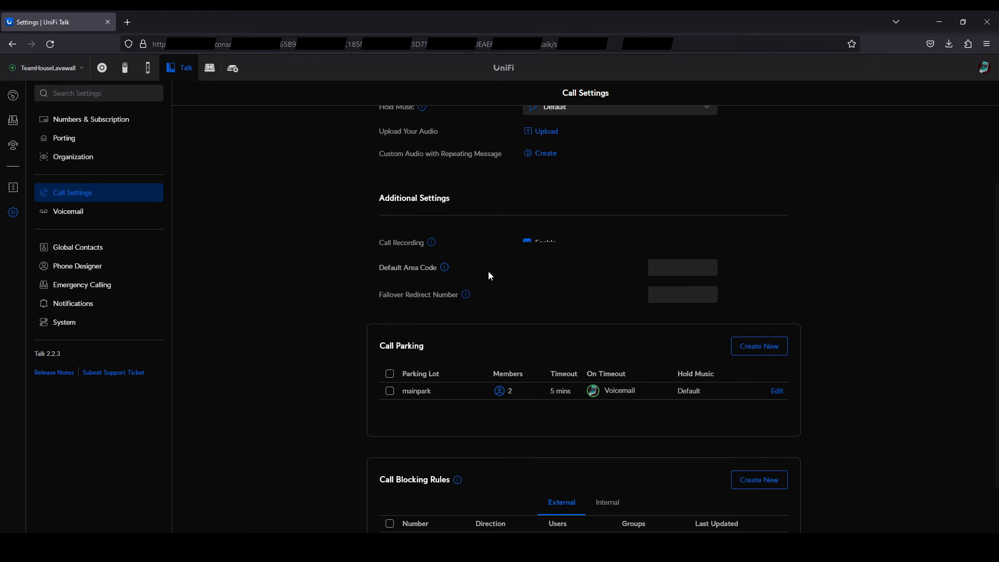
{"action": "left_click", "coordinate": [526, 242]}
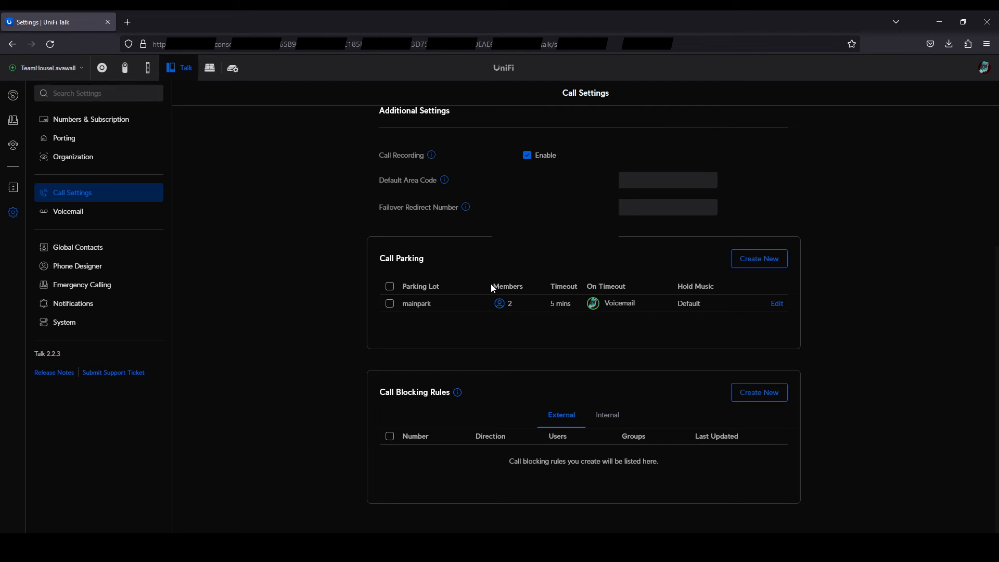
{"action": "mouse_move", "coordinate": [472, 368]}
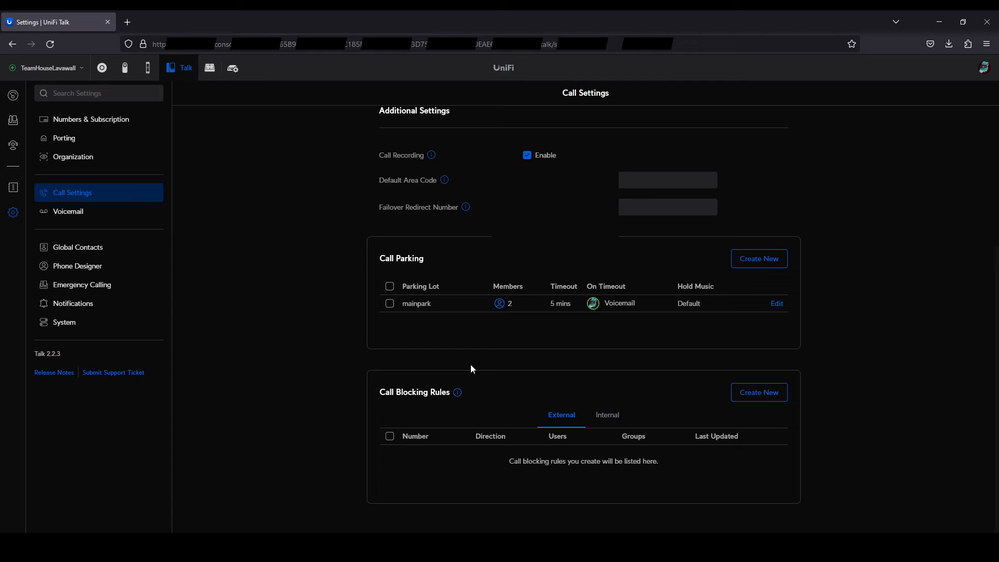
{"action": "mouse_move", "coordinate": [194, 240]}
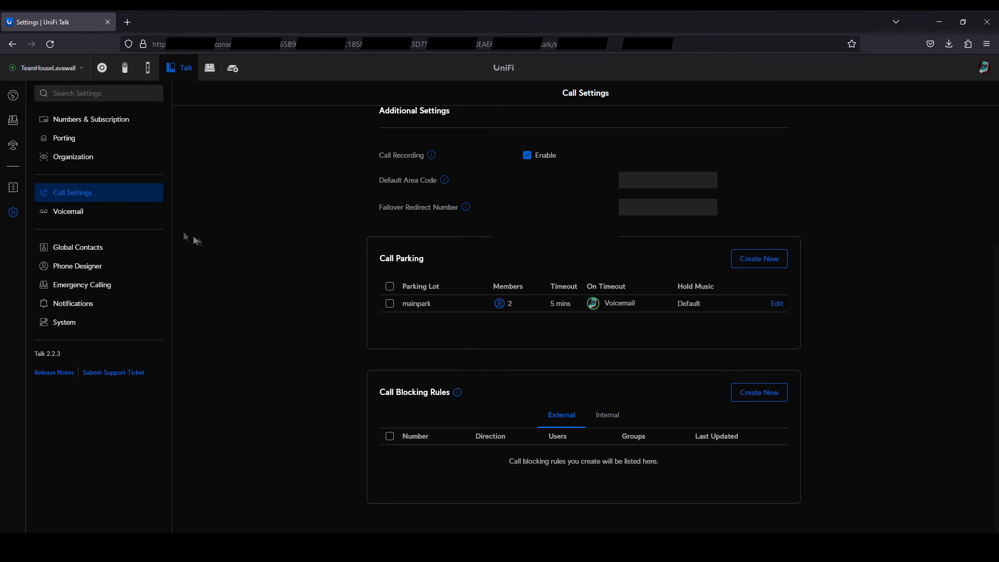
Enable Voicemail Instructions, check the timeout durations, then show the empty Global Contacts list
{"action": "left_click", "coordinate": [68, 211]}
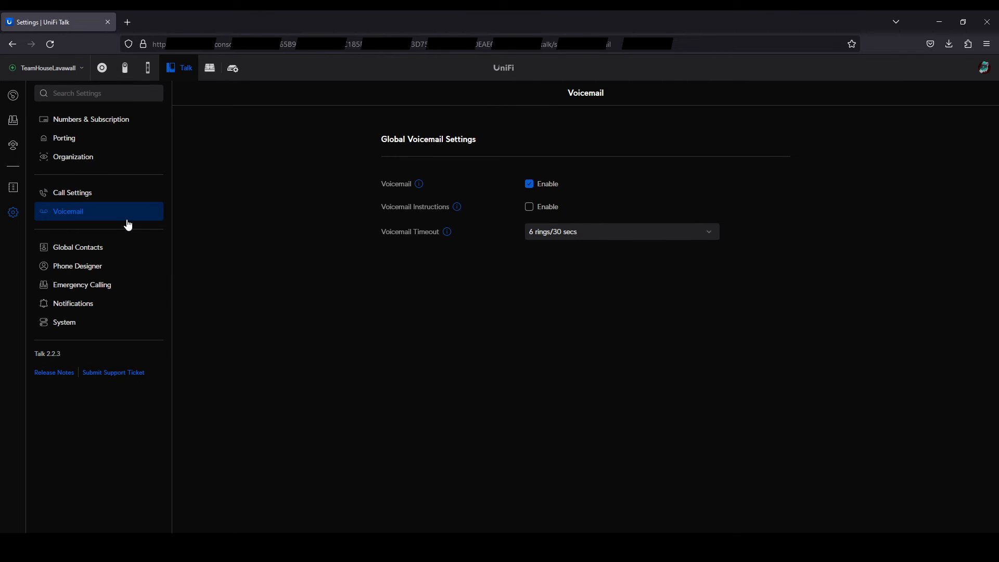
{"action": "mouse_move", "coordinate": [285, 216]}
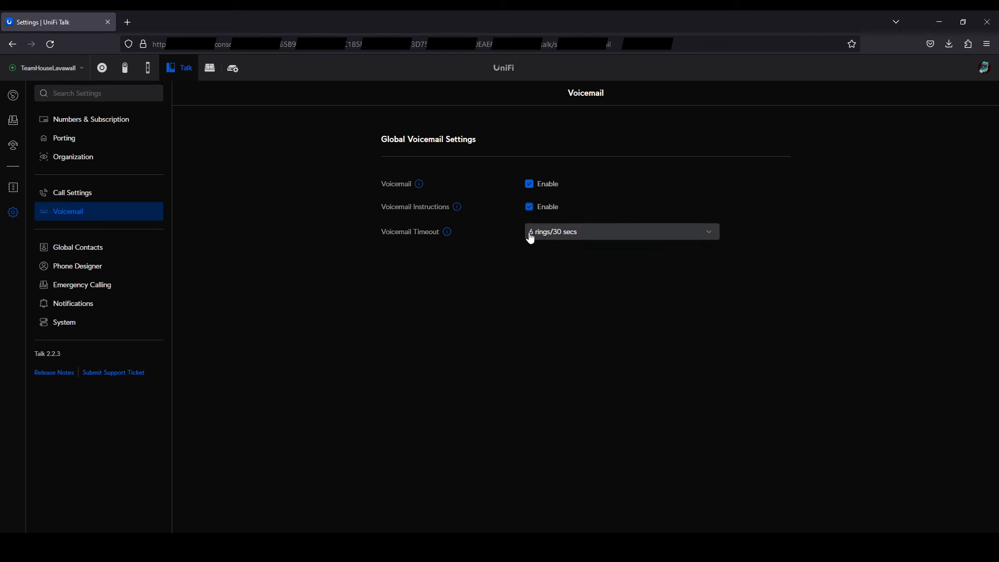
{"action": "left_click", "coordinate": [621, 231]}
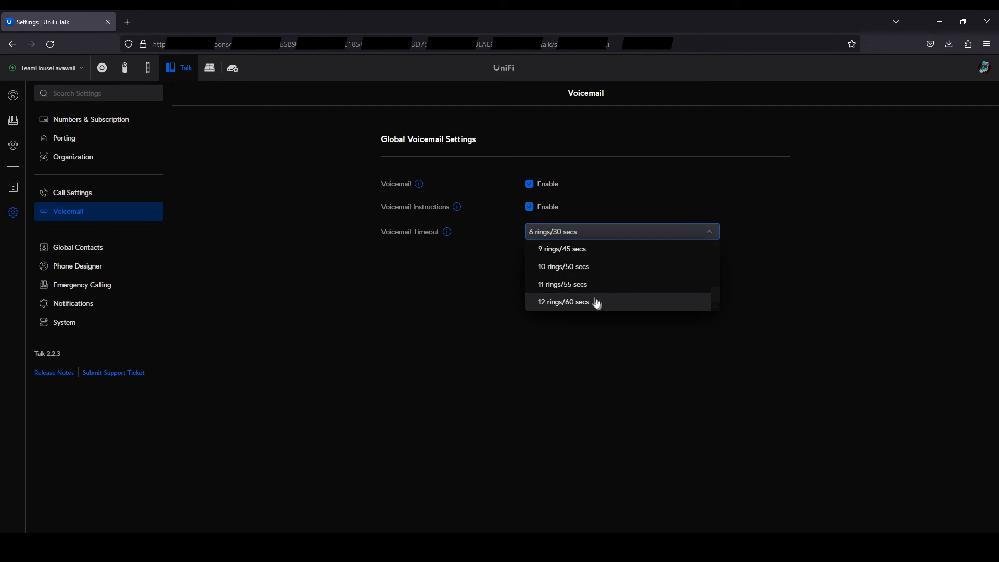
{"action": "mouse_move", "coordinate": [582, 284]}
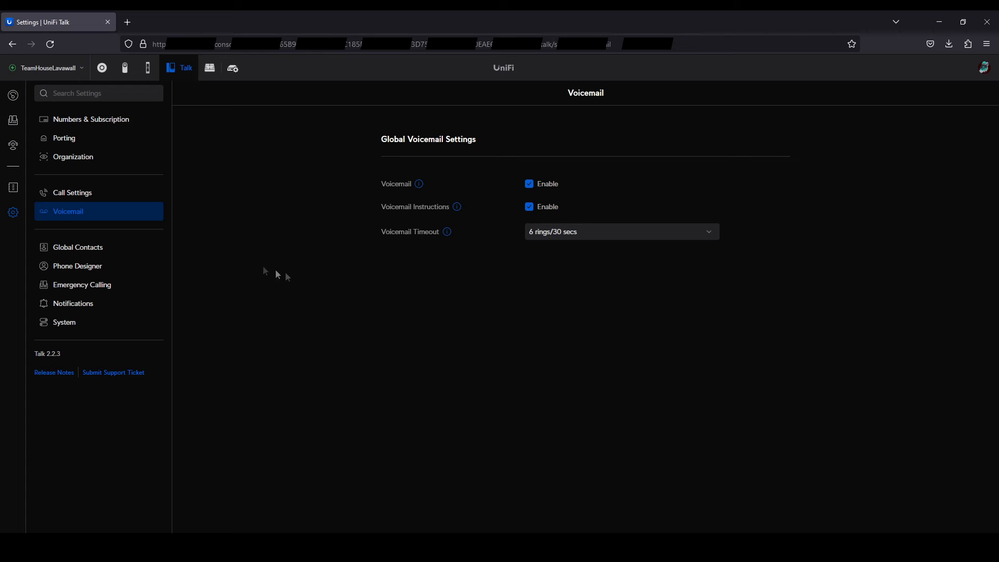
{"action": "left_click", "coordinate": [77, 247]}
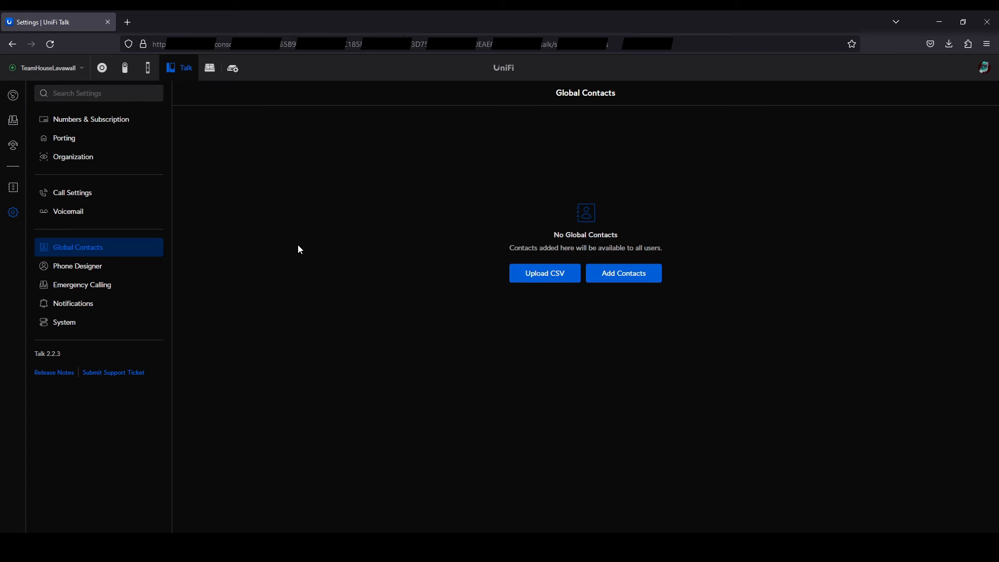
{"action": "mouse_move", "coordinate": [244, 269]}
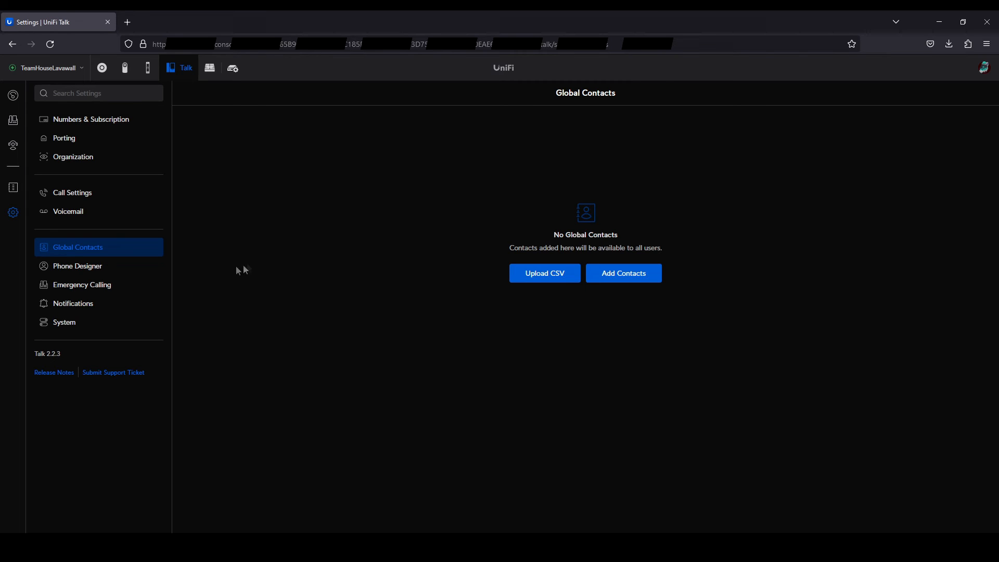
Edit the 'test' phone design and review its landscape and portrait wallpapers down to the Beacon In The City ringtone
{"action": "left_click", "coordinate": [77, 268]}
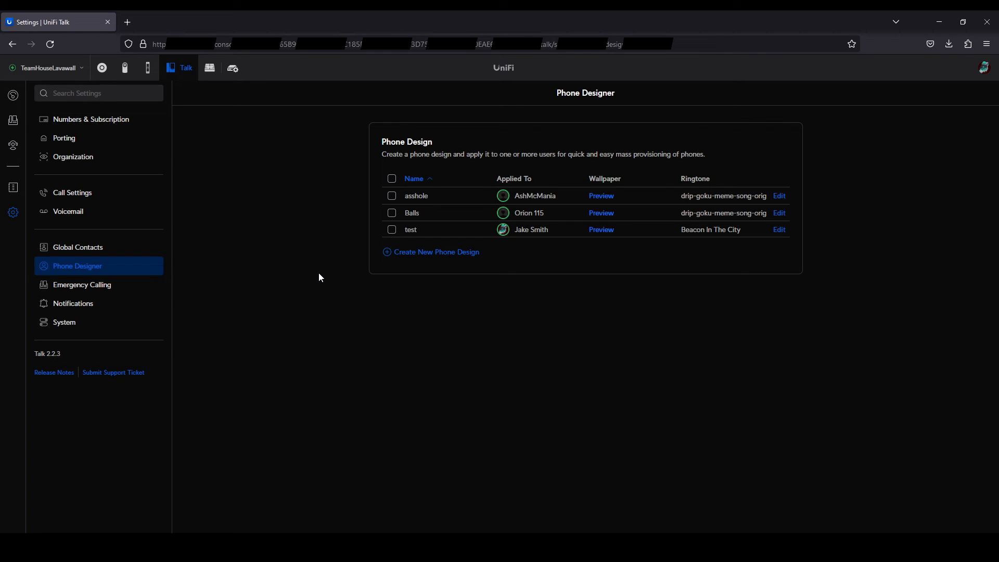
{"action": "mouse_move", "coordinate": [741, 258]}
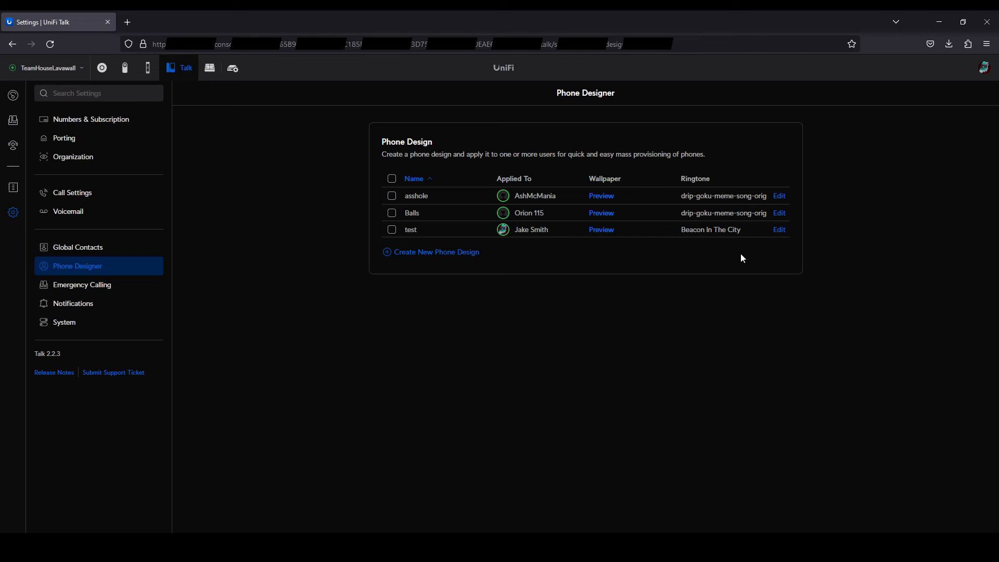
{"action": "left_click", "coordinate": [778, 229]}
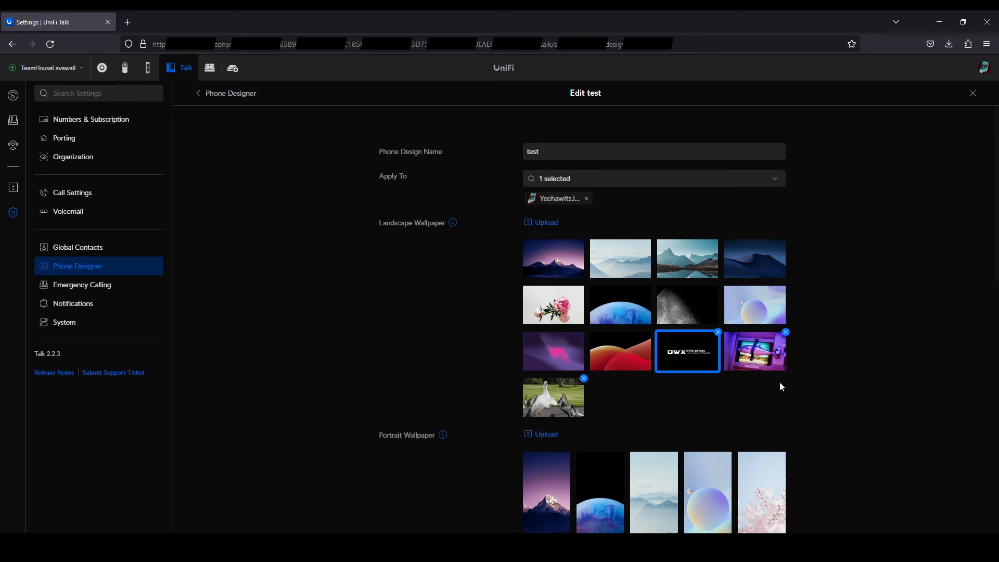
{"action": "scroll", "scroll_direction": "down", "scroll_amount": 3}
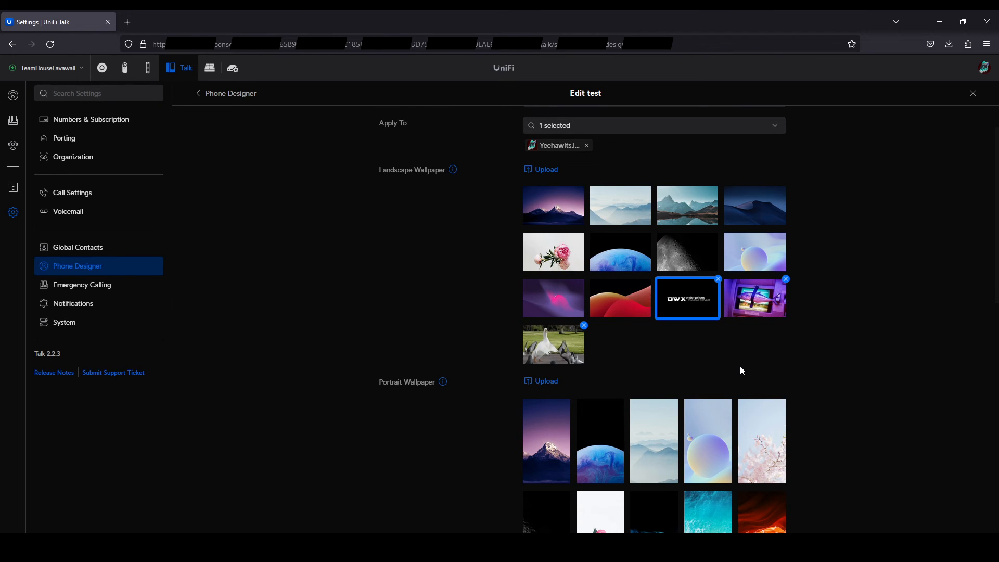
{"action": "scroll", "scroll_direction": "down", "scroll_amount": 3}
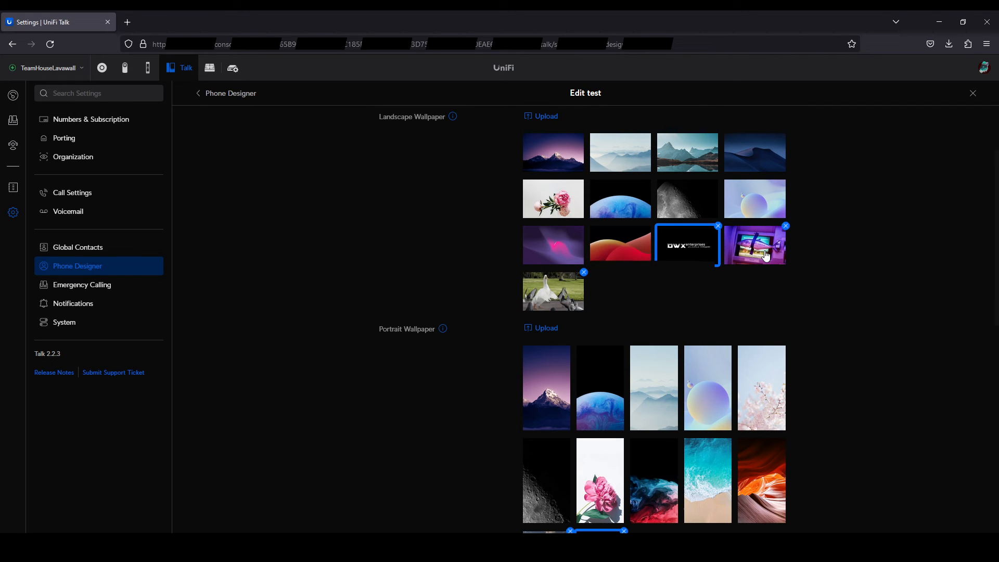
{"action": "scroll", "scroll_direction": "down", "scroll_amount": 3}
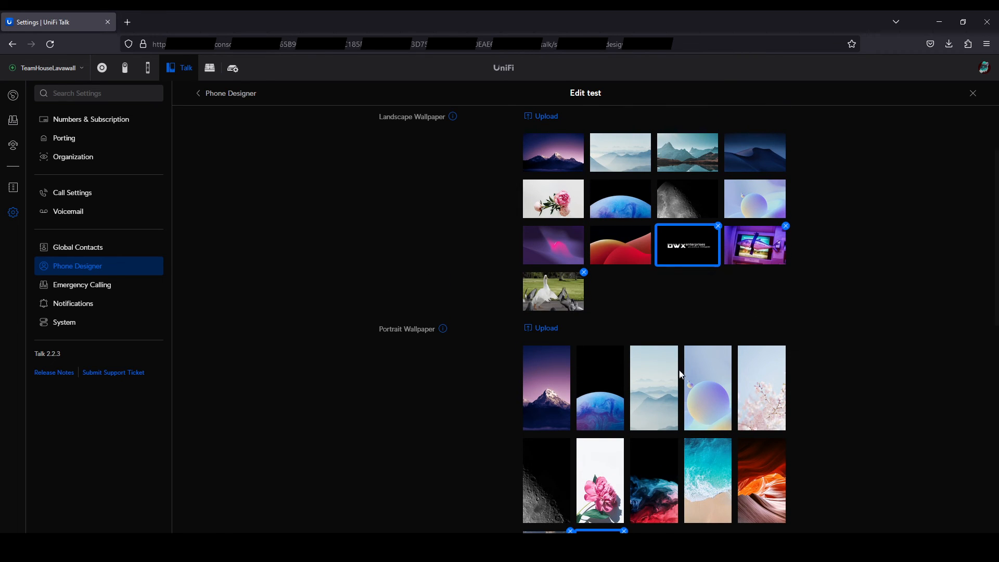
{"action": "mouse_move", "coordinate": [658, 368]}
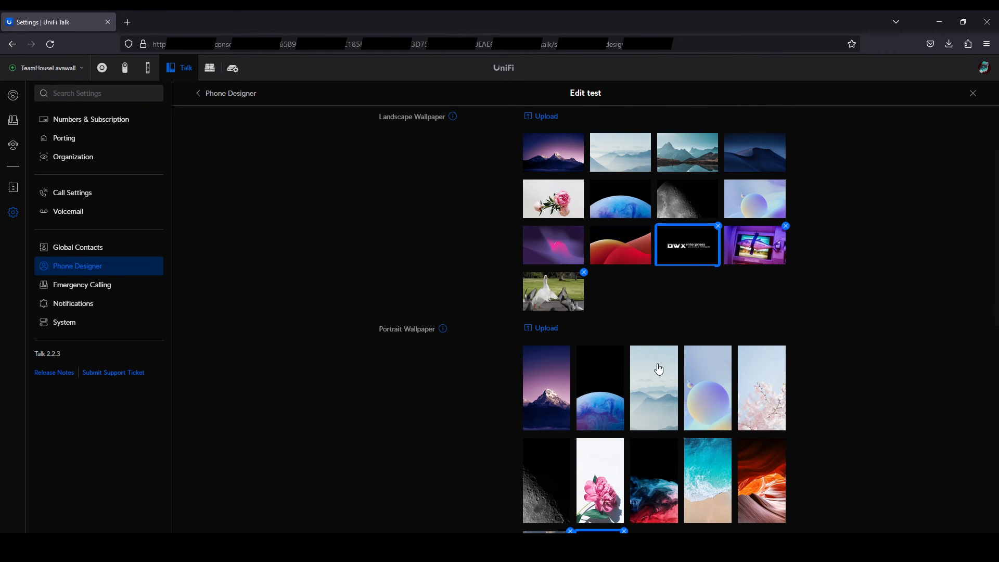
{"action": "mouse_move", "coordinate": [514, 253]}
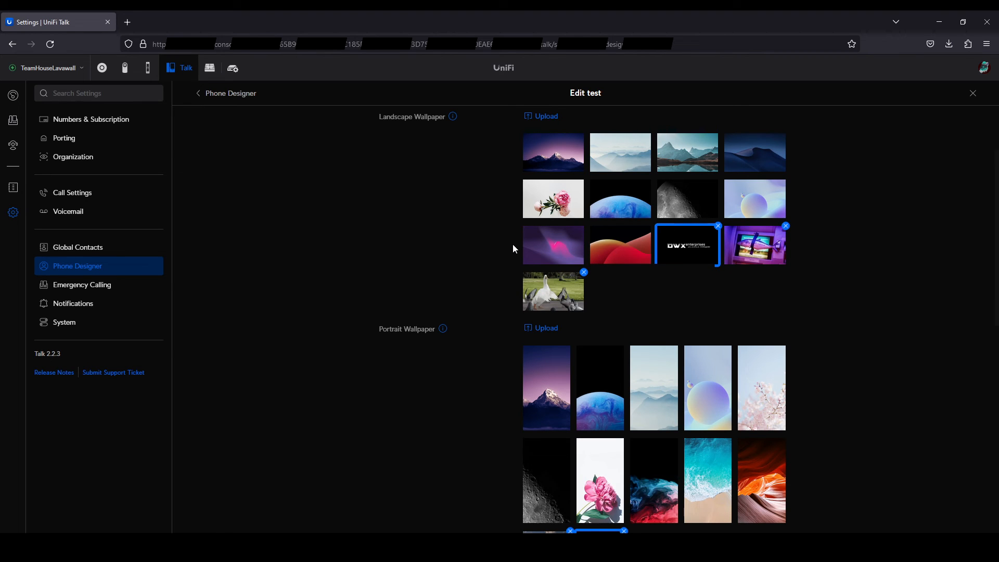
{"action": "scroll", "scroll_direction": "down", "scroll_amount": 3}
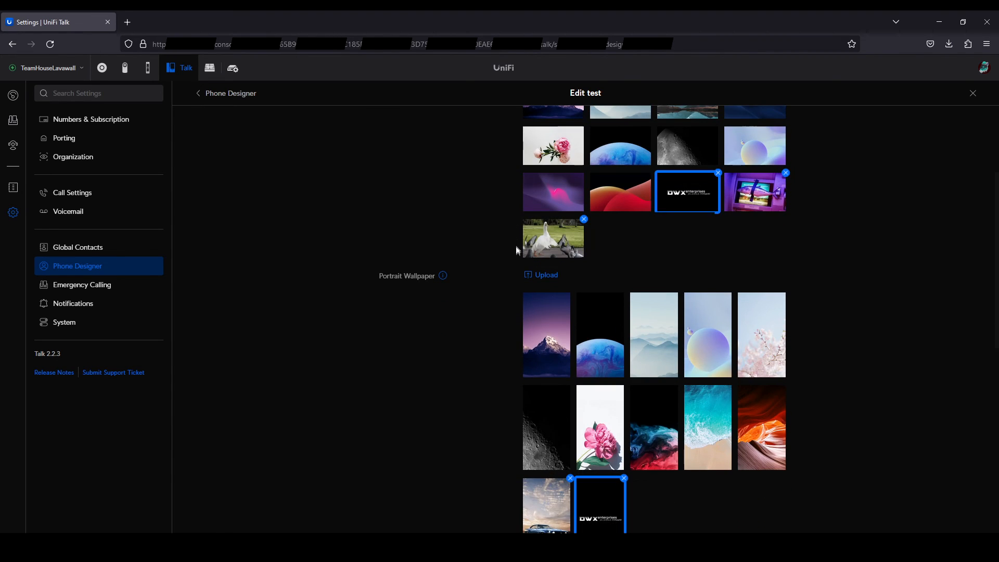
{"action": "scroll", "scroll_direction": "down", "scroll_amount": 3}
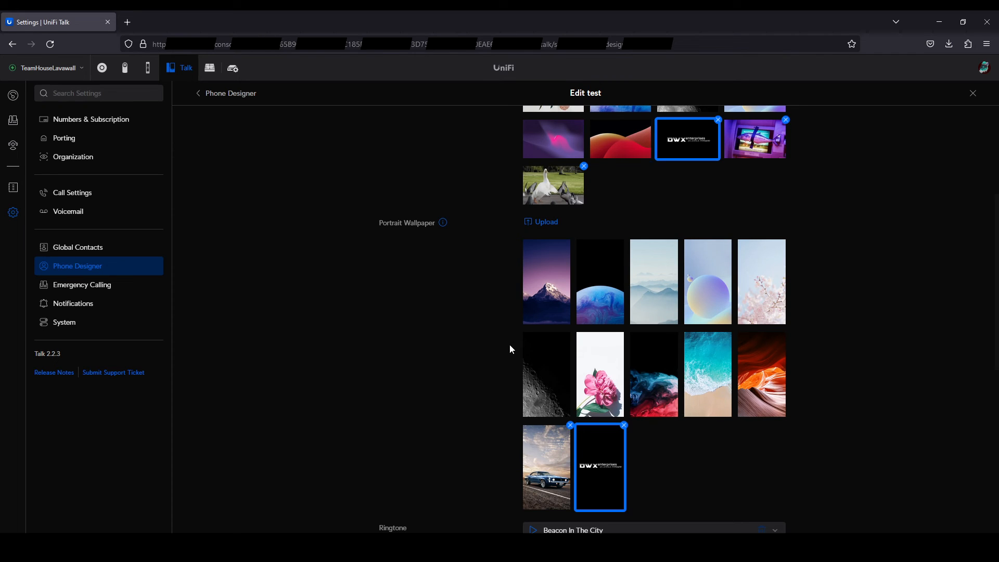
{"action": "mouse_move", "coordinate": [532, 463]}
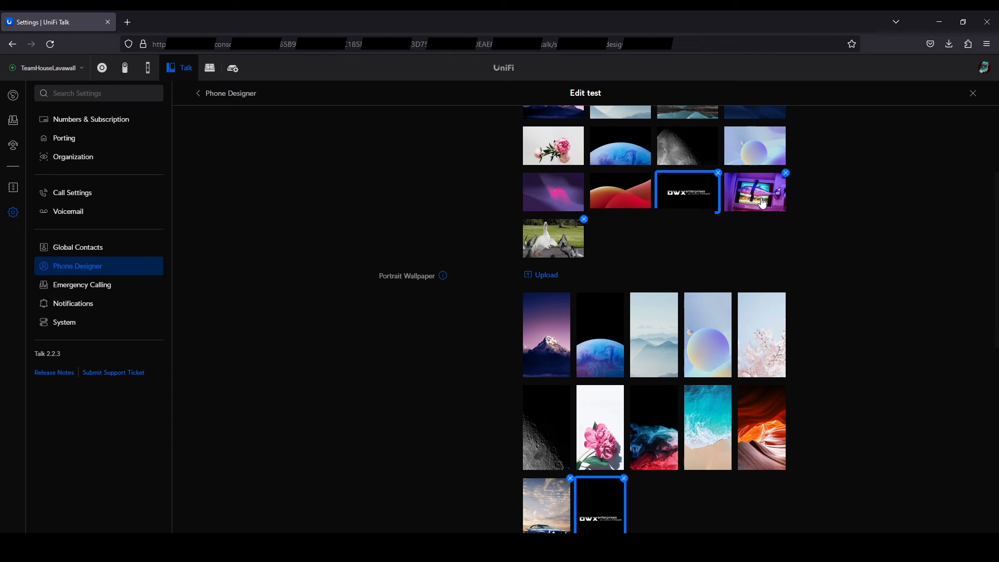
{"action": "scroll", "scroll_direction": "down", "scroll_amount": 3}
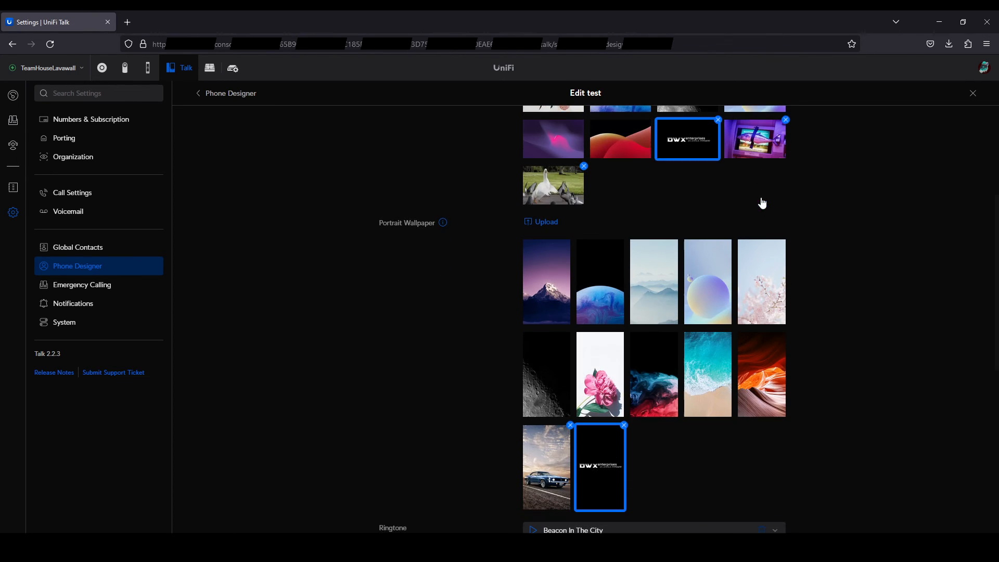
{"action": "scroll", "scroll_direction": "down", "scroll_amount": 3}
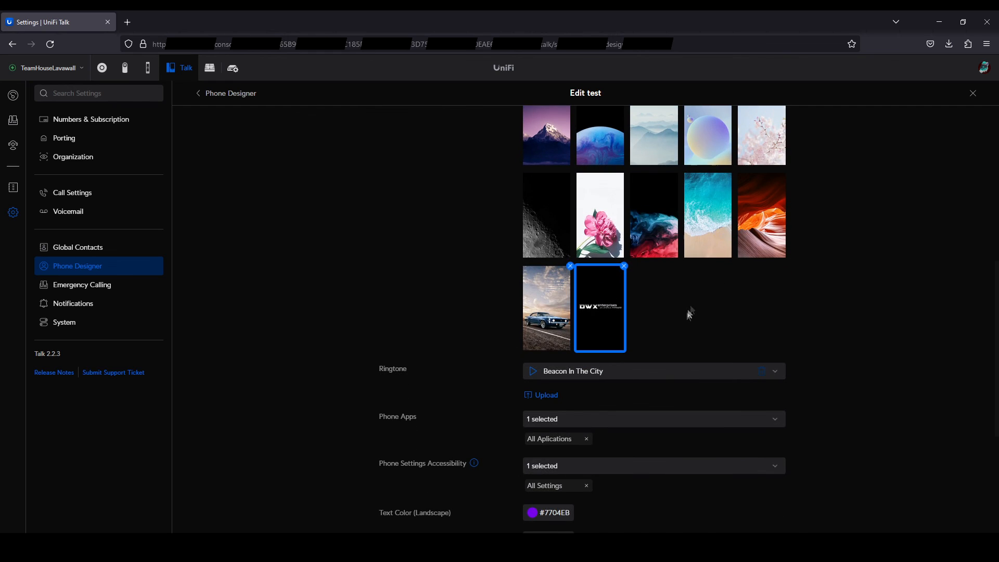
{"action": "scroll", "scroll_direction": "down", "scroll_amount": 3}
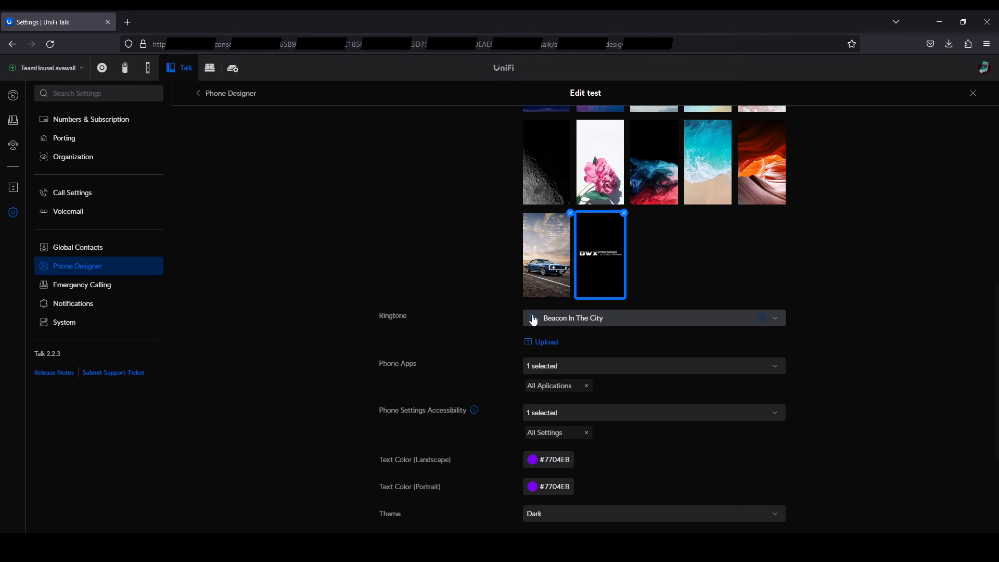
{"action": "left_click", "coordinate": [649, 365]}
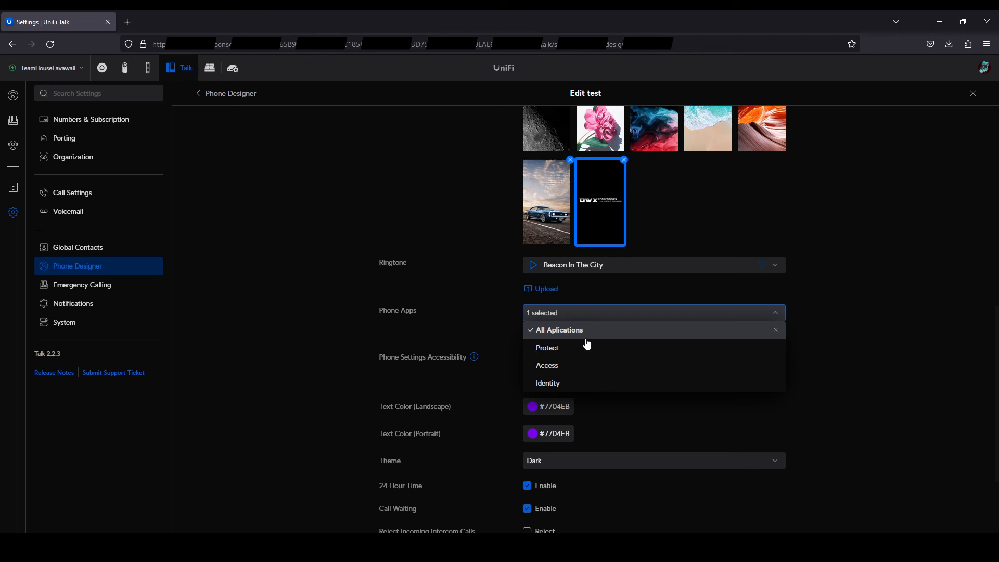
{"action": "mouse_move", "coordinate": [581, 348]}
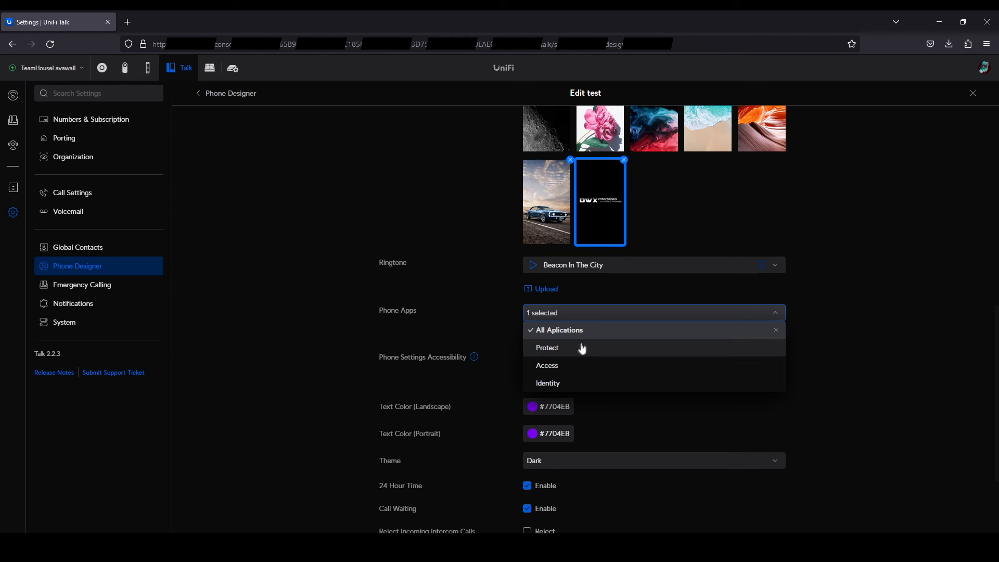
{"action": "mouse_move", "coordinate": [574, 383]}
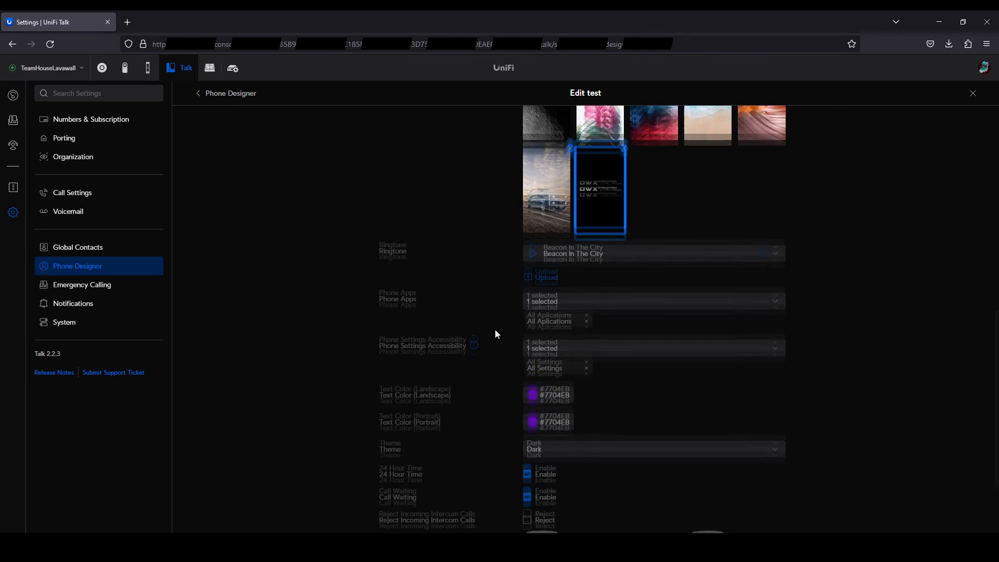
{"action": "left_click", "coordinate": [653, 306]}
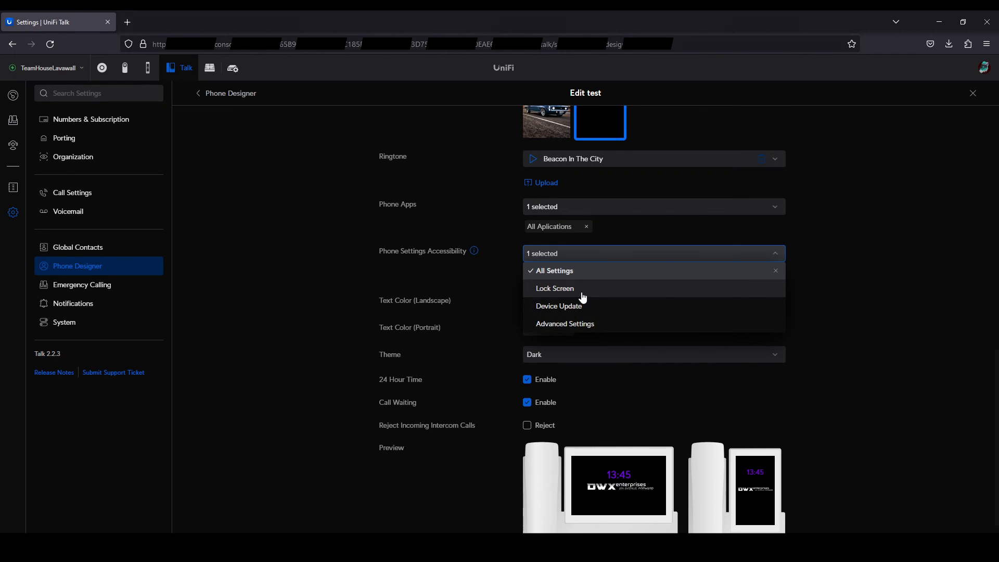
{"action": "mouse_move", "coordinate": [595, 313]}
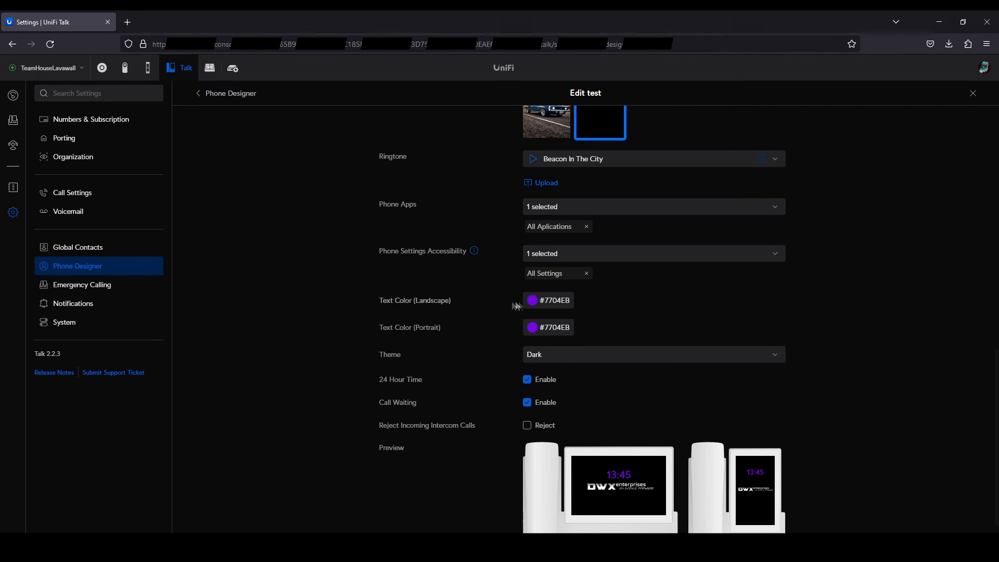
{"action": "scroll", "scroll_direction": "down", "scroll_amount": 3}
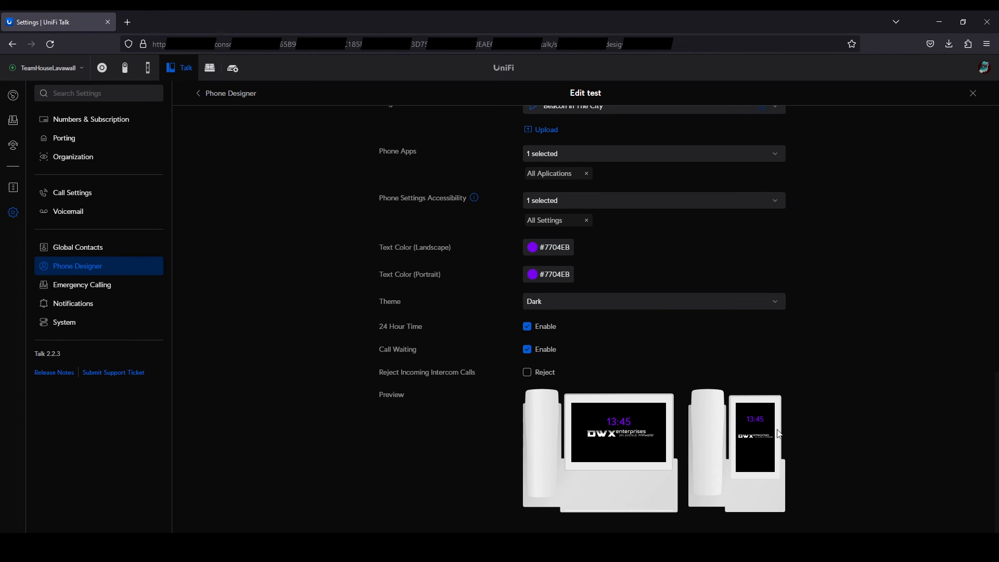
{"action": "left_click", "coordinate": [527, 325]}
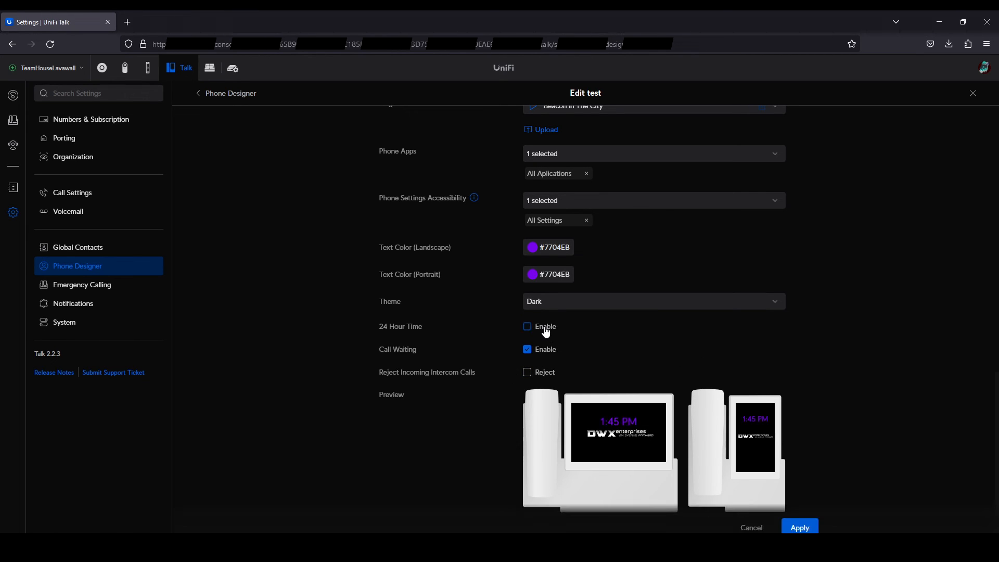
{"action": "left_click", "coordinate": [527, 325]}
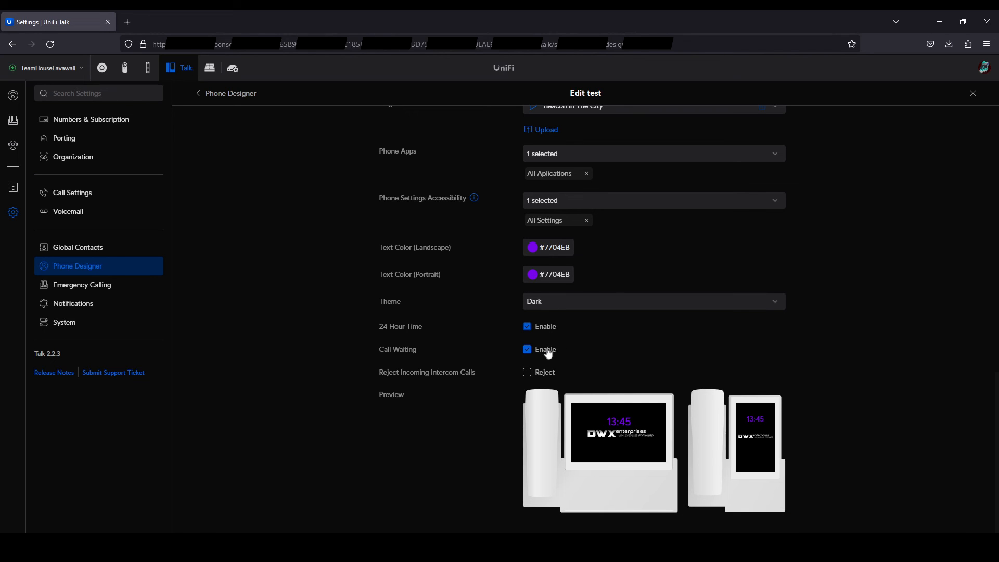
{"action": "scroll", "scroll_direction": "down", "scroll_amount": 3}
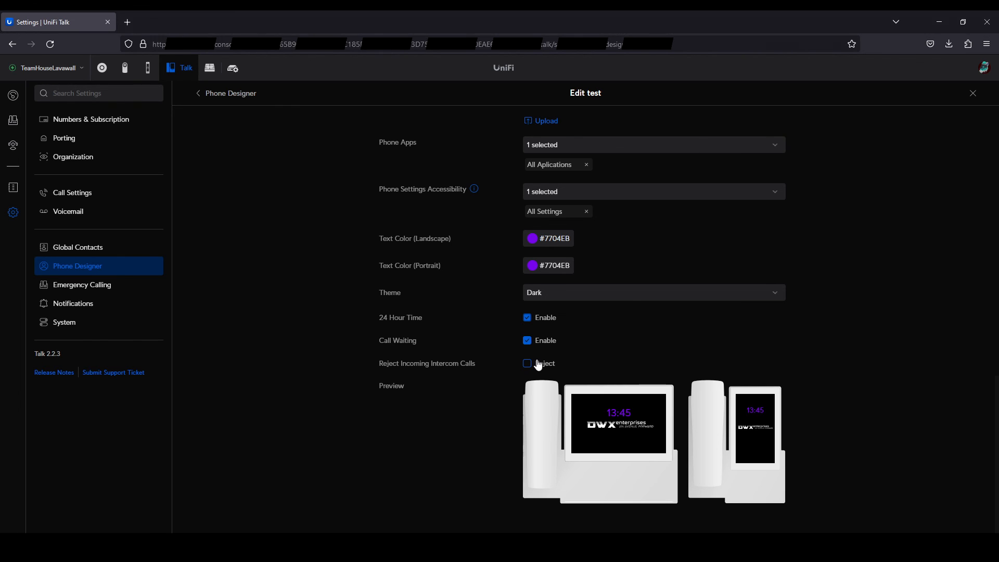
{"action": "left_click", "coordinate": [526, 363]}
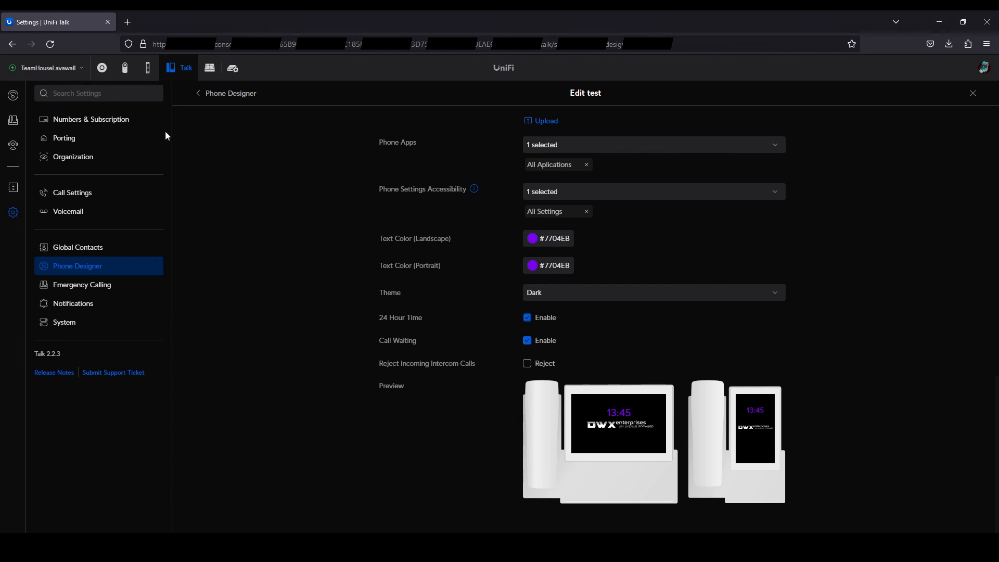
Show the Emergency Calling settings with no primary or secondary address set
{"action": "left_click", "coordinate": [82, 284]}
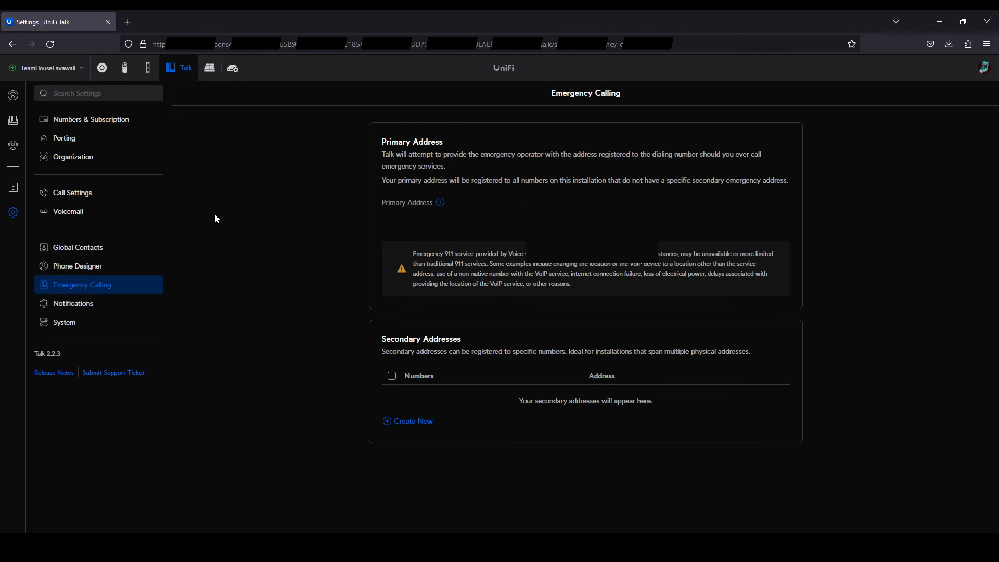
{"action": "mouse_move", "coordinate": [220, 219]}
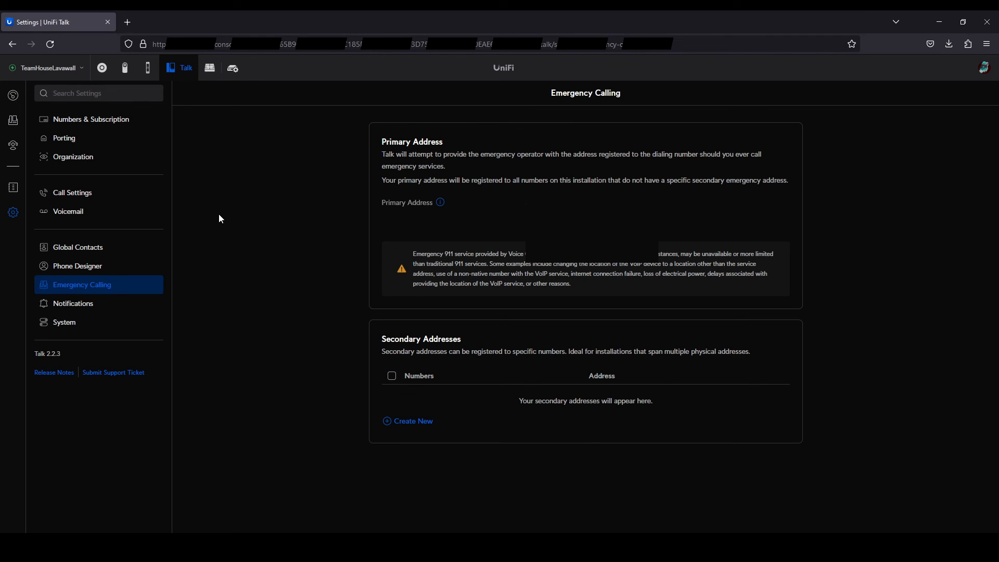
Show the Notifications settings for voicemail, incoming call failure and SMS activity alerts
{"action": "left_click", "coordinate": [73, 303]}
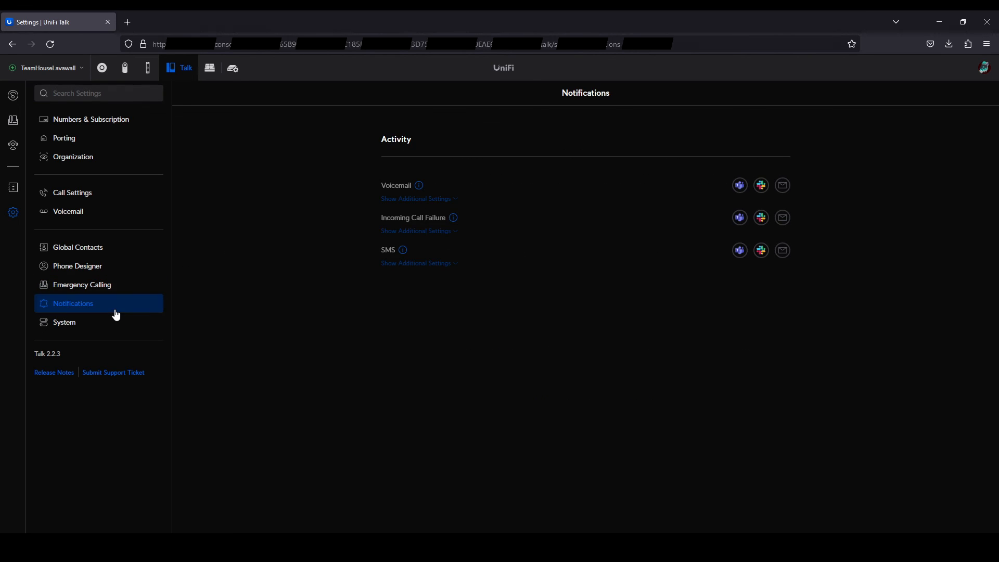
{"action": "mouse_move", "coordinate": [699, 333]}
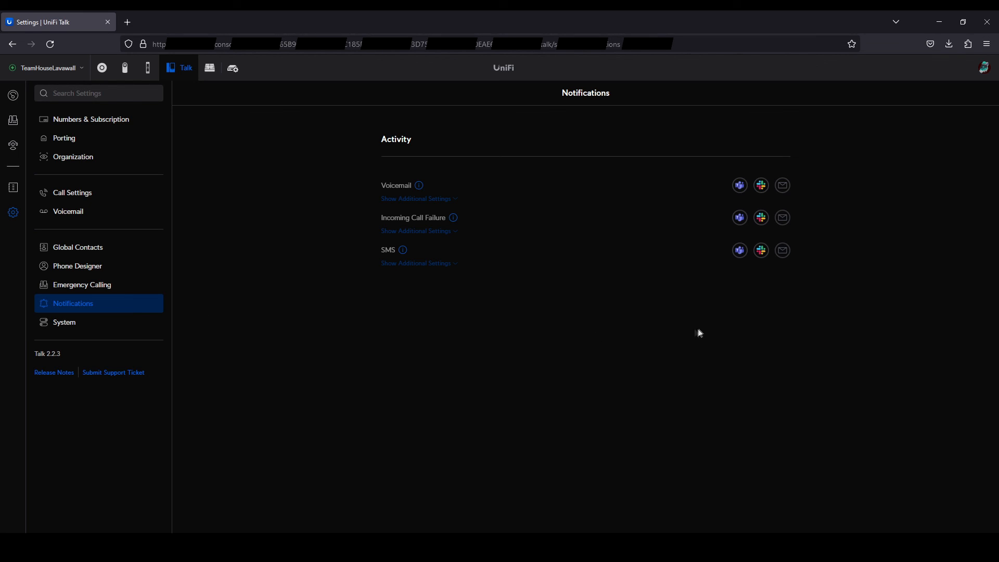
{"action": "mouse_move", "coordinate": [765, 231]}
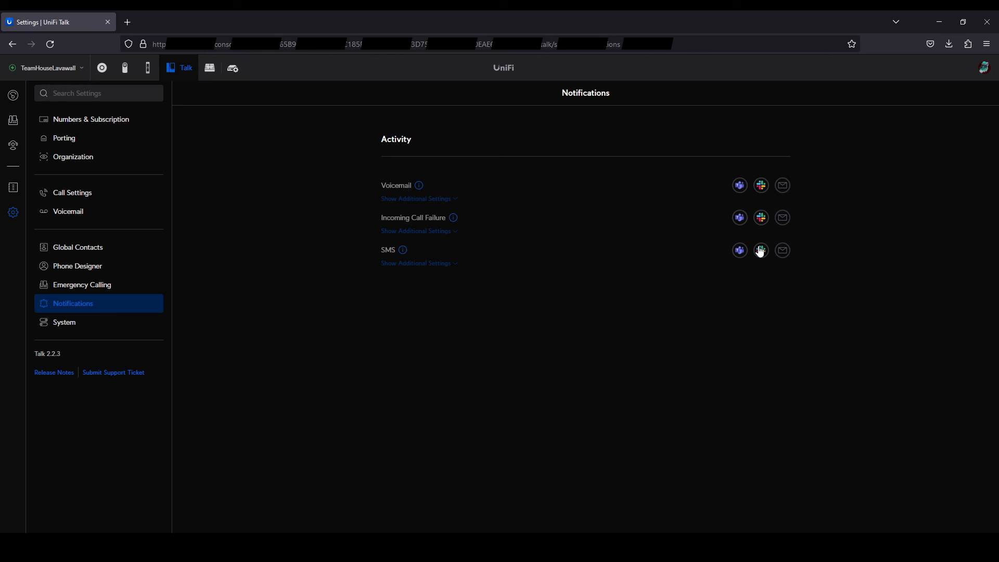
{"action": "mouse_move", "coordinate": [764, 189]}
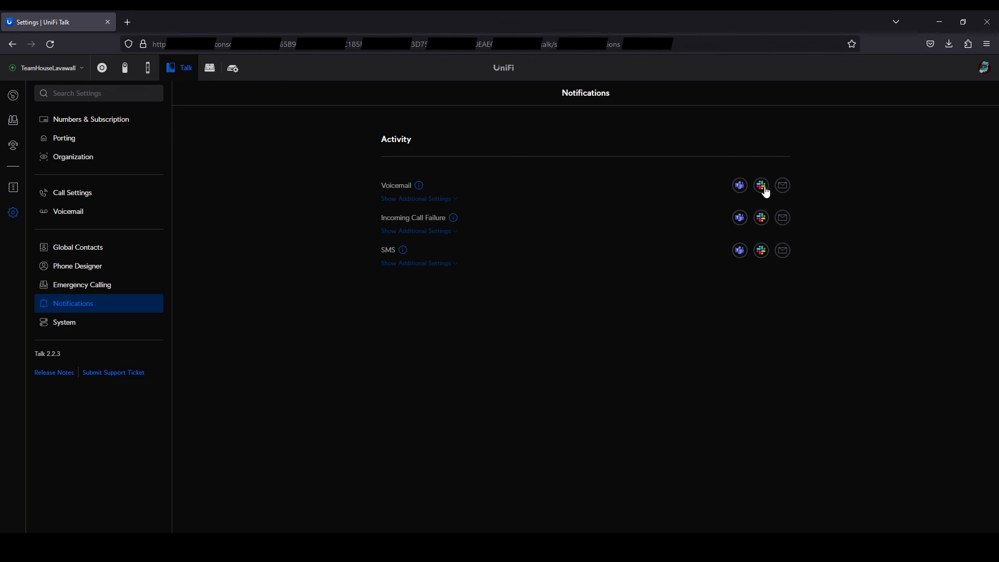
{"action": "mouse_move", "coordinate": [750, 193]}
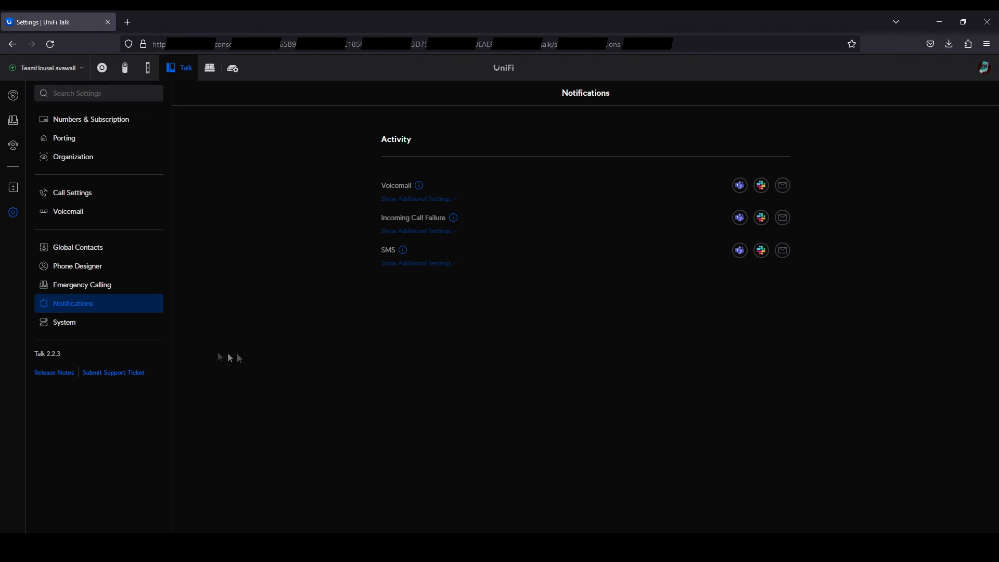
Review the System settings: uptime, owner, Dark theme, Advanced Call Routing enabled, no SIP providers
{"action": "left_click", "coordinate": [65, 322]}
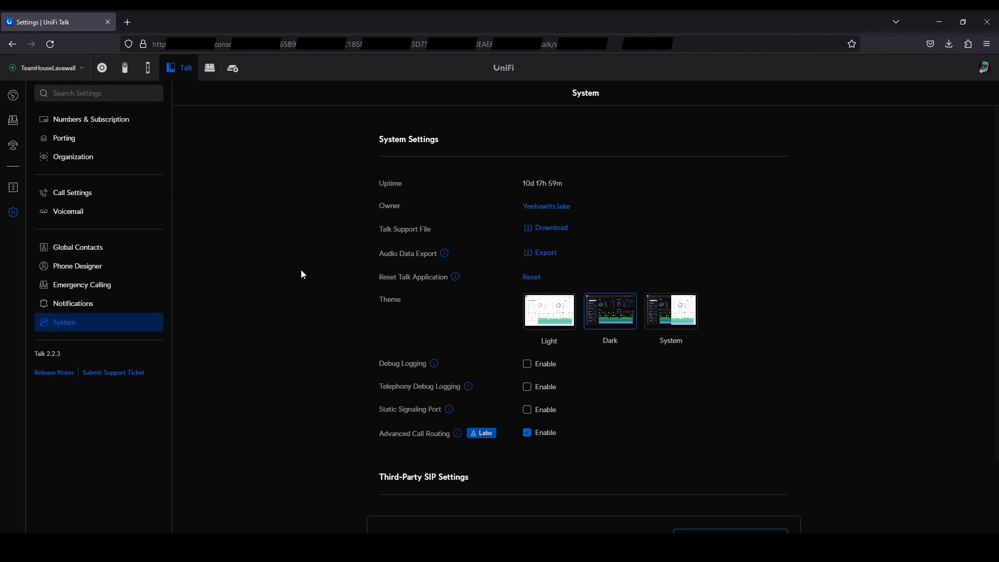
{"action": "scroll", "scroll_direction": "down", "scroll_amount": 3}
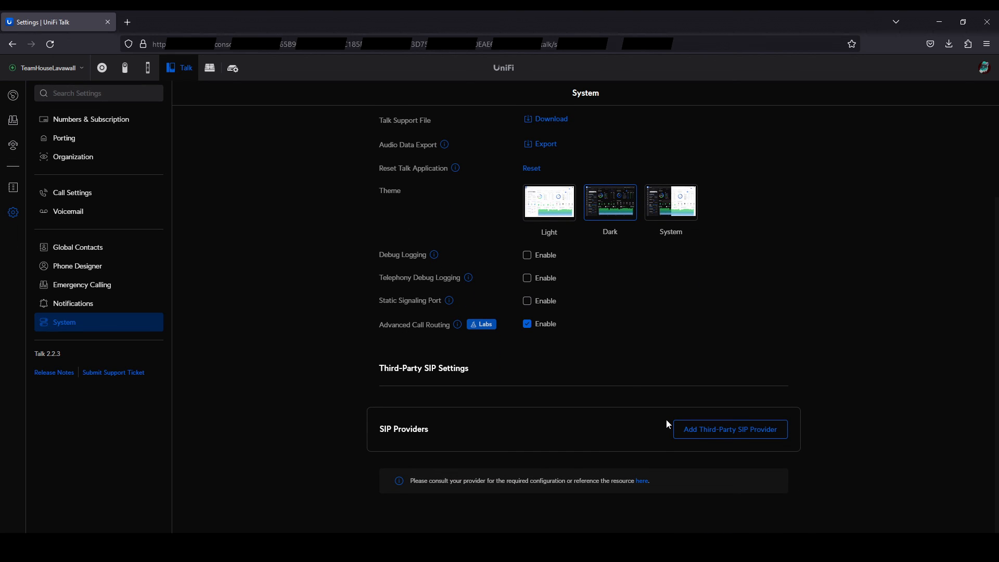
{"action": "mouse_move", "coordinate": [657, 420]}
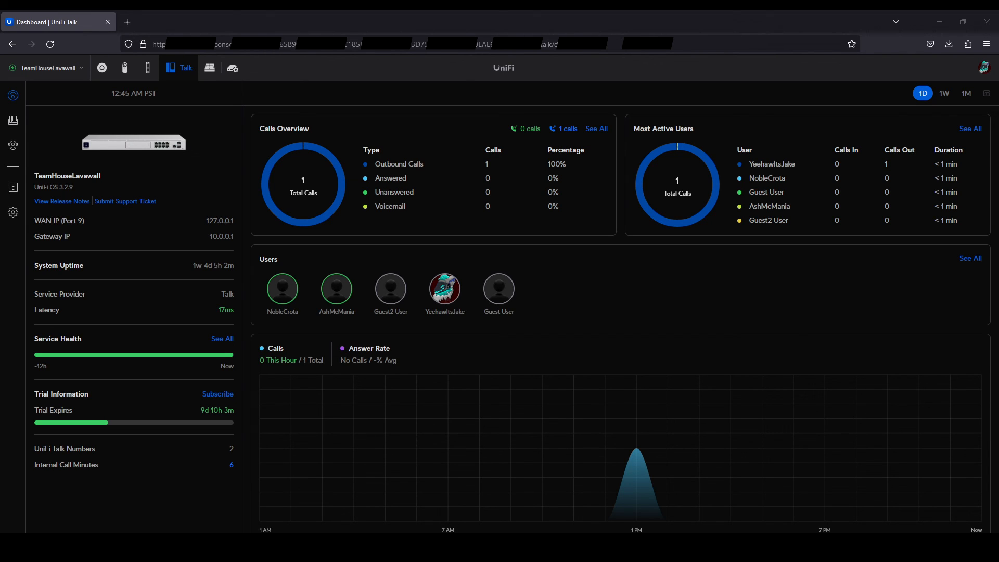
{"action": "mouse_move", "coordinate": [12, 121]}
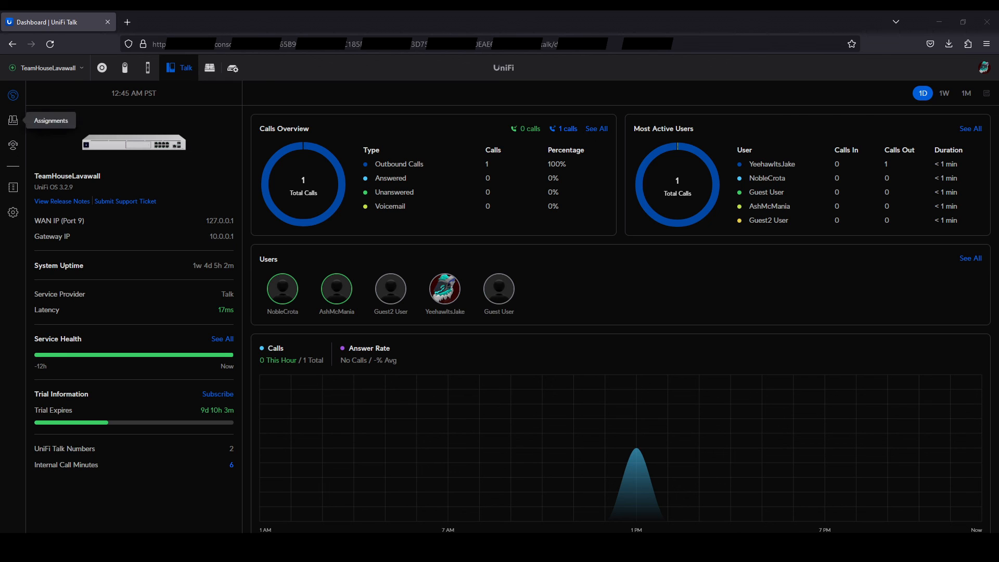
Show the unassigned Touch Max 557A's details (MAC, IP, version, uptime) from the Devices list
{"action": "left_click", "coordinate": [13, 121]}
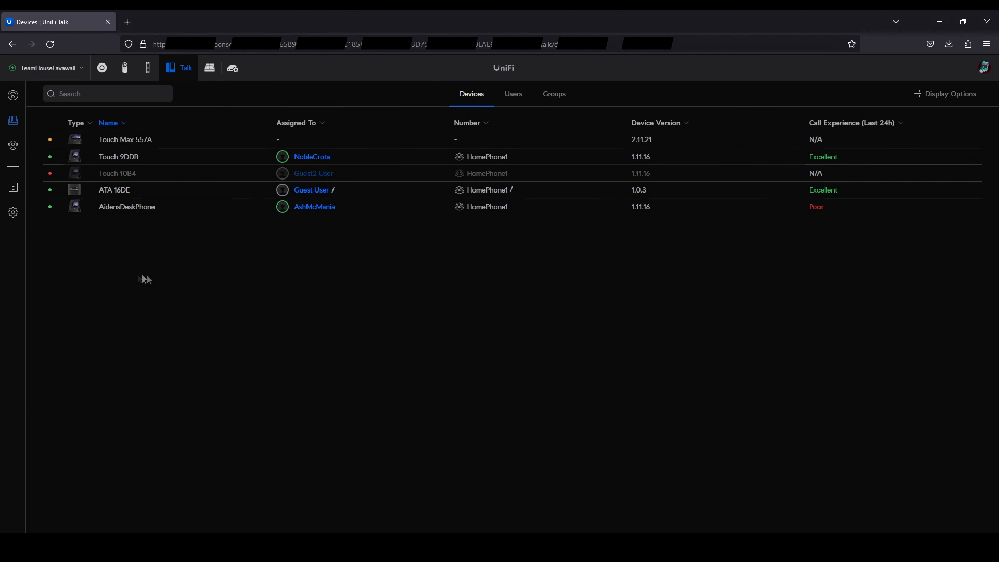
{"action": "mouse_move", "coordinate": [175, 140]}
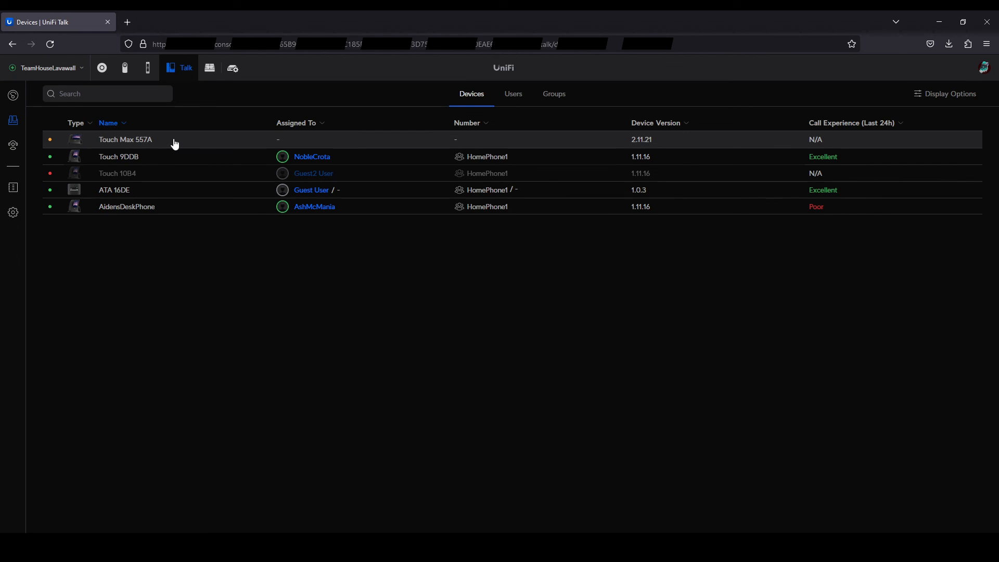
{"action": "left_click", "coordinate": [126, 140]}
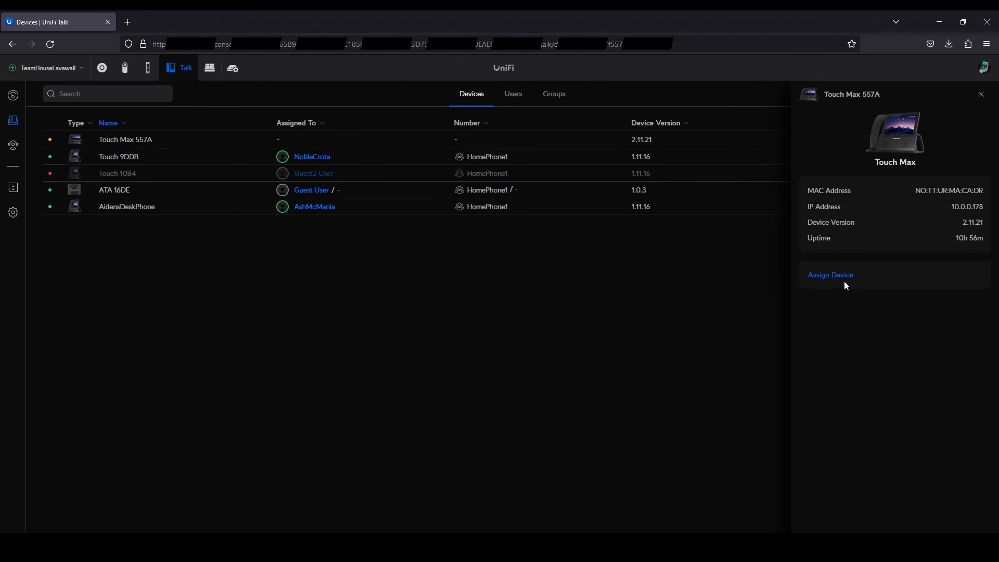
Assign the Touch Max 557A to YeehawItsJake on HomePhone1 with extension 0001
{"action": "left_click", "coordinate": [831, 275]}
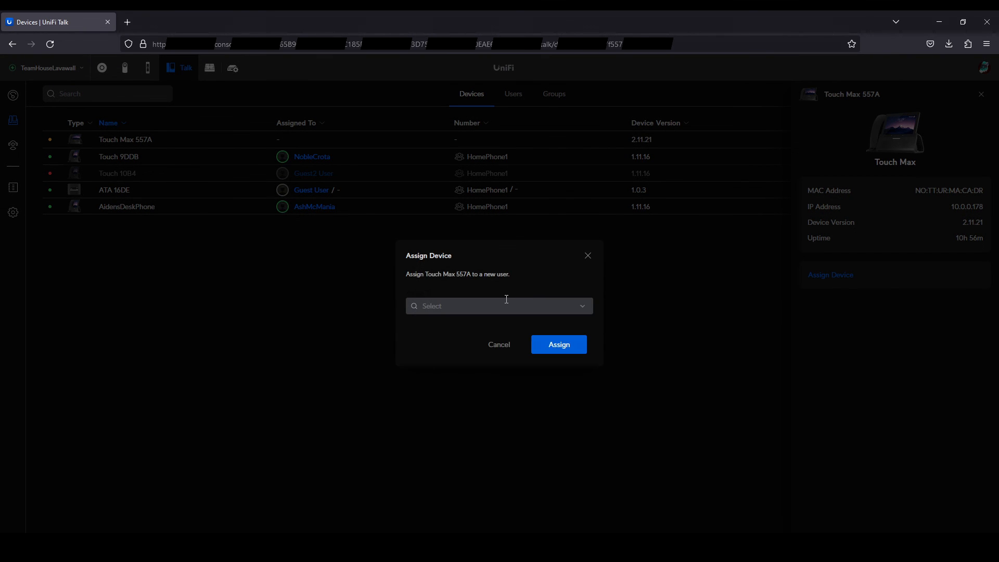
{"action": "left_click", "coordinate": [499, 306]}
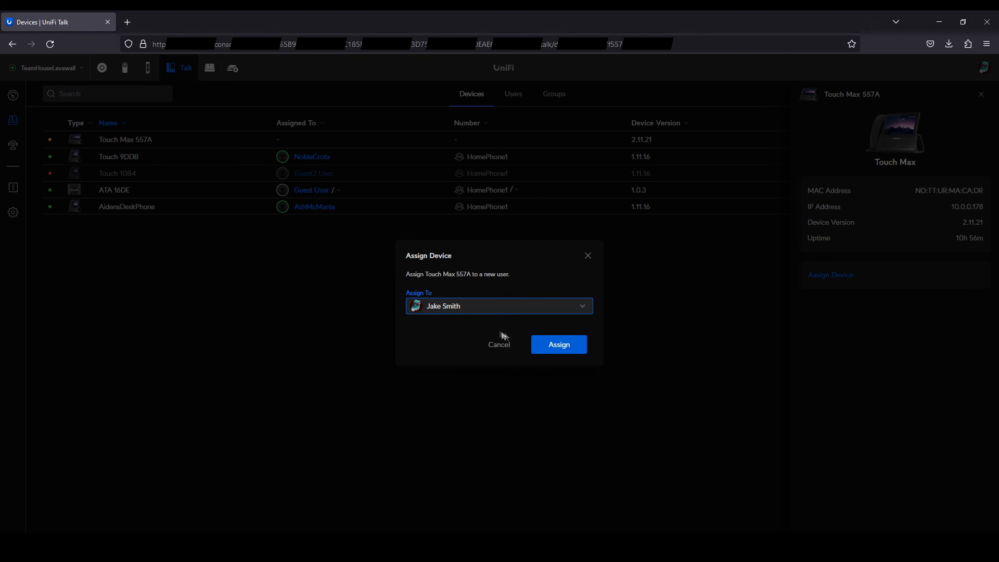
{"action": "left_click", "coordinate": [558, 344]}
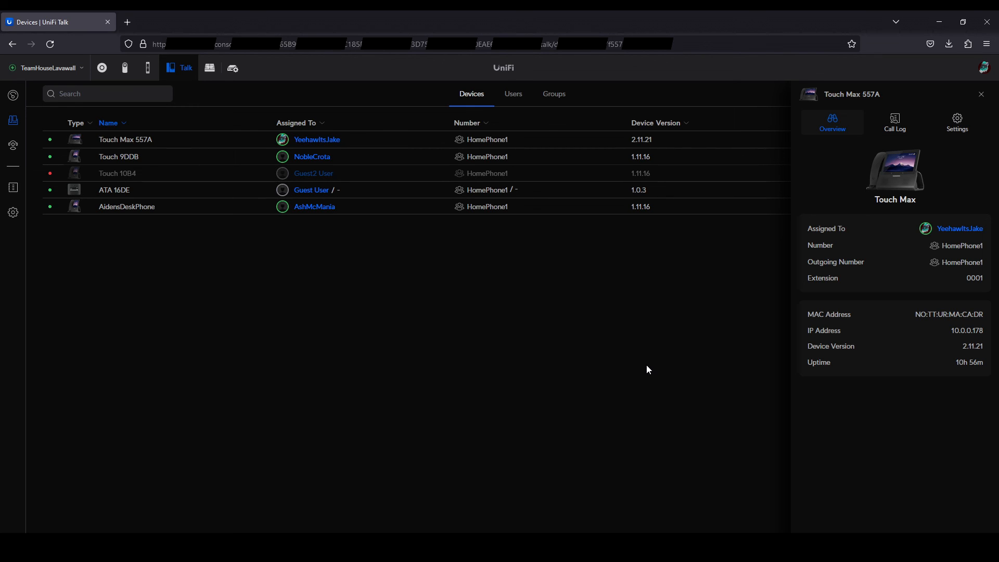
{"action": "mouse_move", "coordinate": [633, 382]}
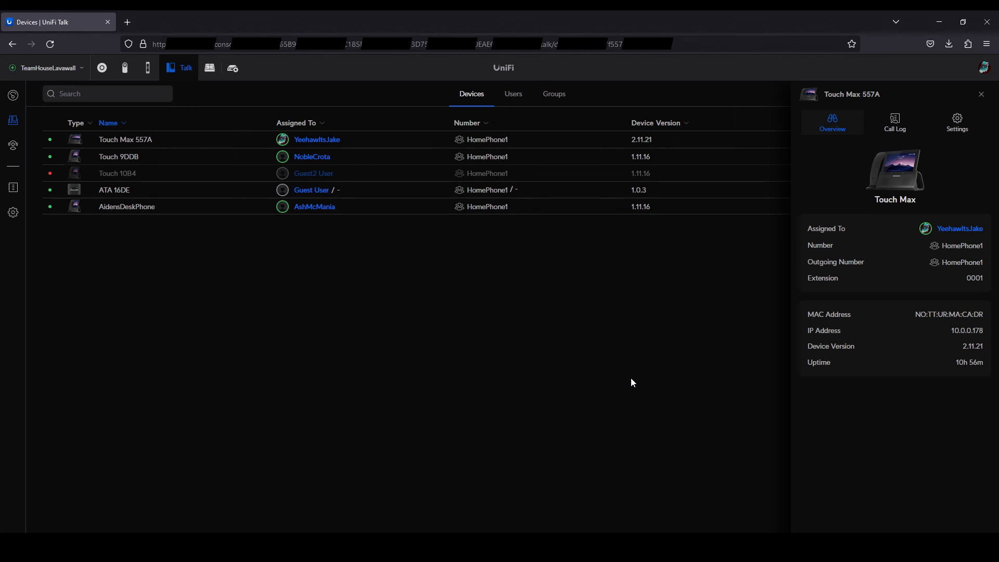